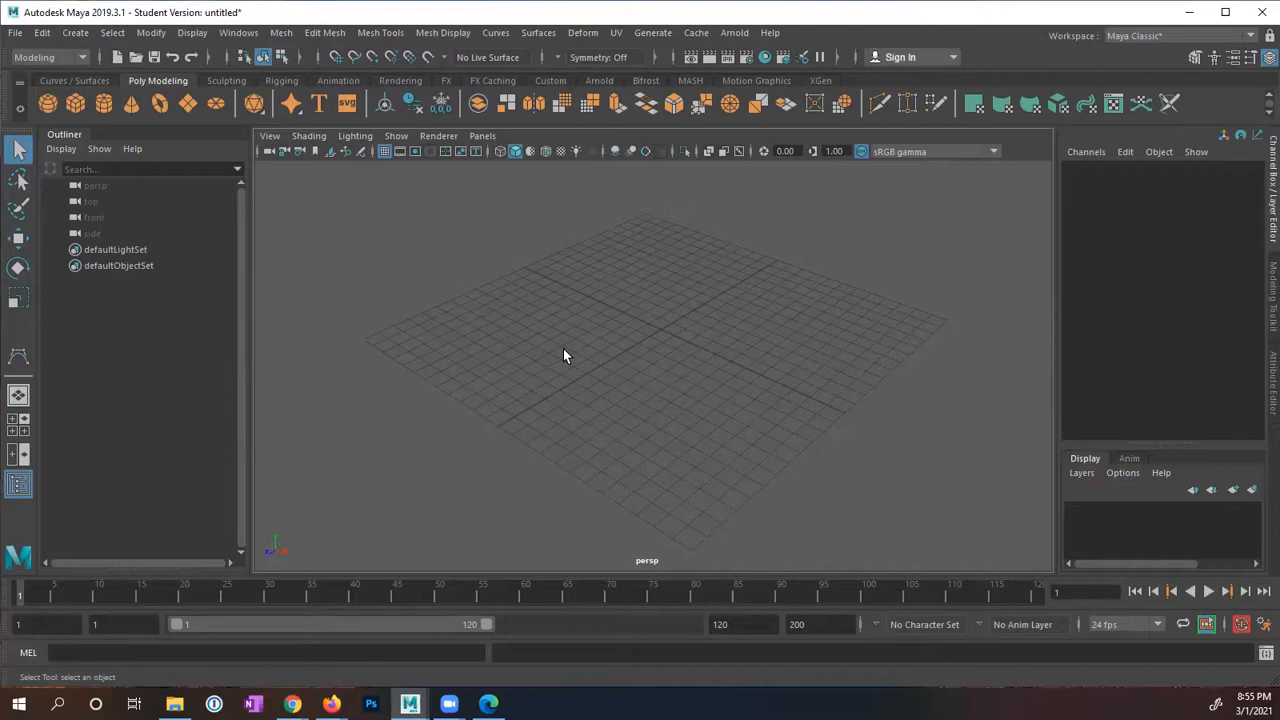
pyautogui.moveTo(576, 365)
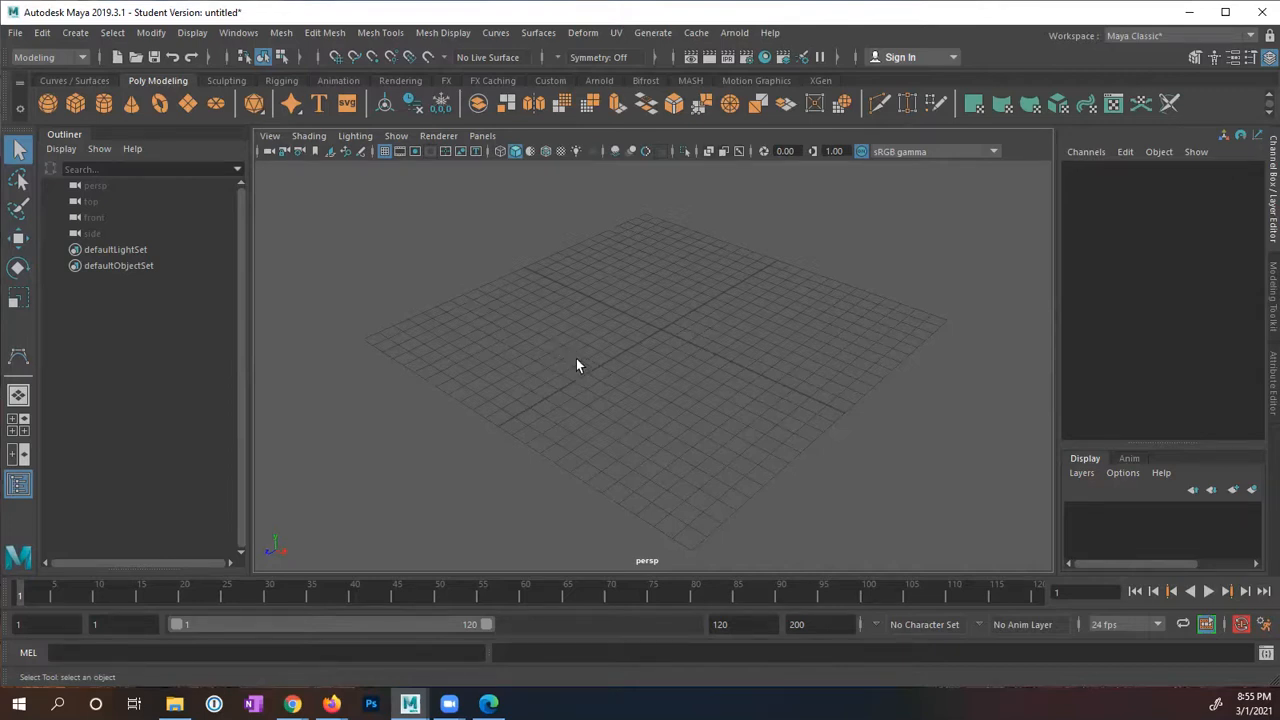
# Step: Switch the viewport to the front orthographic camera via the spacebar panel menu
pyautogui.press('space')
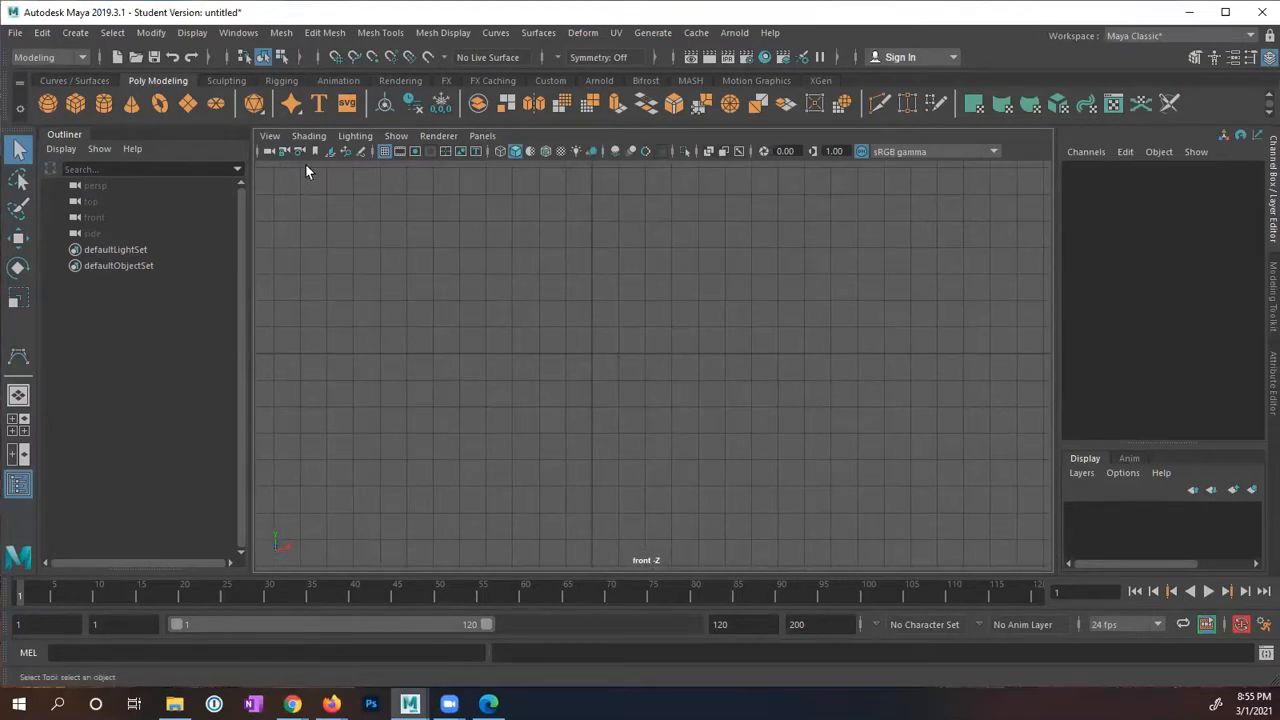
# Step: Activate the CV Curve Tool from Create > Curve Tools
pyautogui.click(75, 32)
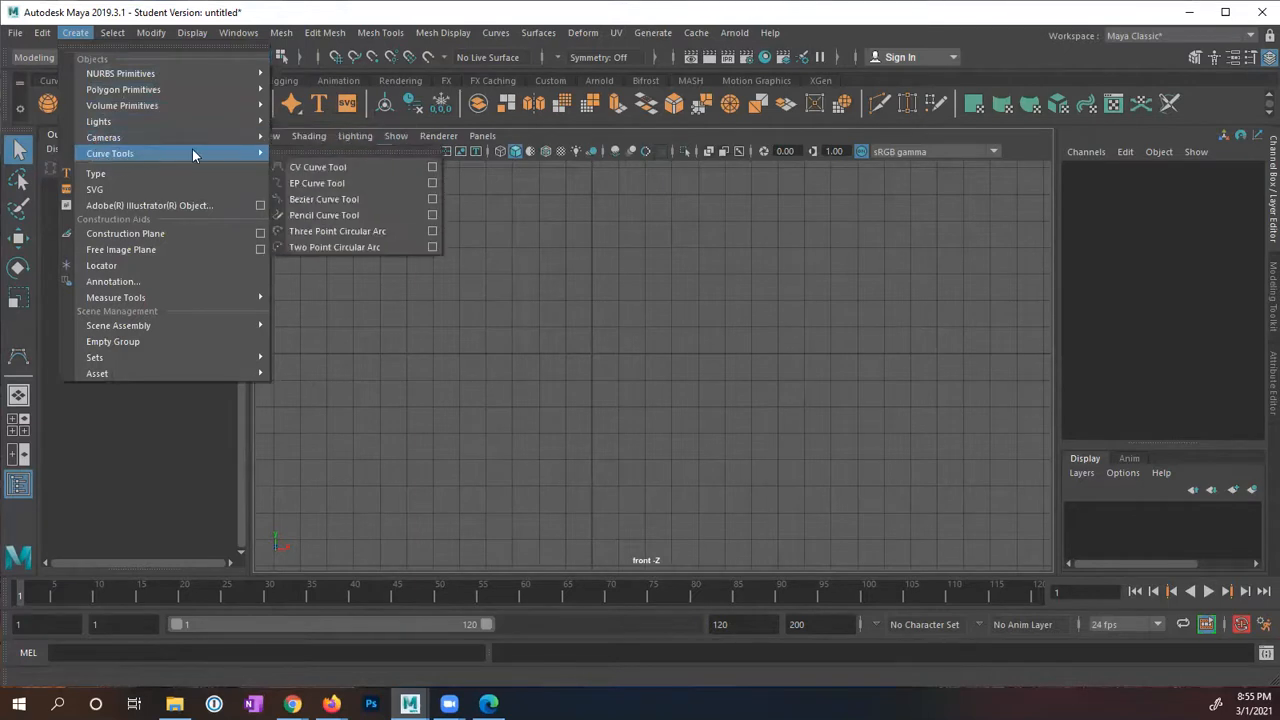
pyautogui.moveTo(318, 167)
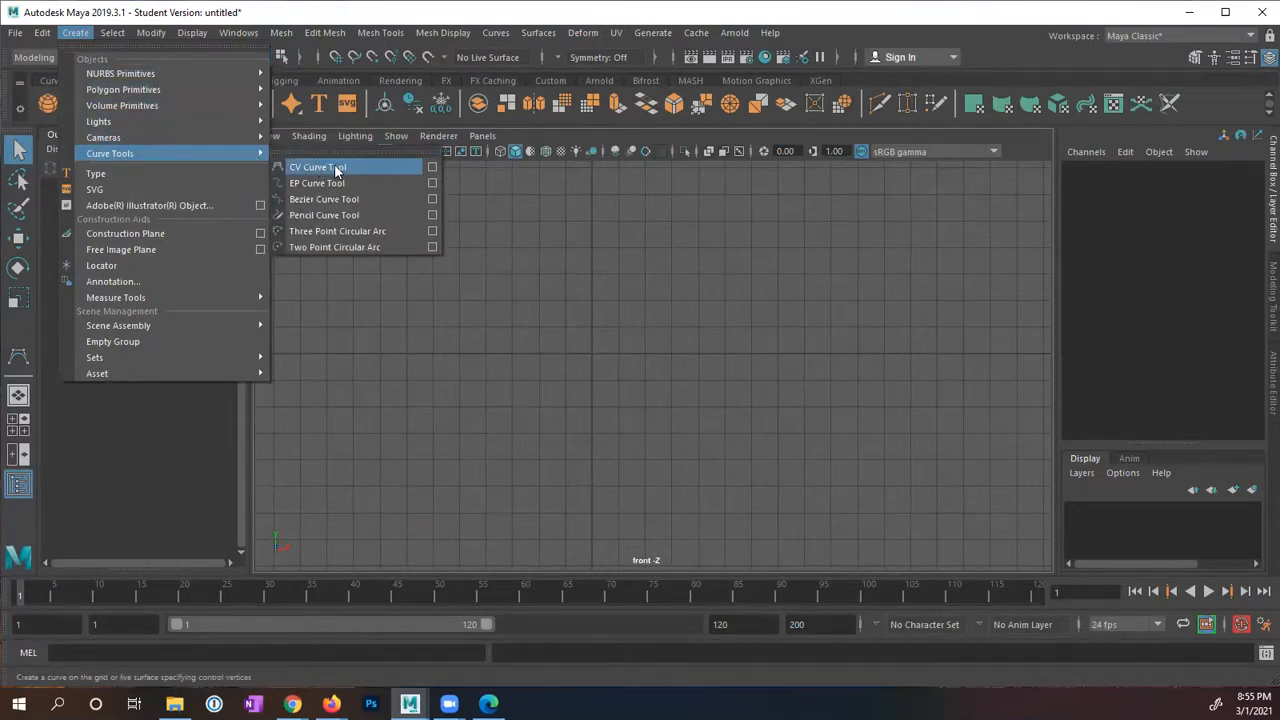
pyautogui.click(317, 167)
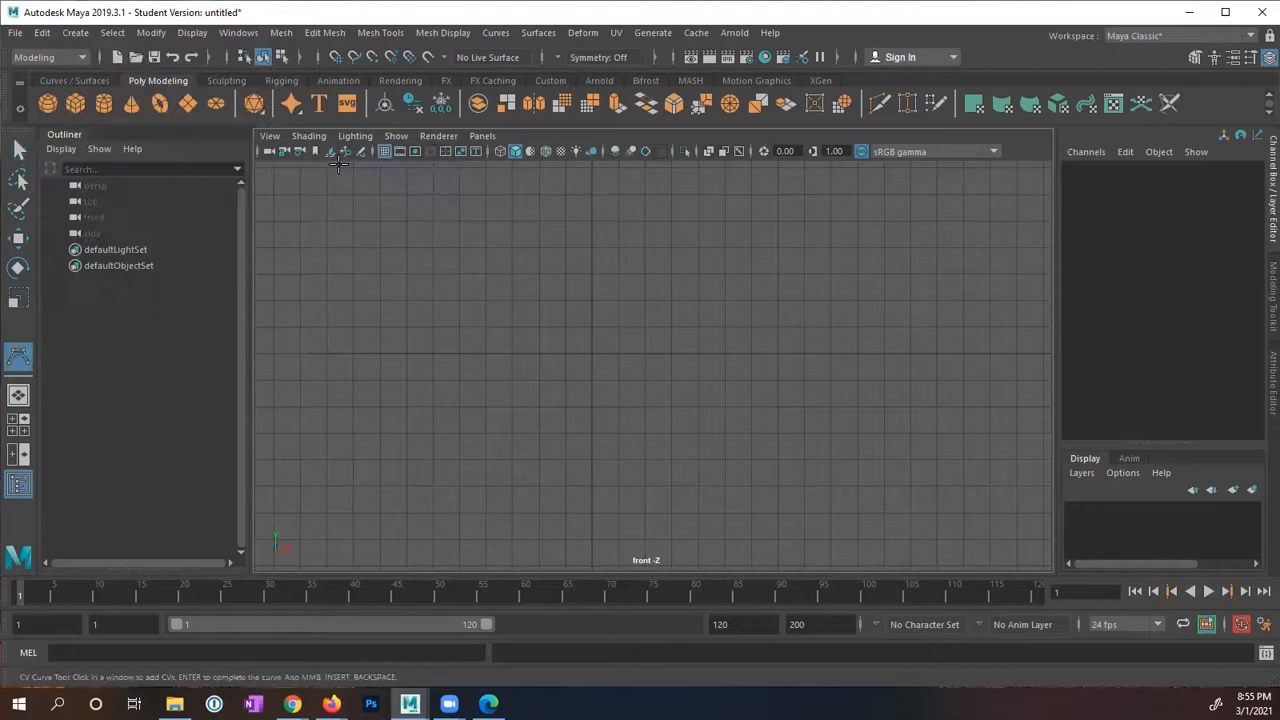
pyautogui.moveTo(443, 300)
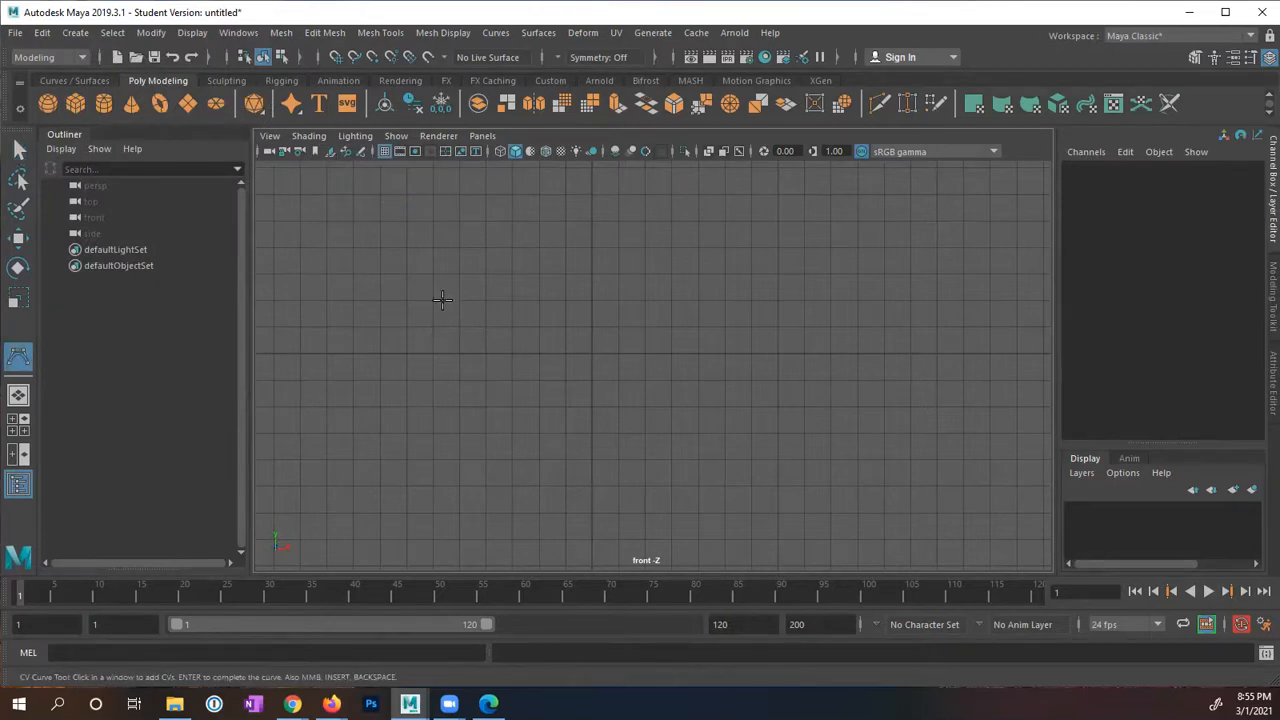
pyautogui.moveTo(377, 327)
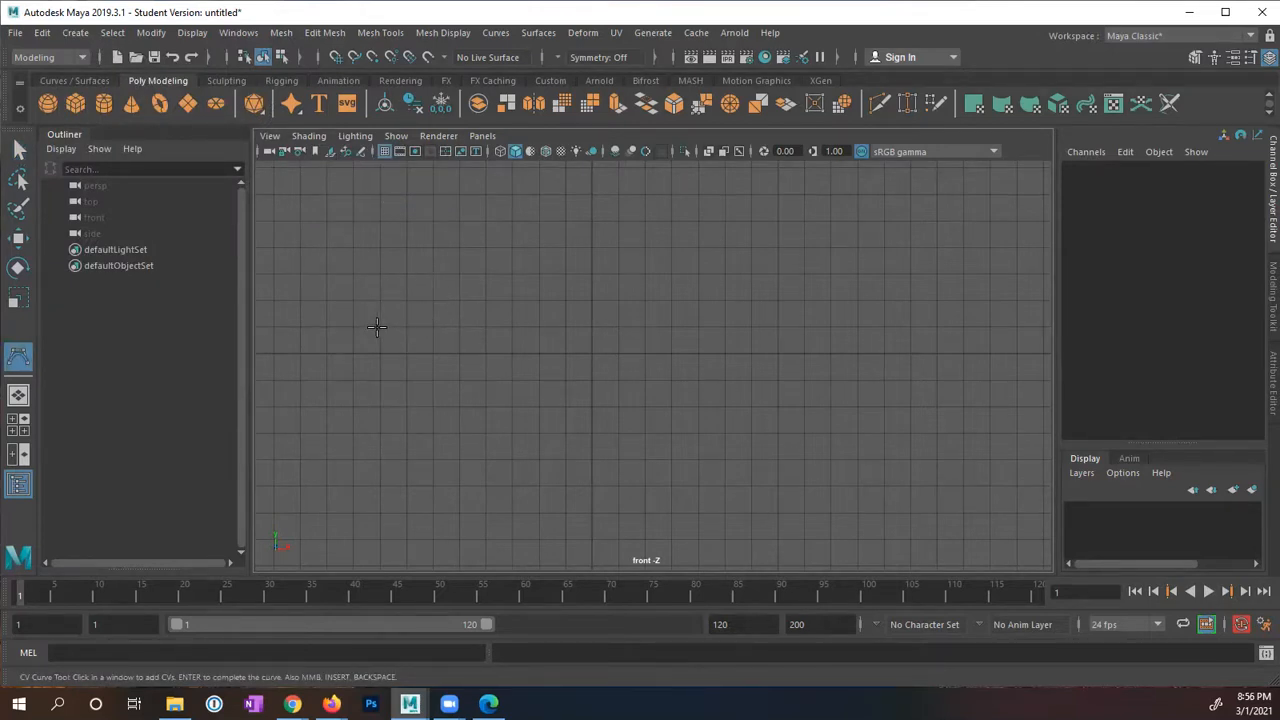
# Step: Place the first three CVs of curve1 zigzagging left to right in the front view
pyautogui.click(377, 327)
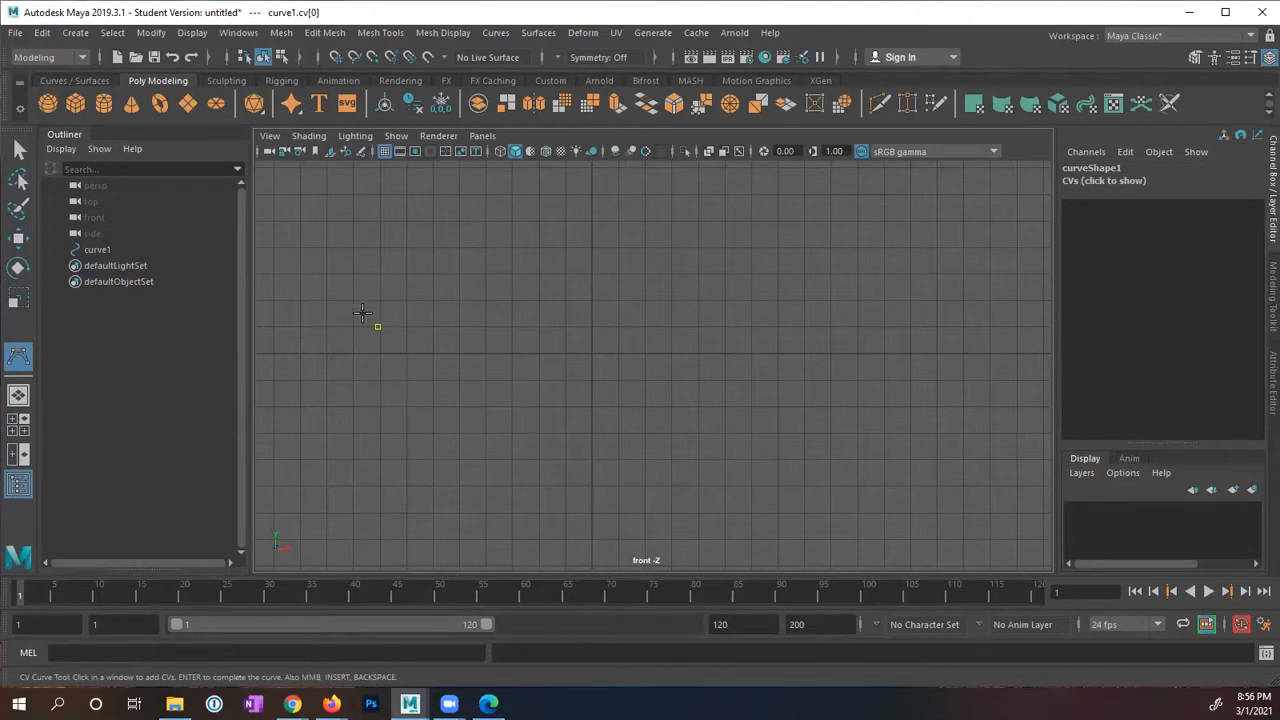
pyautogui.moveTo(378, 337)
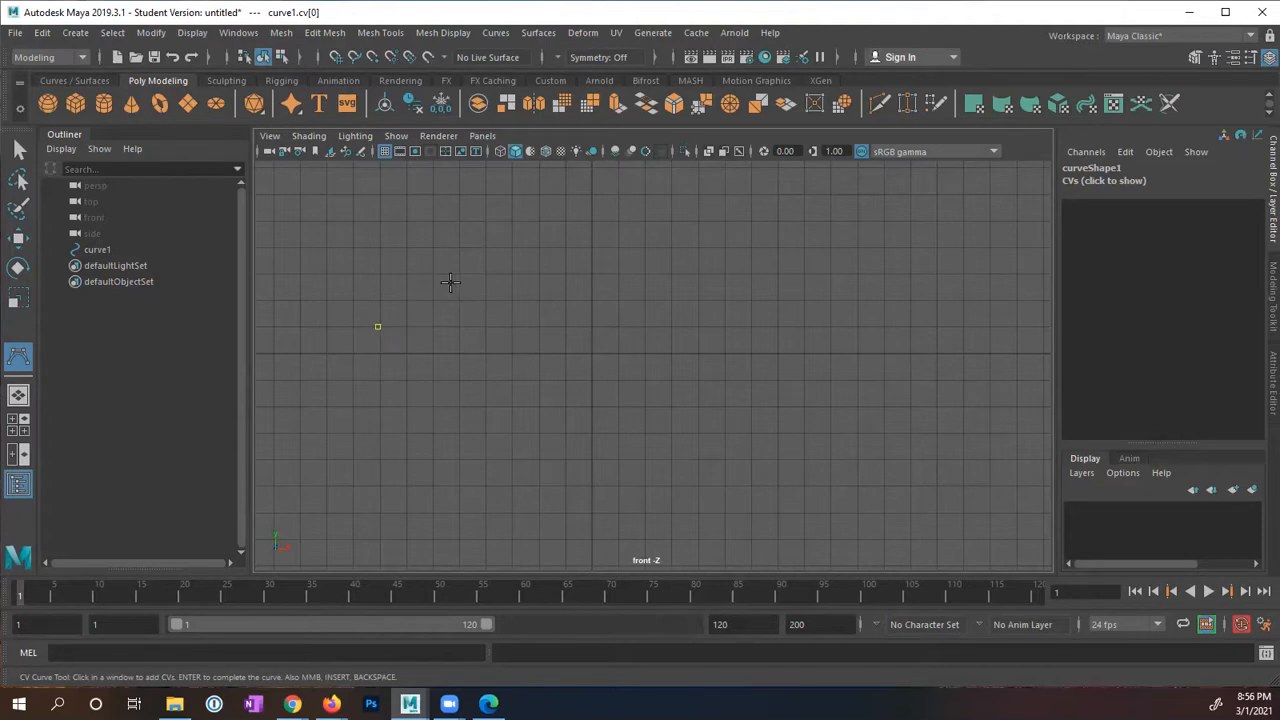
pyautogui.click(458, 275)
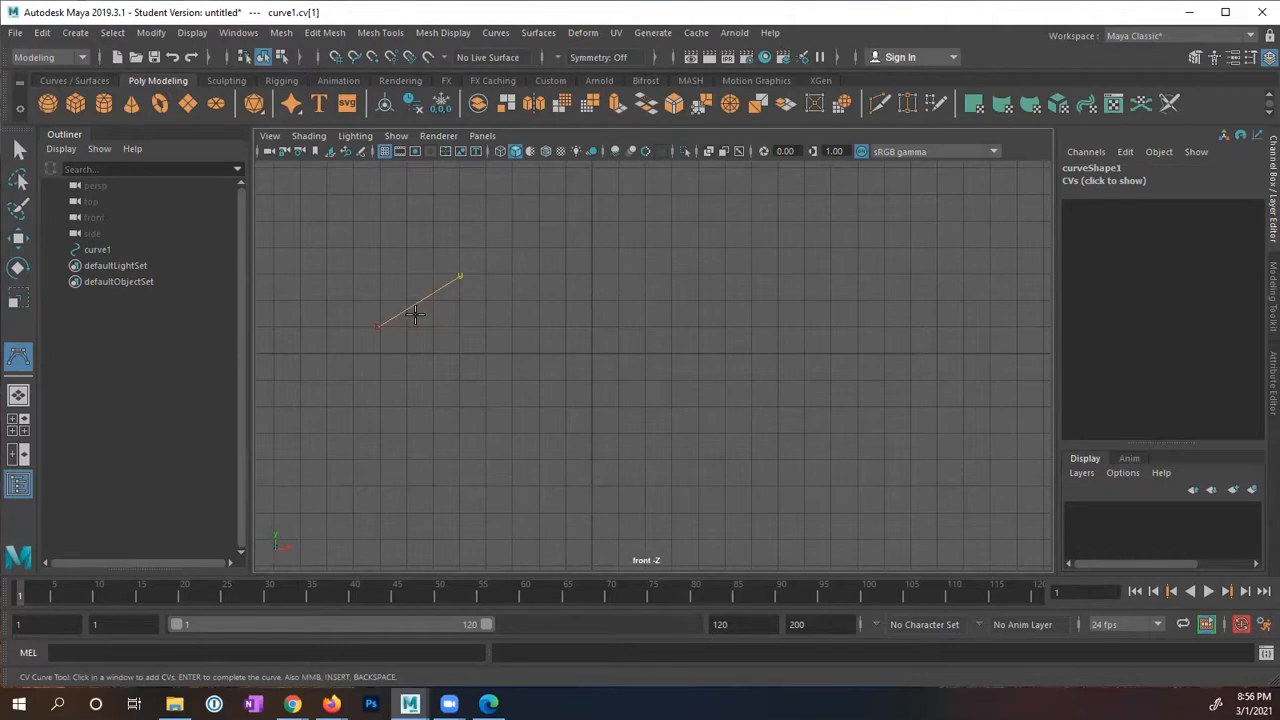
pyautogui.moveTo(448, 338)
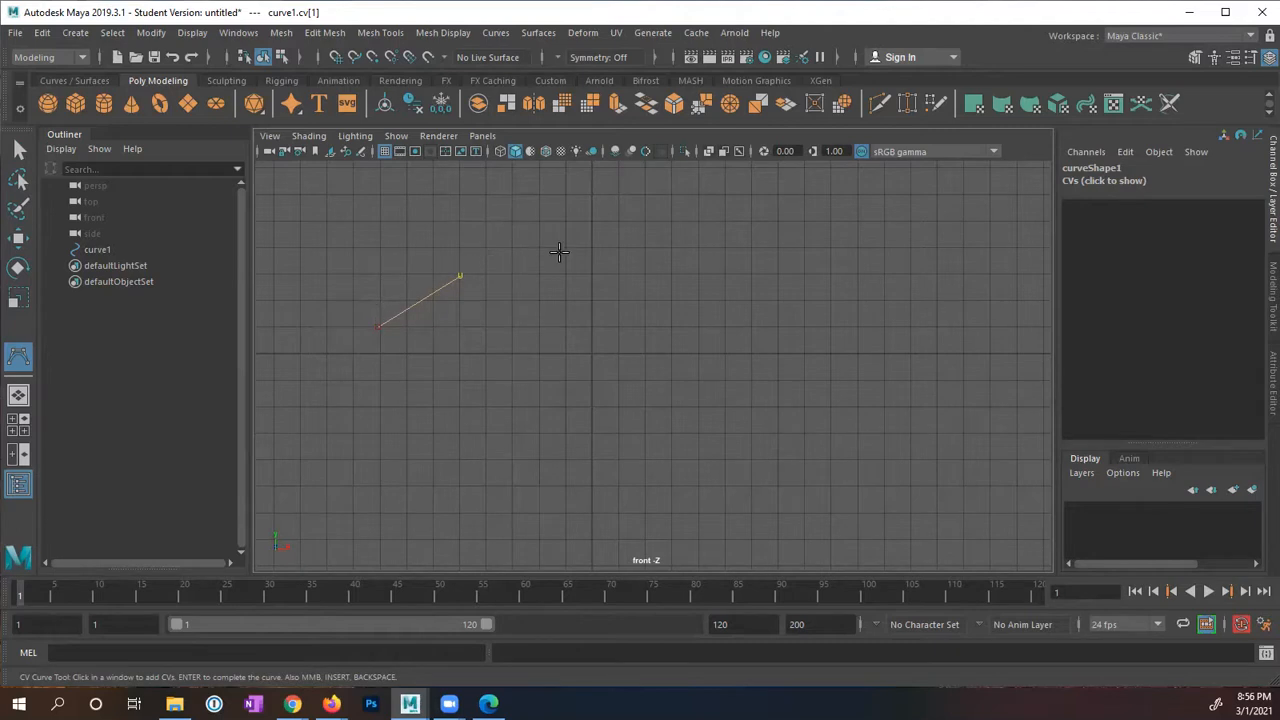
pyautogui.moveTo(567, 261)
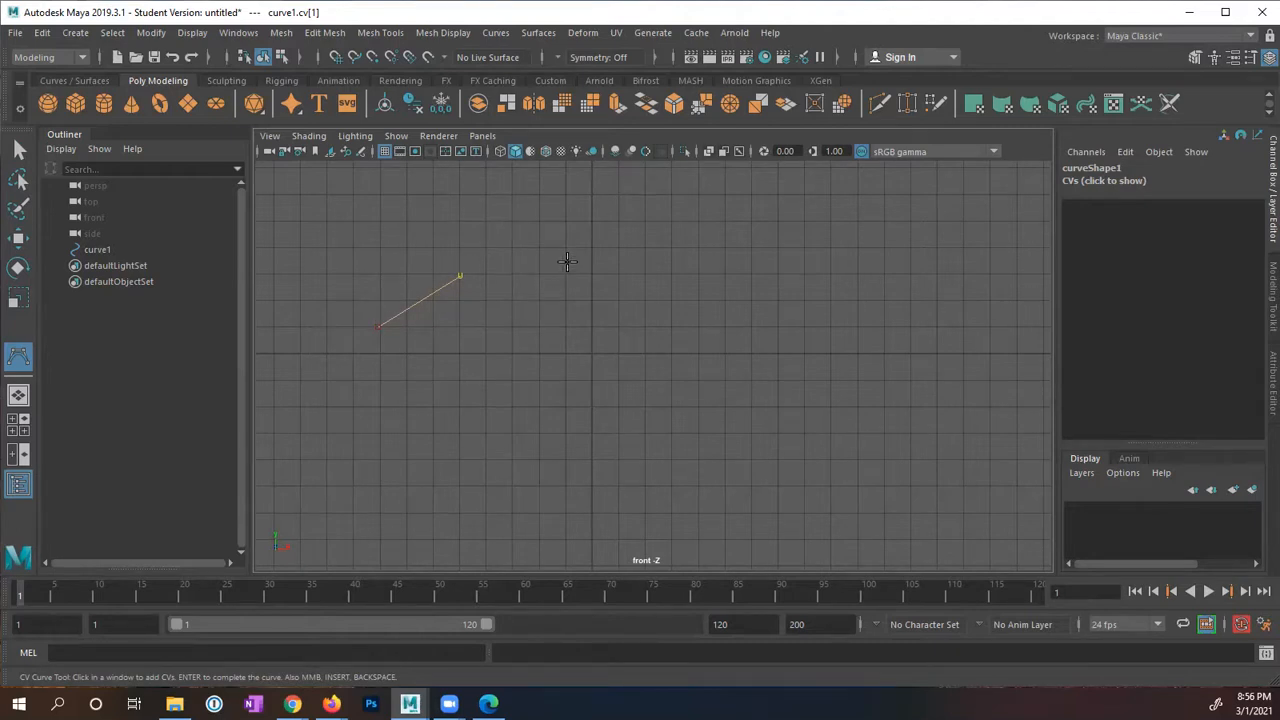
pyautogui.moveTo(555, 257)
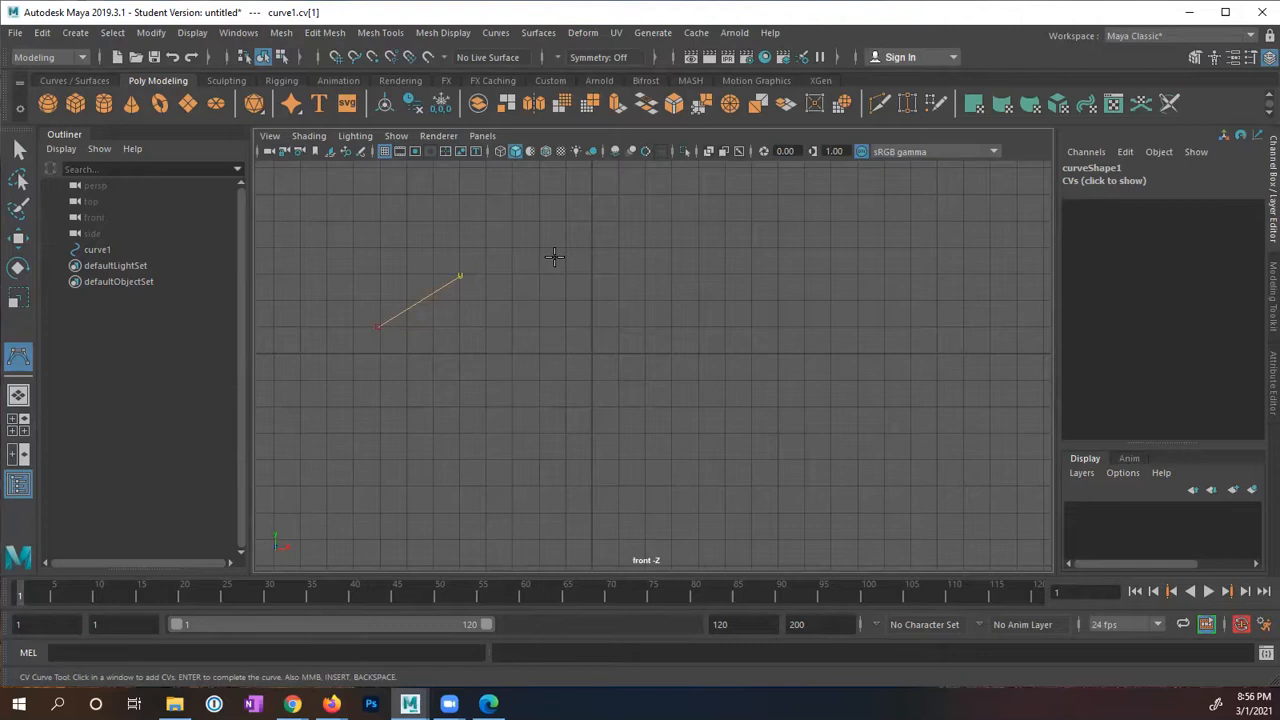
pyautogui.moveTo(569, 338)
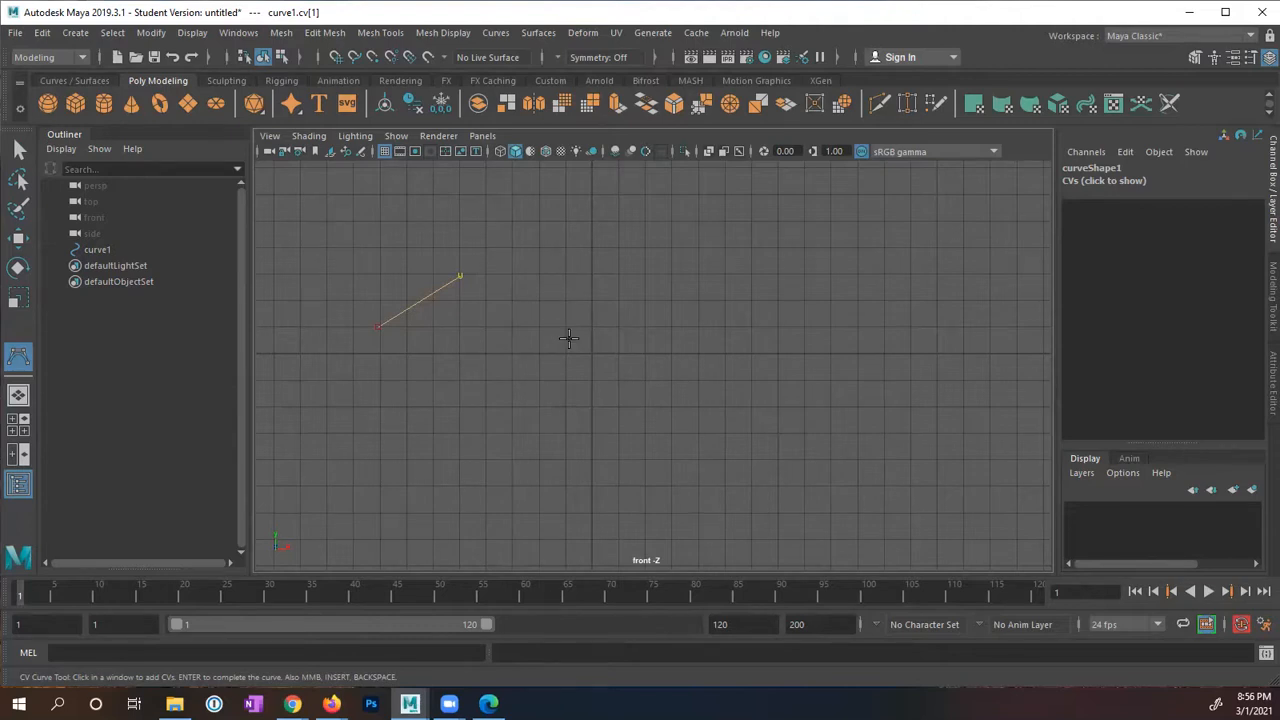
pyautogui.click(569, 340)
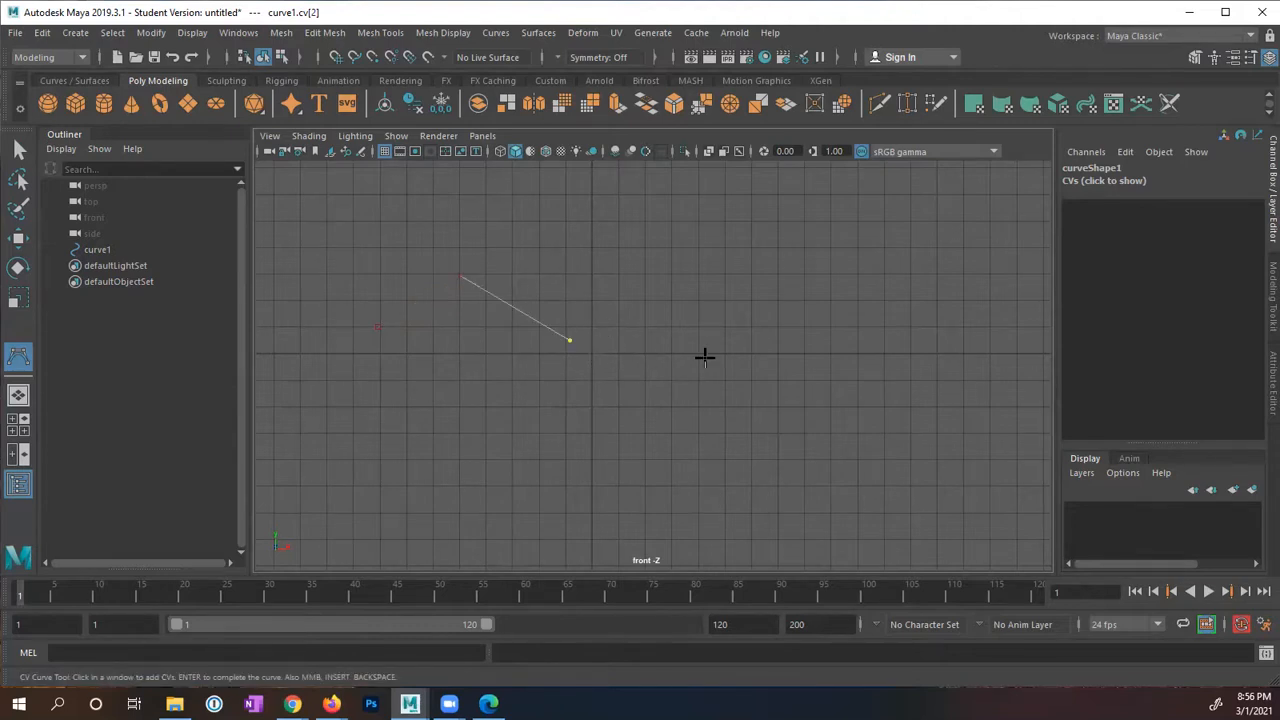
pyautogui.moveTo(568, 335)
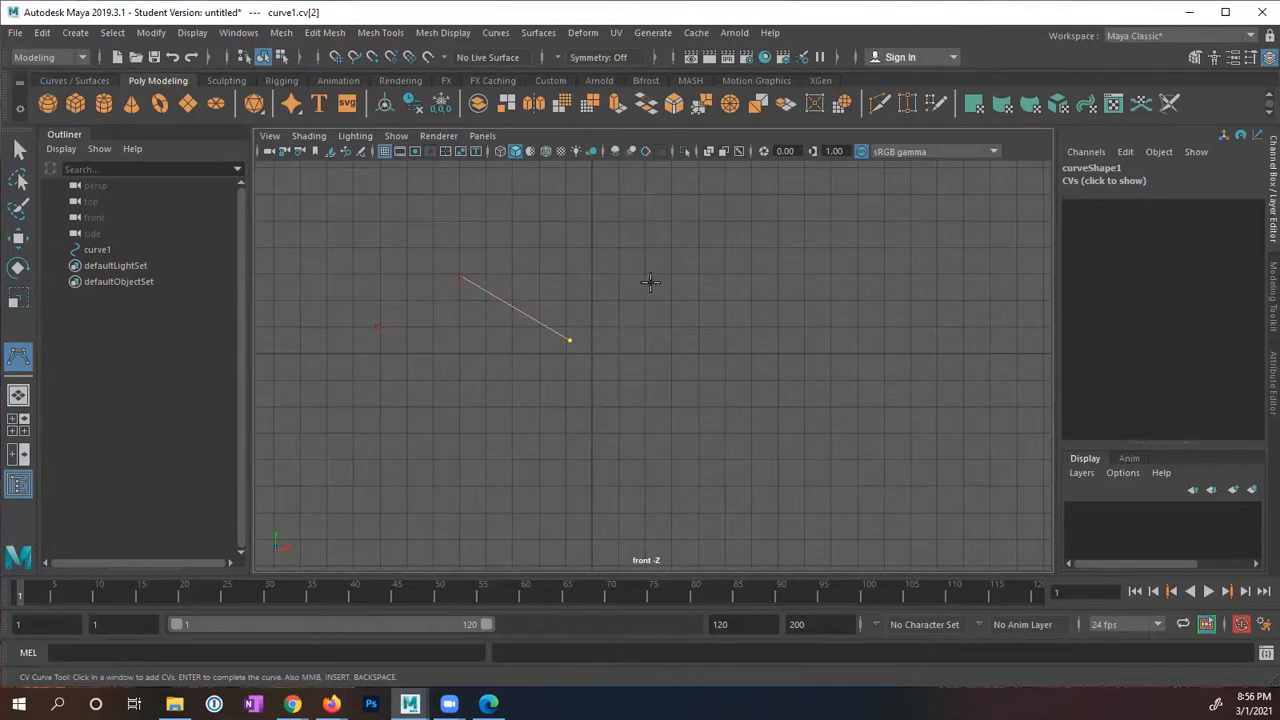
pyautogui.moveTo(421, 323)
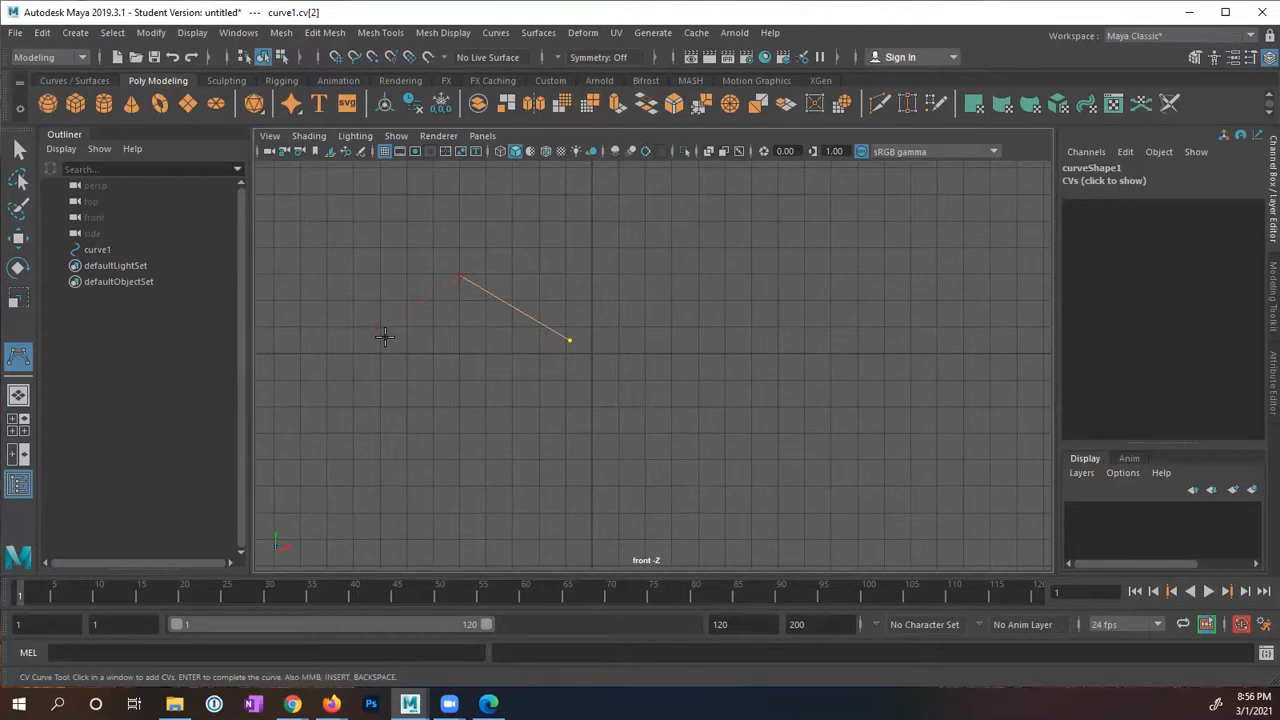
pyautogui.moveTo(370, 318)
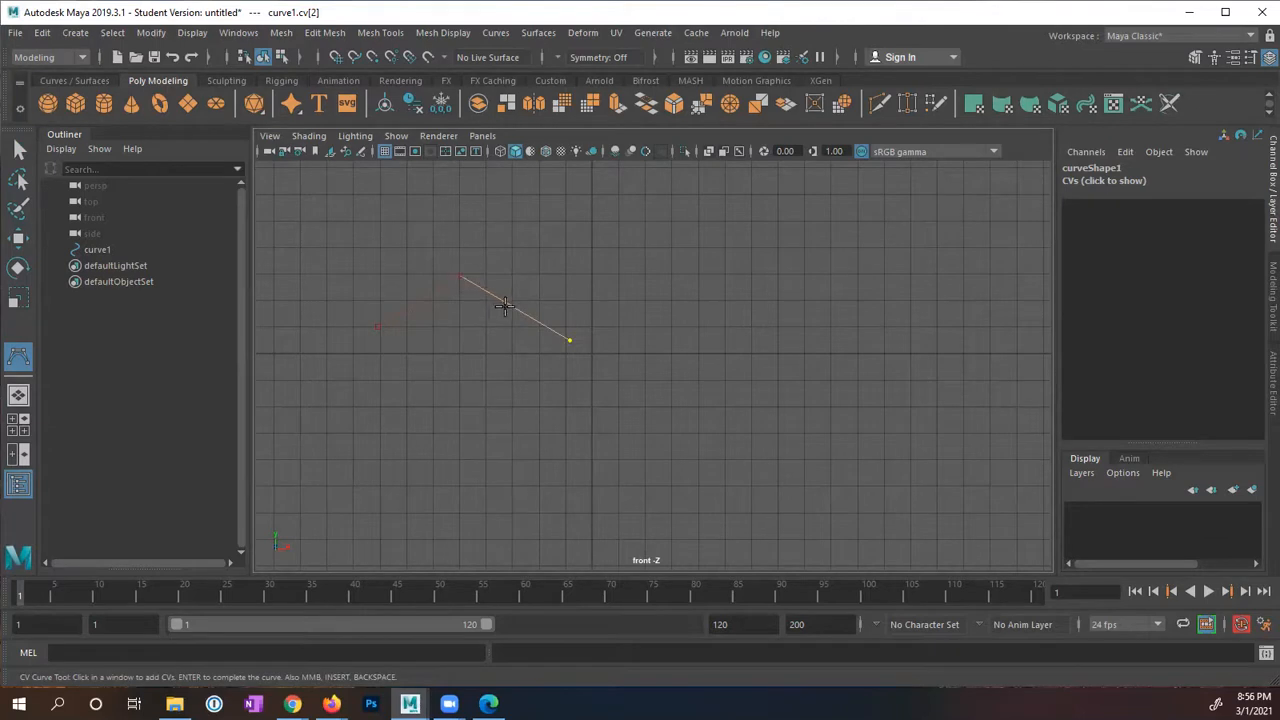
pyautogui.moveTo(587, 276)
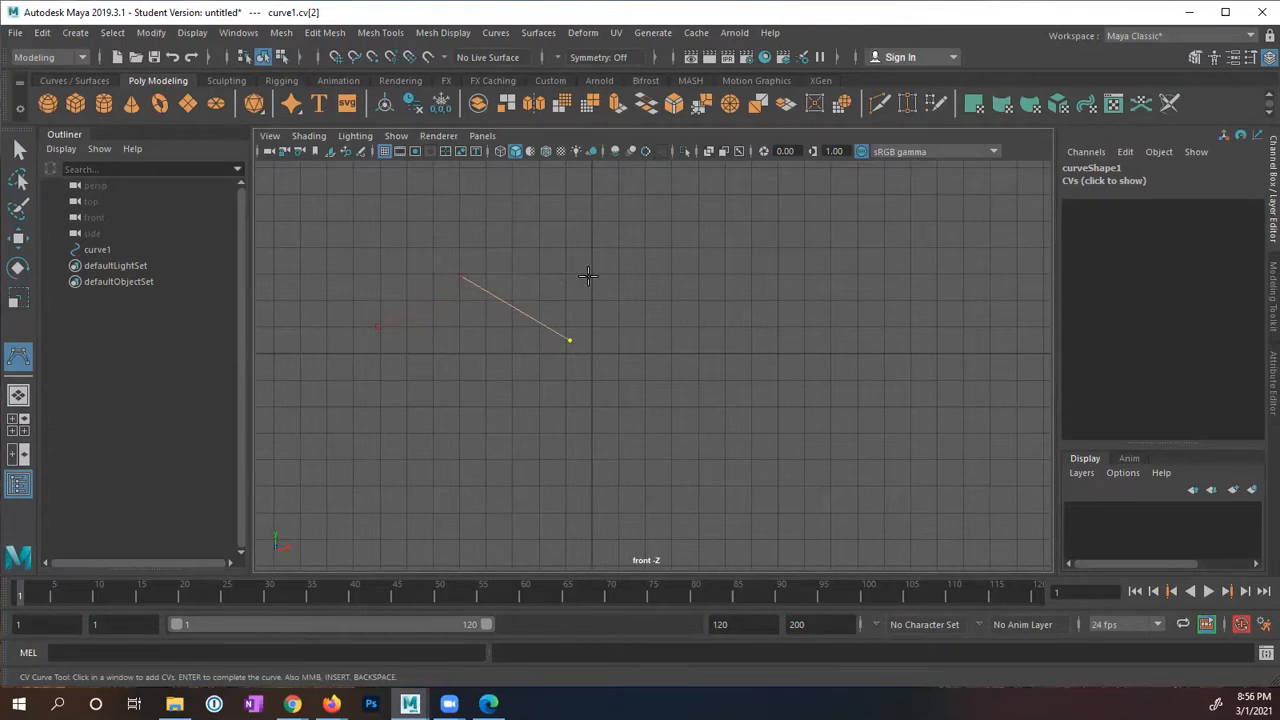
pyautogui.moveTo(674, 277)
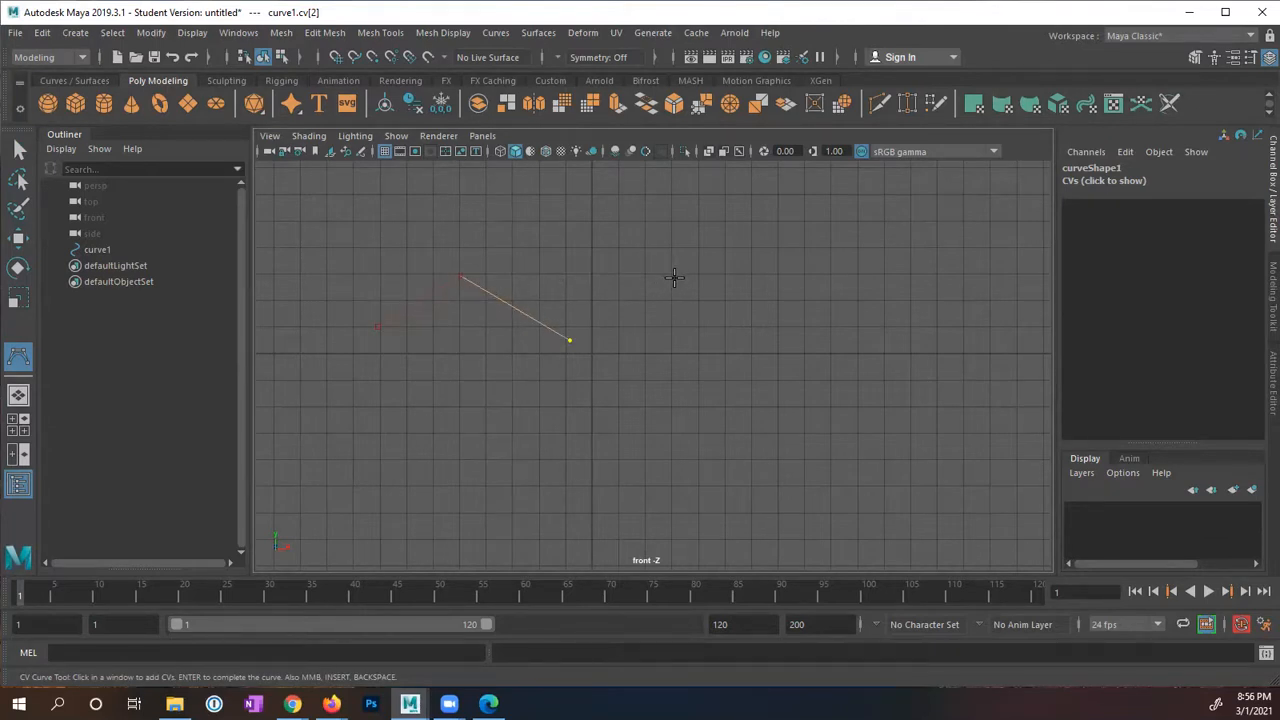
# Step: Add three more CVs to the right, finishing the long wavy curve1
pyautogui.click(678, 280)
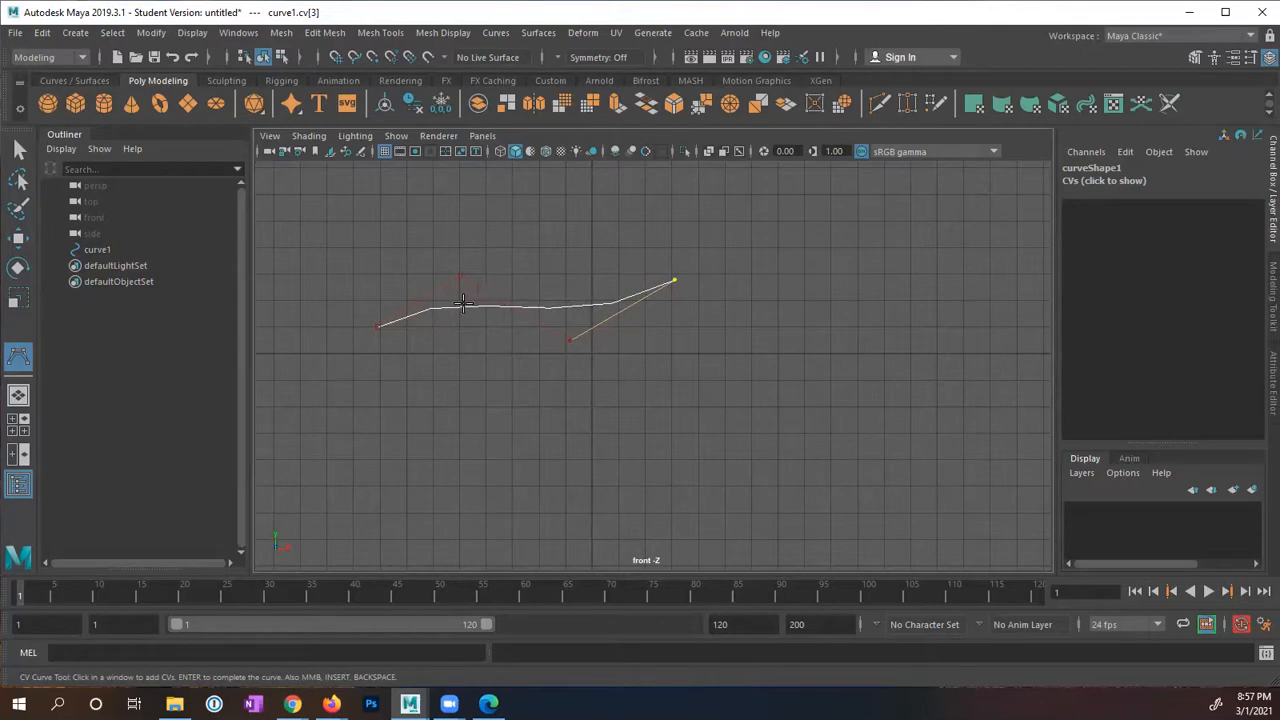
pyautogui.moveTo(673, 302)
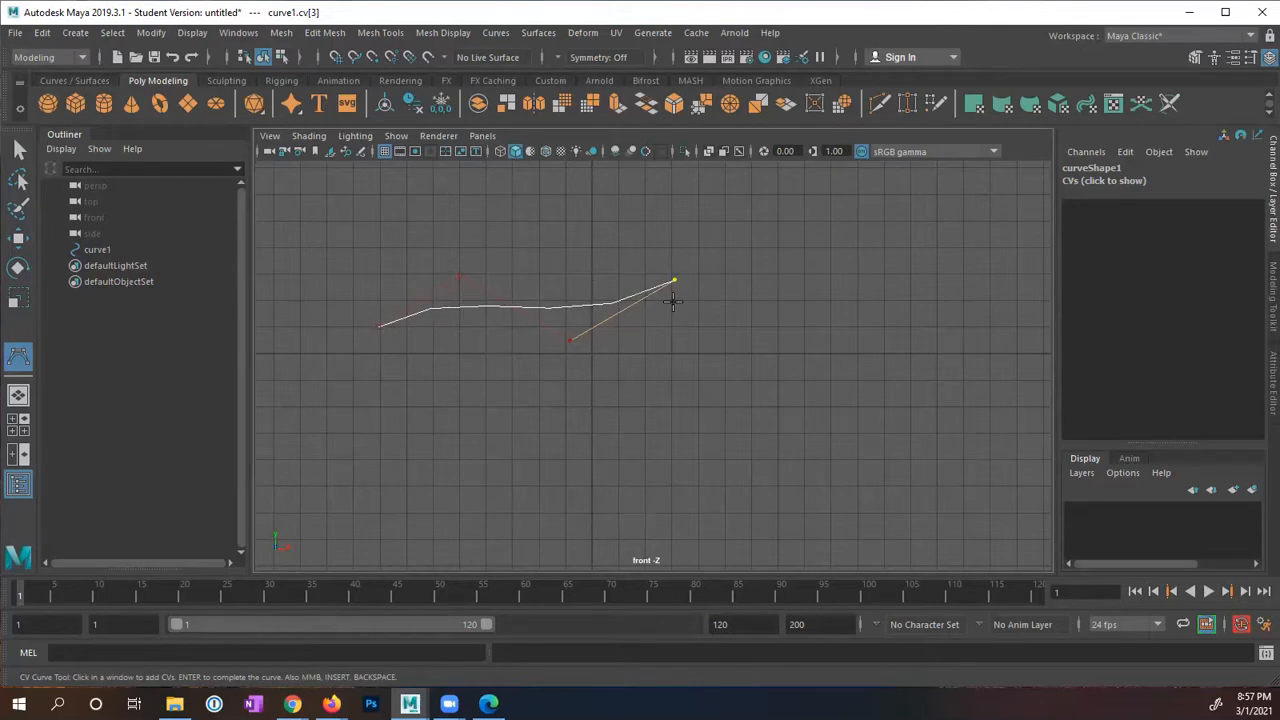
pyautogui.click(787, 340)
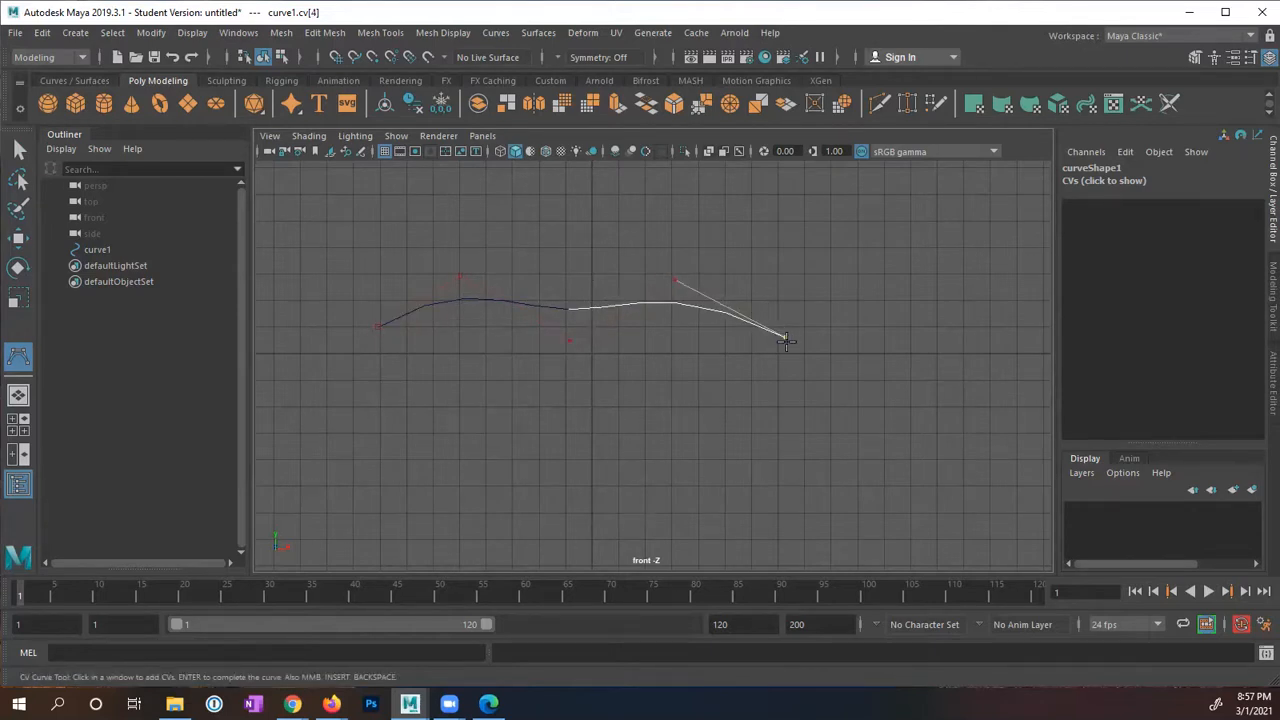
pyautogui.click(887, 273)
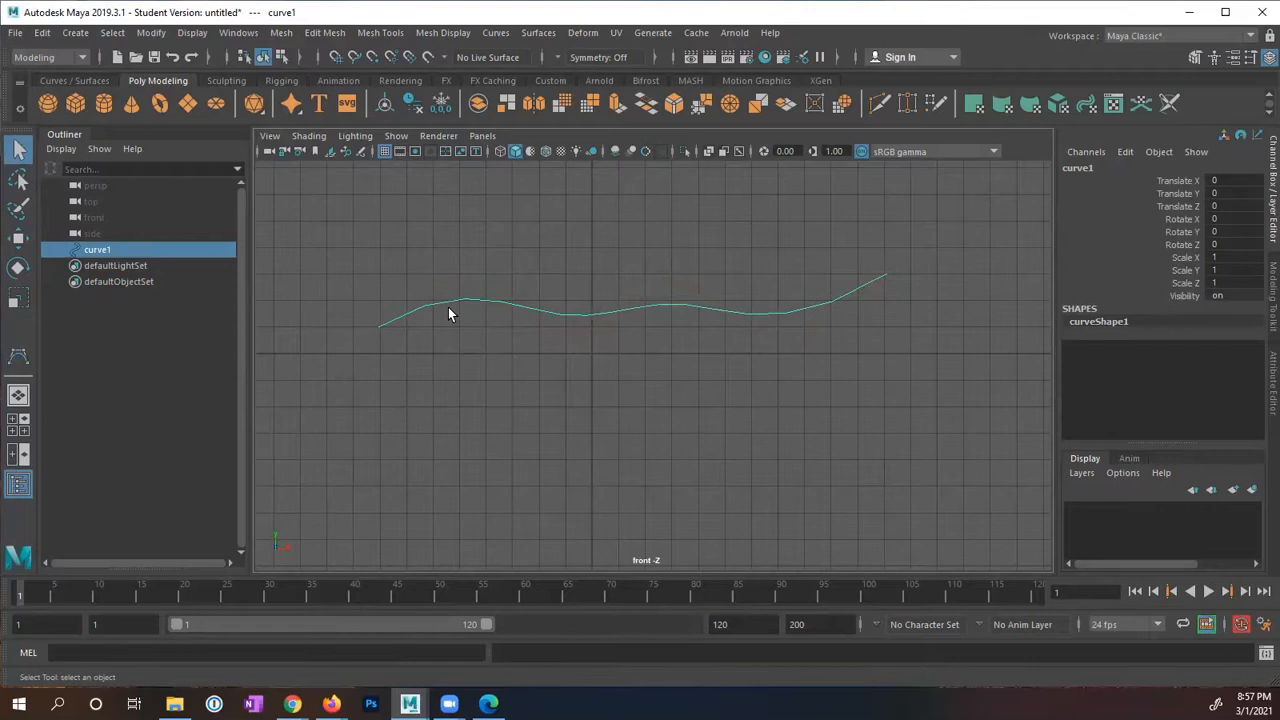
pyautogui.moveTo(336, 287)
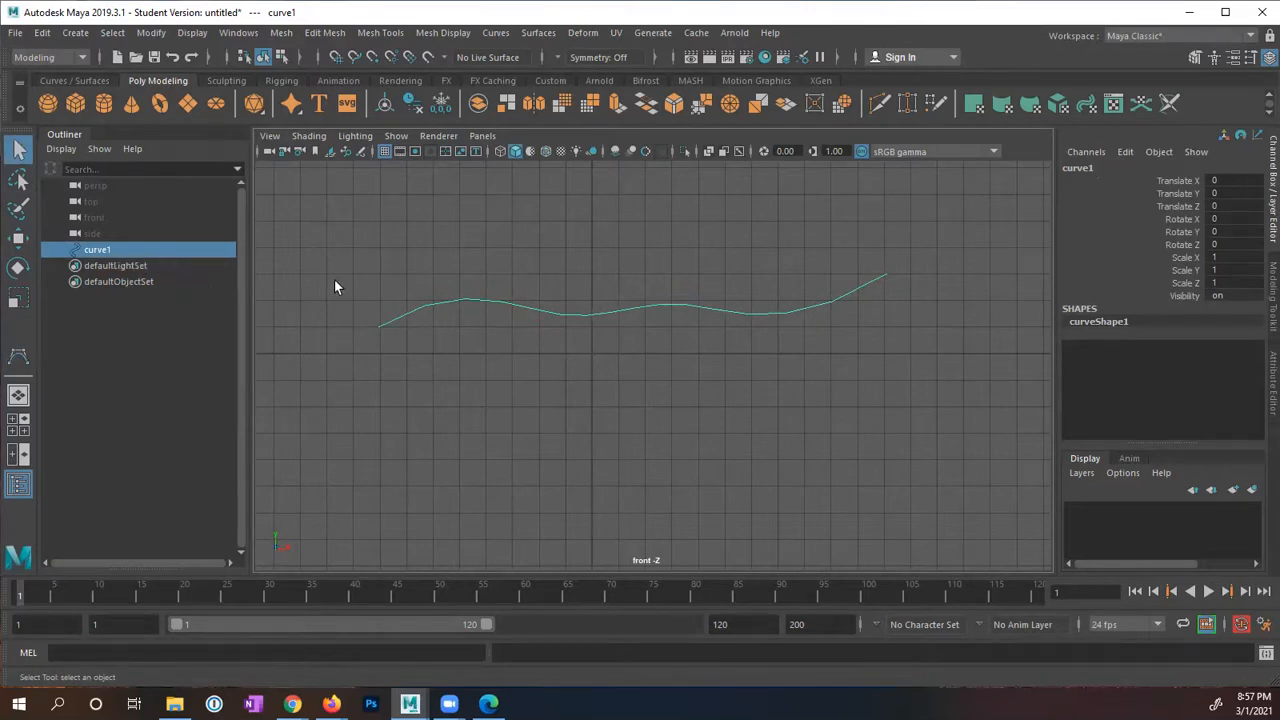
pyautogui.moveTo(378, 333)
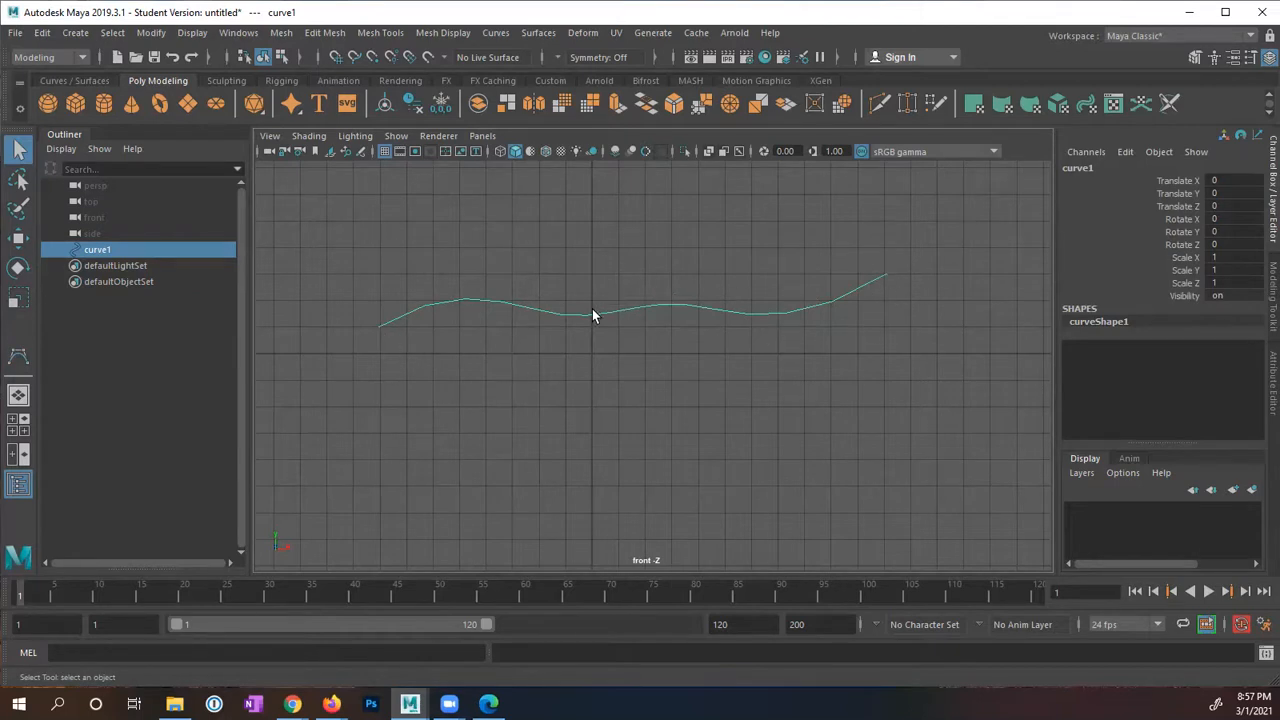
# Step: Bring up curve1's component marking menu to reach Control Vertex mode
pyautogui.rightClick(590, 318)
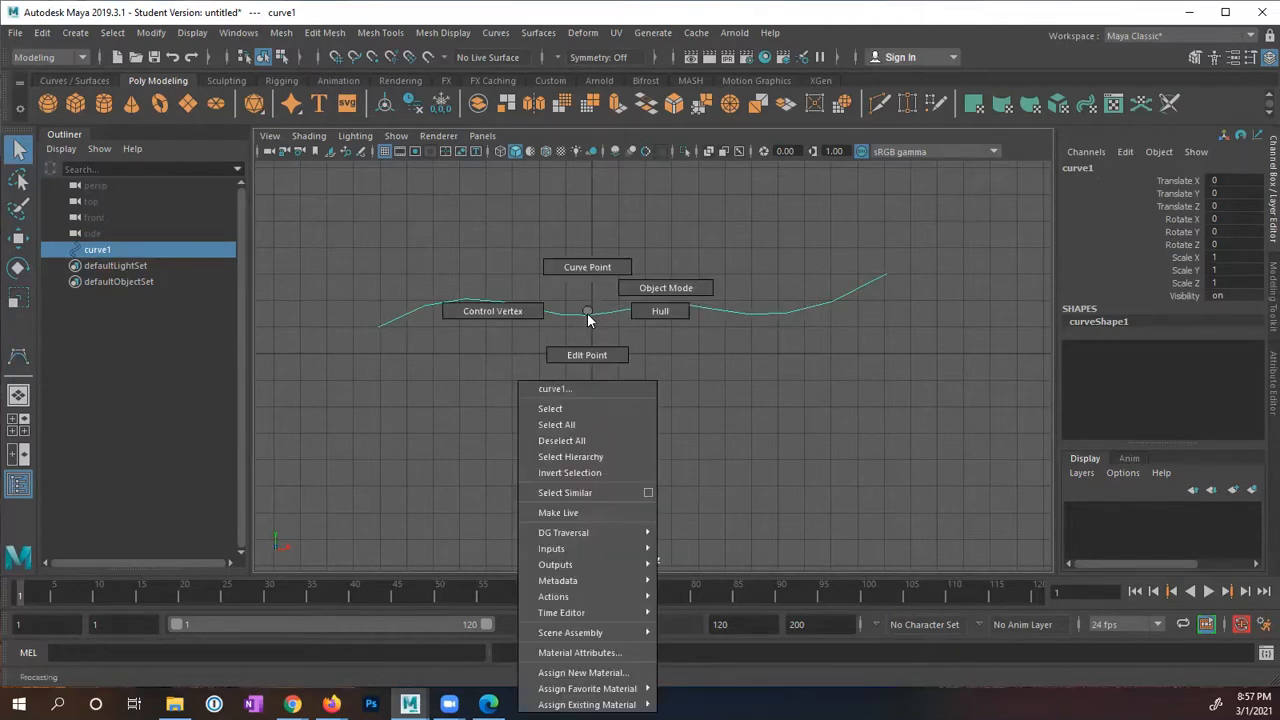
pyautogui.moveTo(525, 311)
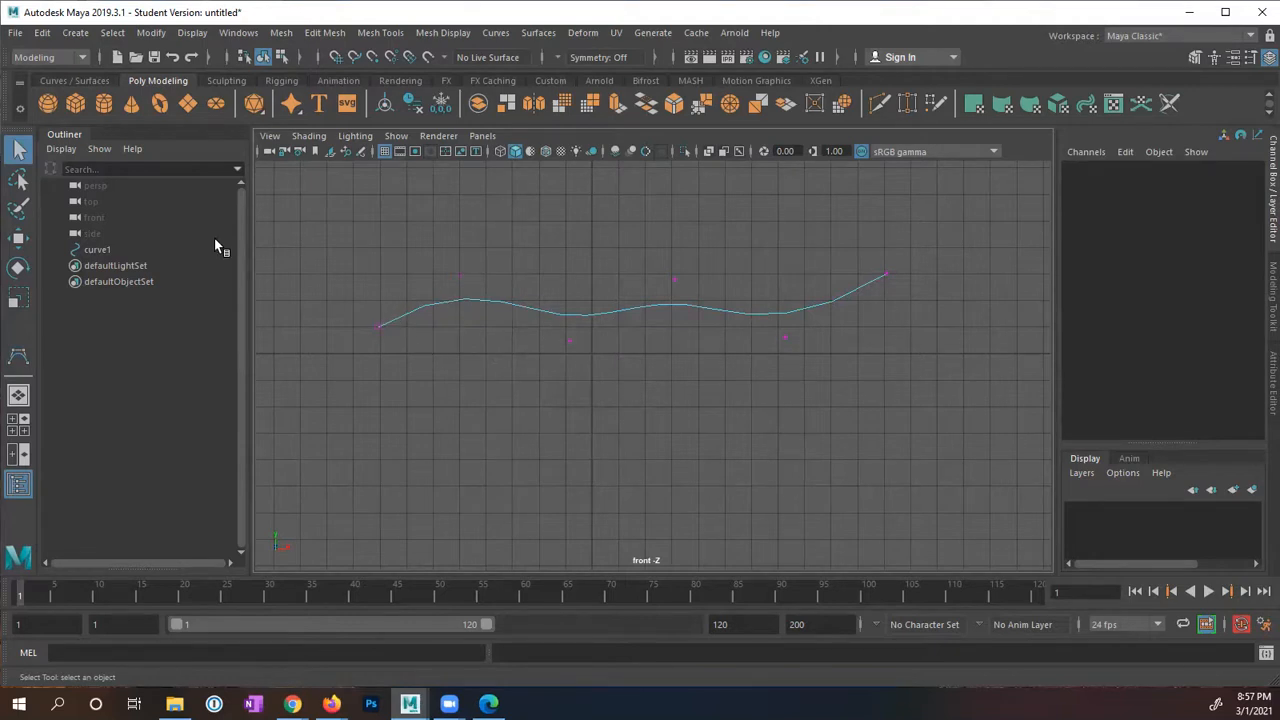
# Step: With the Move tool, drag the left CVs so the left part of the curve flattens out
pyautogui.click(18, 238)
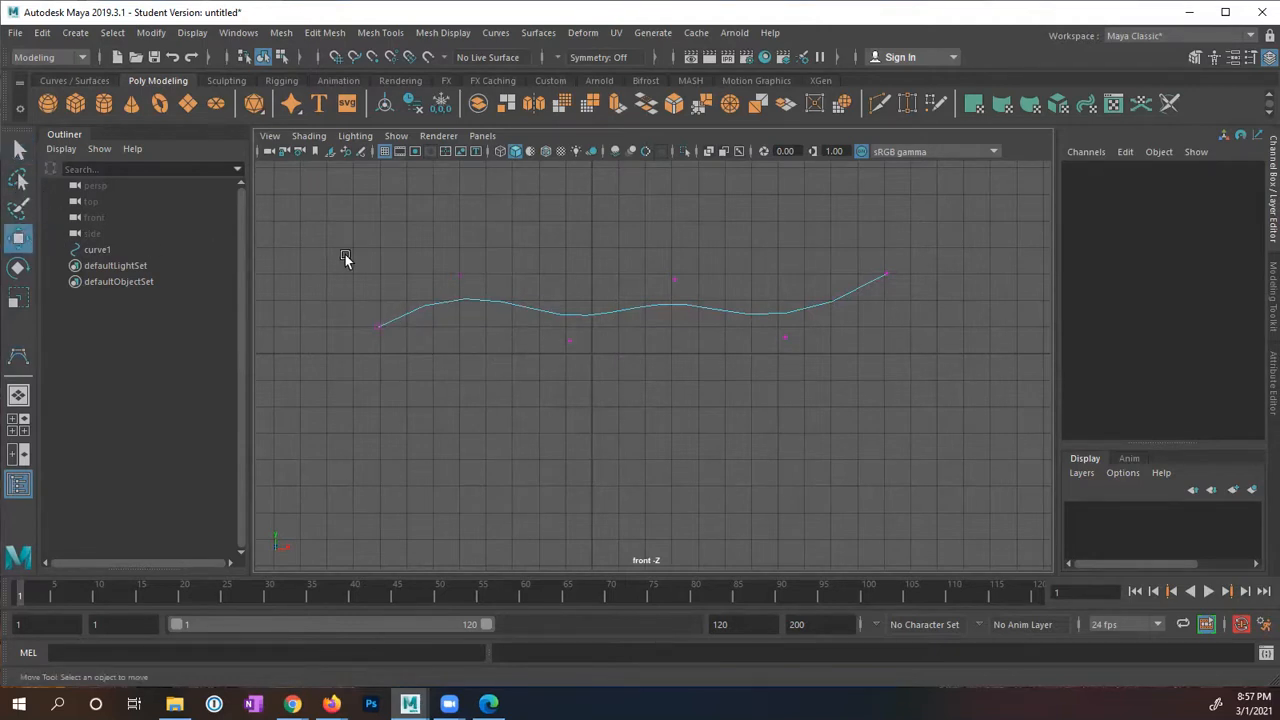
pyautogui.moveTo(450, 295)
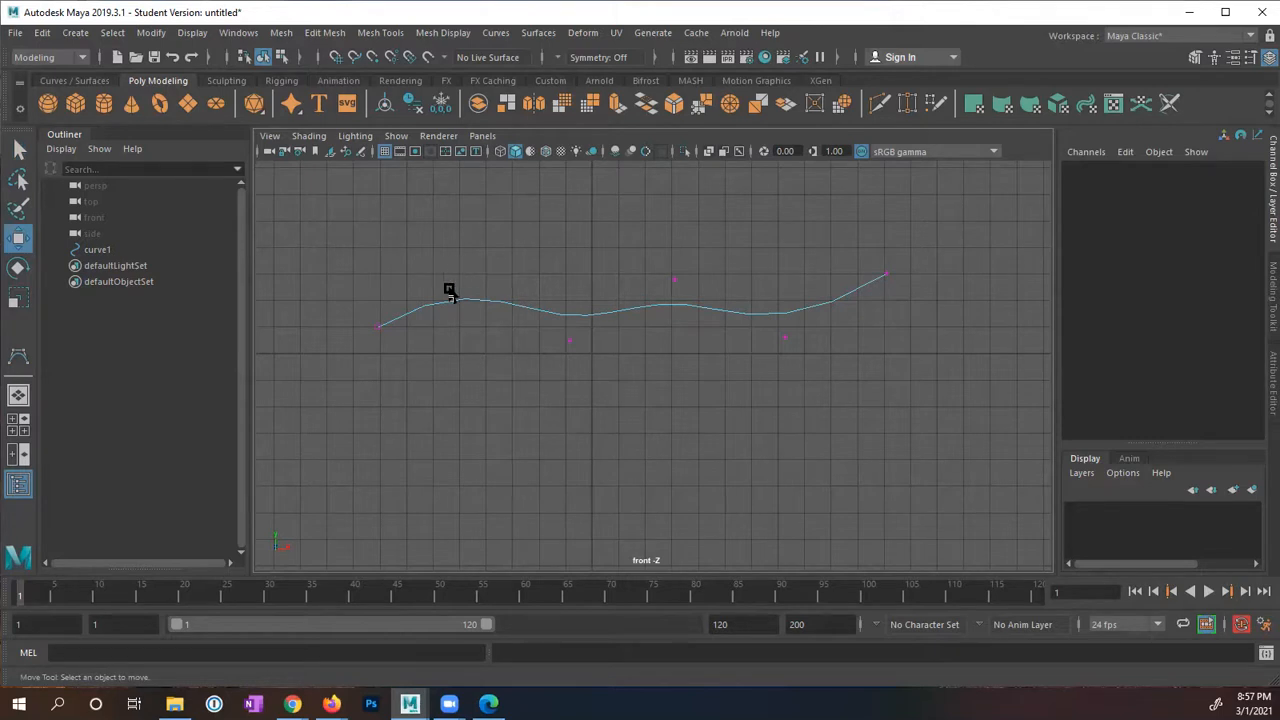
pyautogui.moveTo(449, 290); pyautogui.dragTo(460, 230)
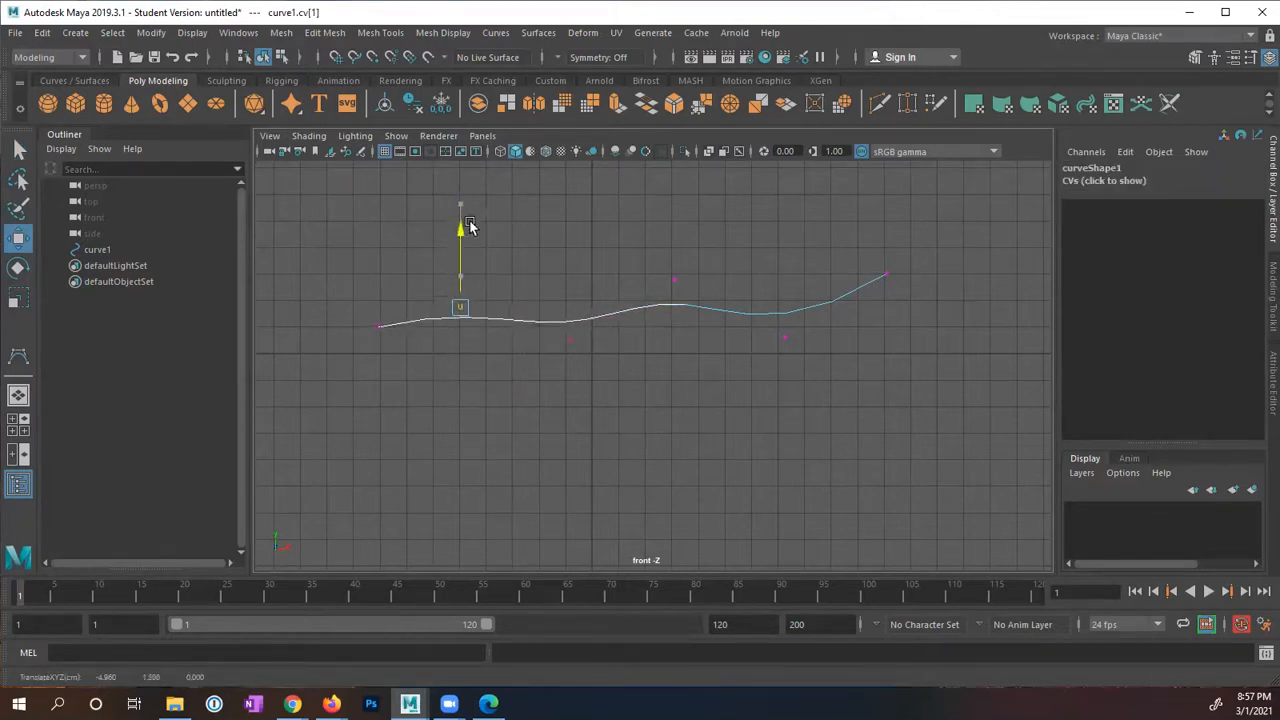
pyautogui.moveTo(460, 228); pyautogui.dragTo(460, 315)
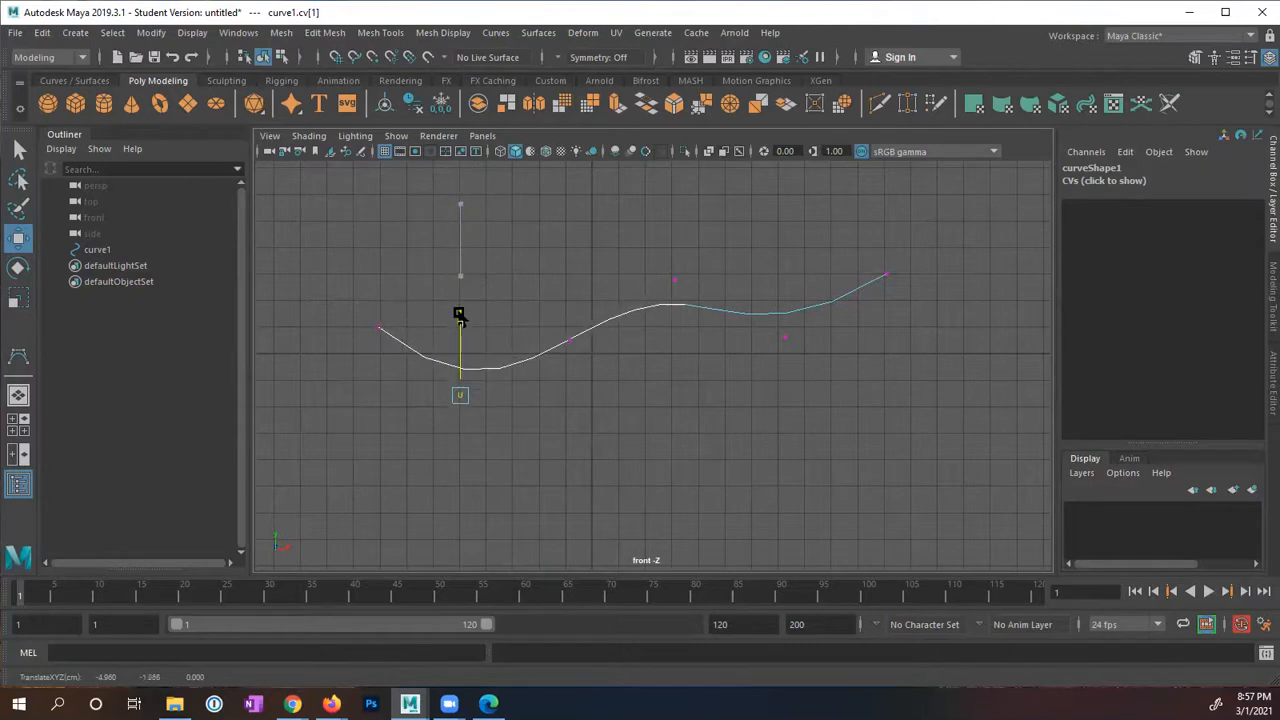
pyautogui.moveTo(459, 315); pyautogui.dragTo(458, 277)
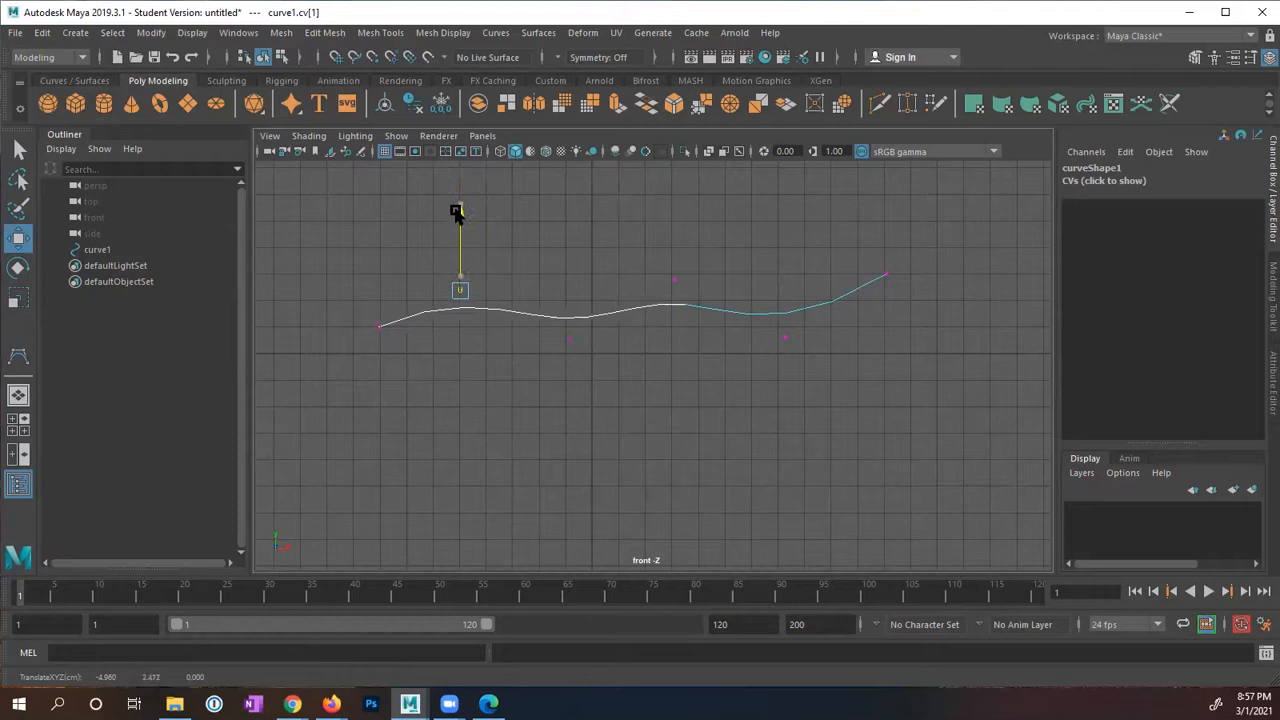
pyautogui.moveTo(457, 212); pyautogui.dragTo(462, 215)
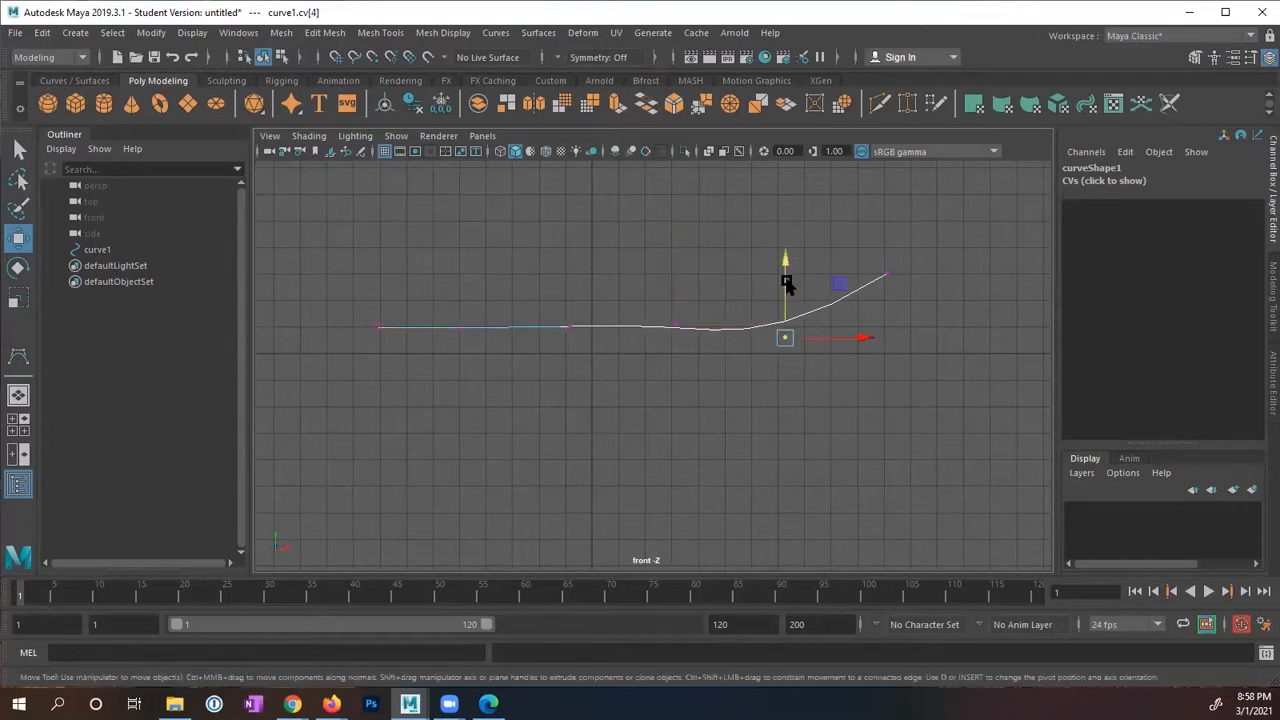
# Step: Drag a right-hand CV upward to form a bump near the curve's right end
pyautogui.moveTo(785, 338); pyautogui.dragTo(885, 273)
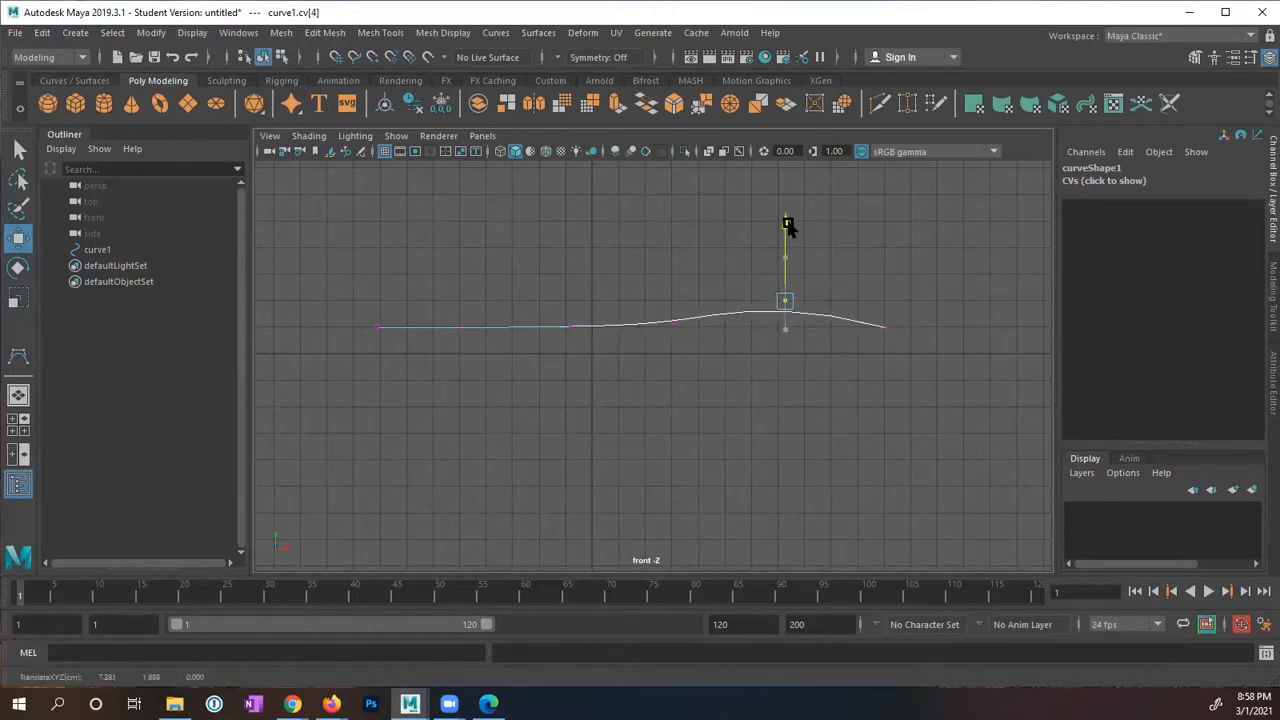
pyautogui.moveTo(785, 300); pyautogui.dragTo(785, 253)
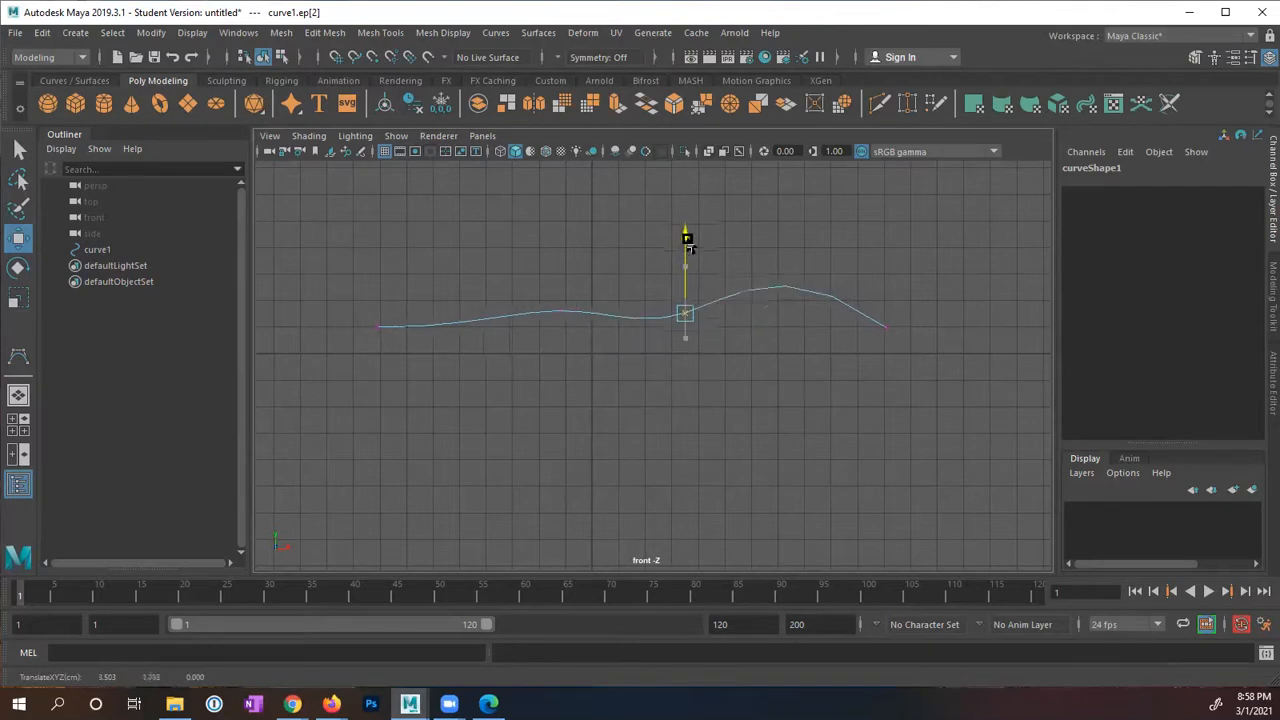
# Step: Drag an edit point upward so curve1 becomes one large hump, then reopen its marking menu
pyautogui.moveTo(685, 240); pyautogui.dragTo(685, 255)
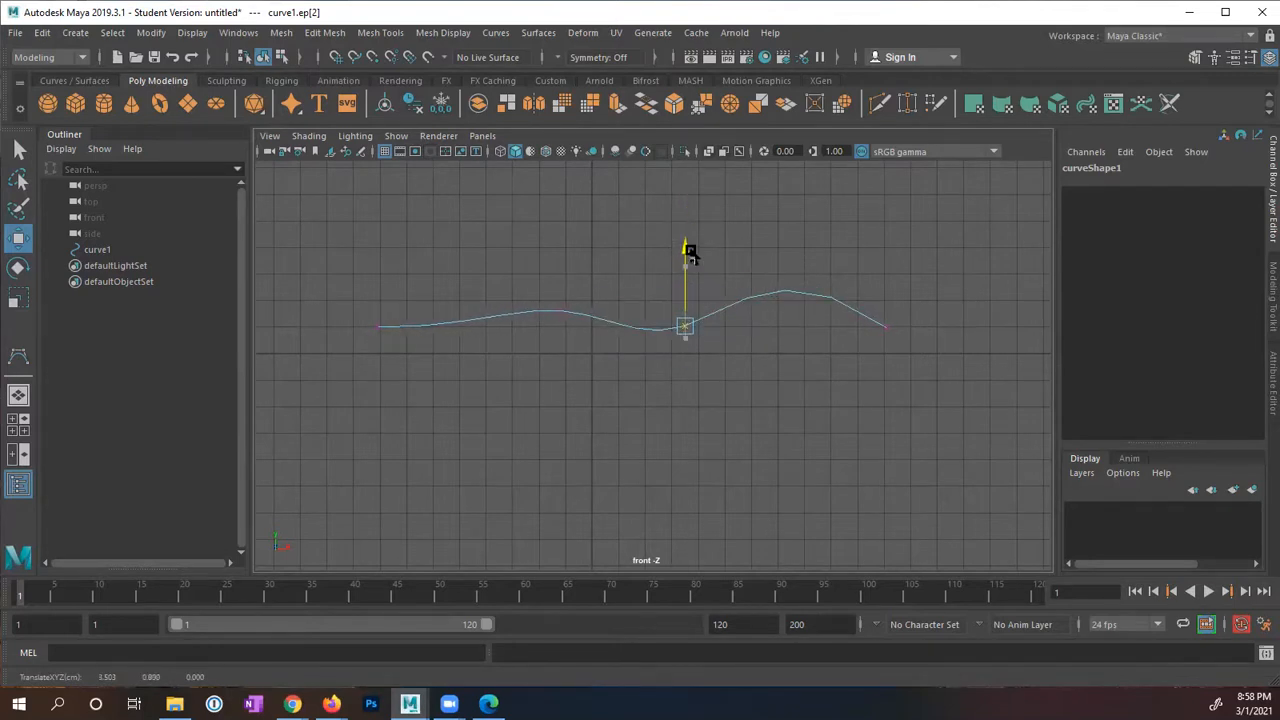
pyautogui.moveTo(685, 325); pyautogui.dragTo(685, 245)
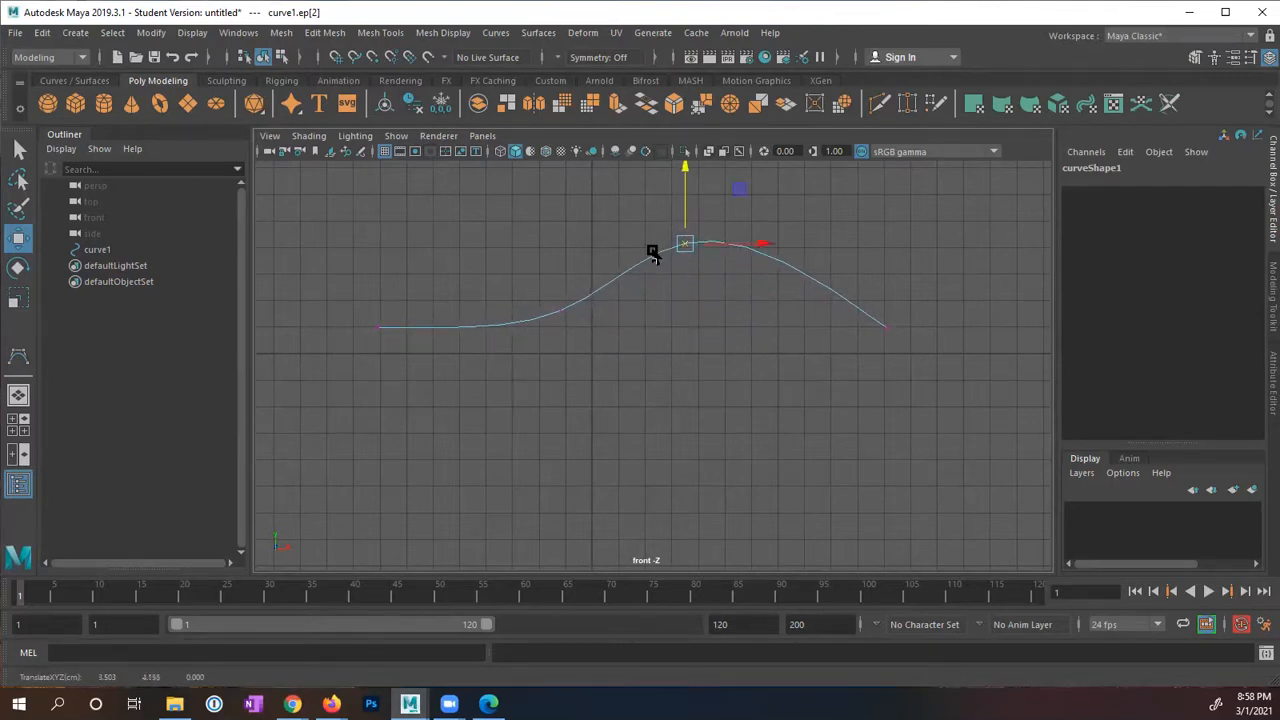
pyautogui.rightClick(653, 250)
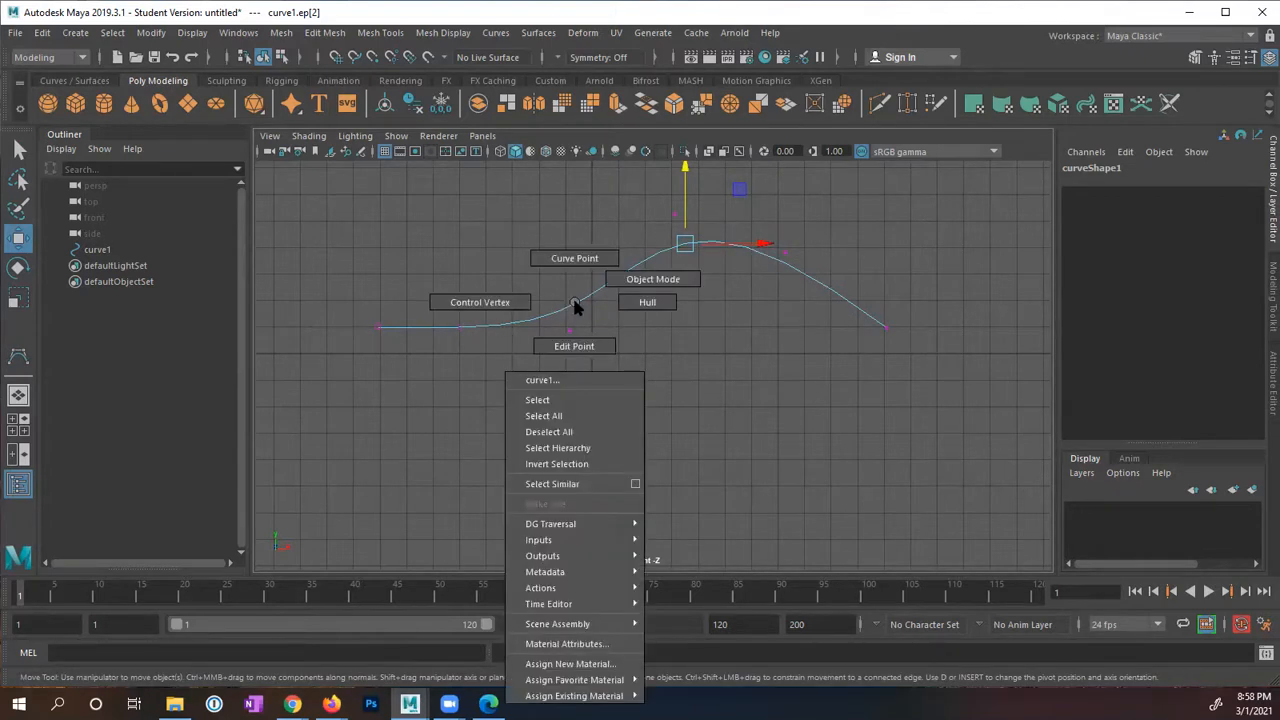
# Step: Show curve1's control vertices and hull, then switch to Curve Point mode
pyautogui.click(646, 302)
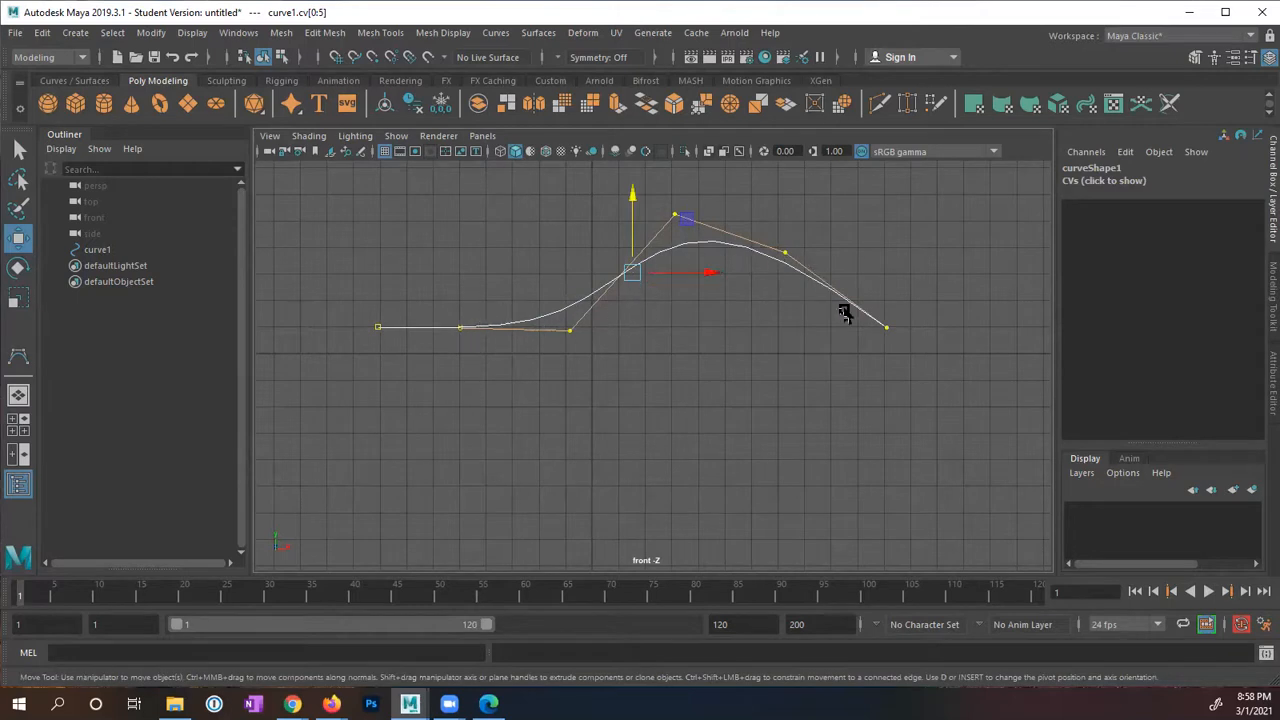
pyautogui.rightClick(572, 305)
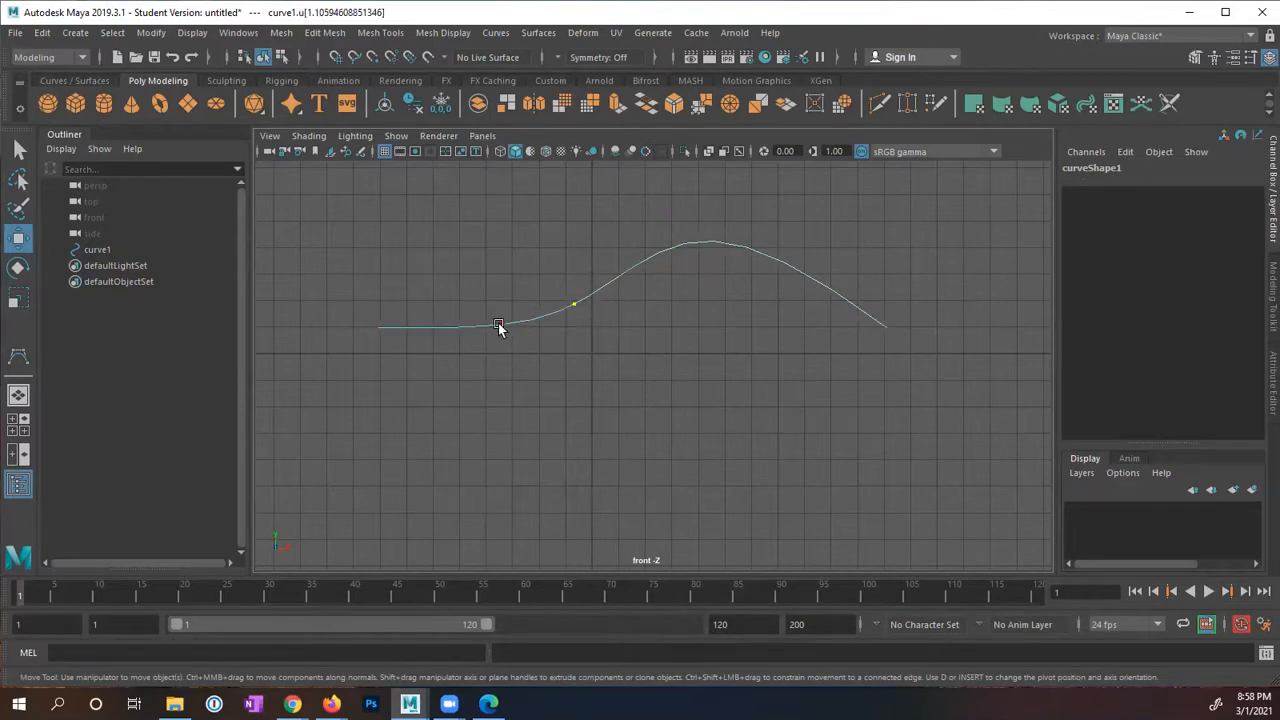
# Step: Mark curve points along the hump, then return curve1 to Object Mode
pyautogui.moveTo(500, 328); pyautogui.dragTo(737, 248)
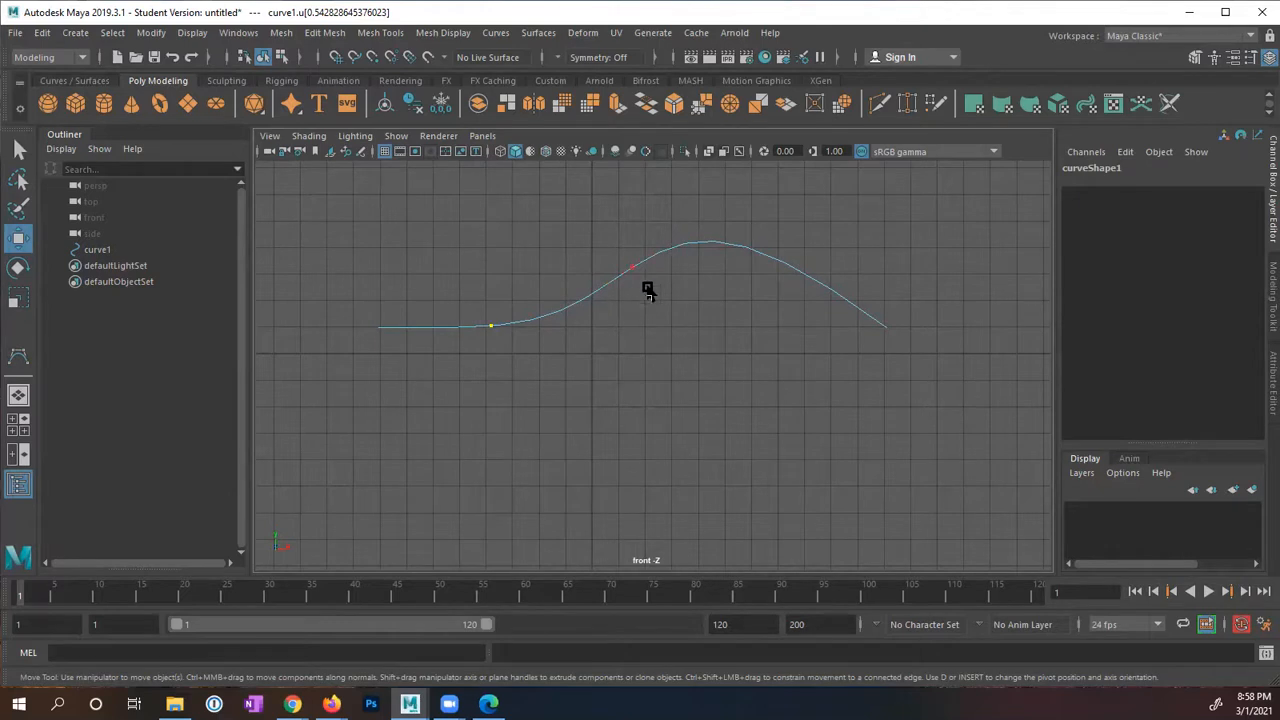
pyautogui.moveTo(645, 287); pyautogui.dragTo(835, 297)
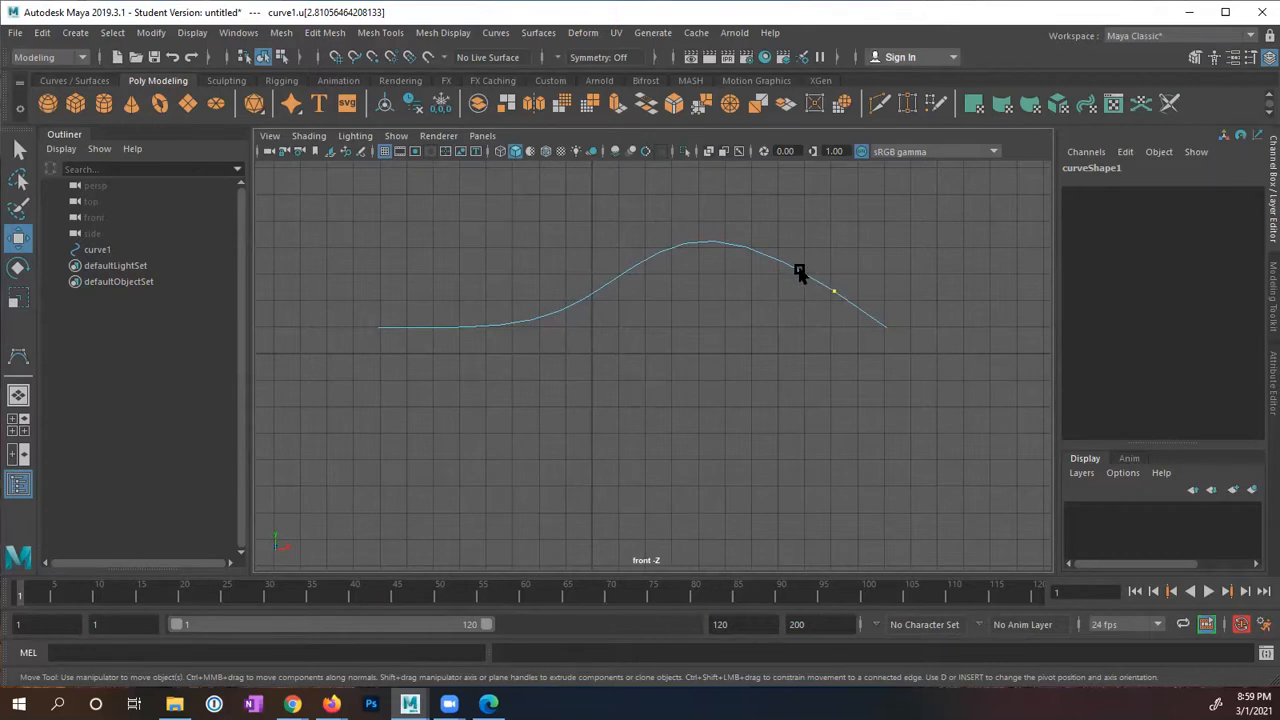
pyautogui.rightClick(800, 270)
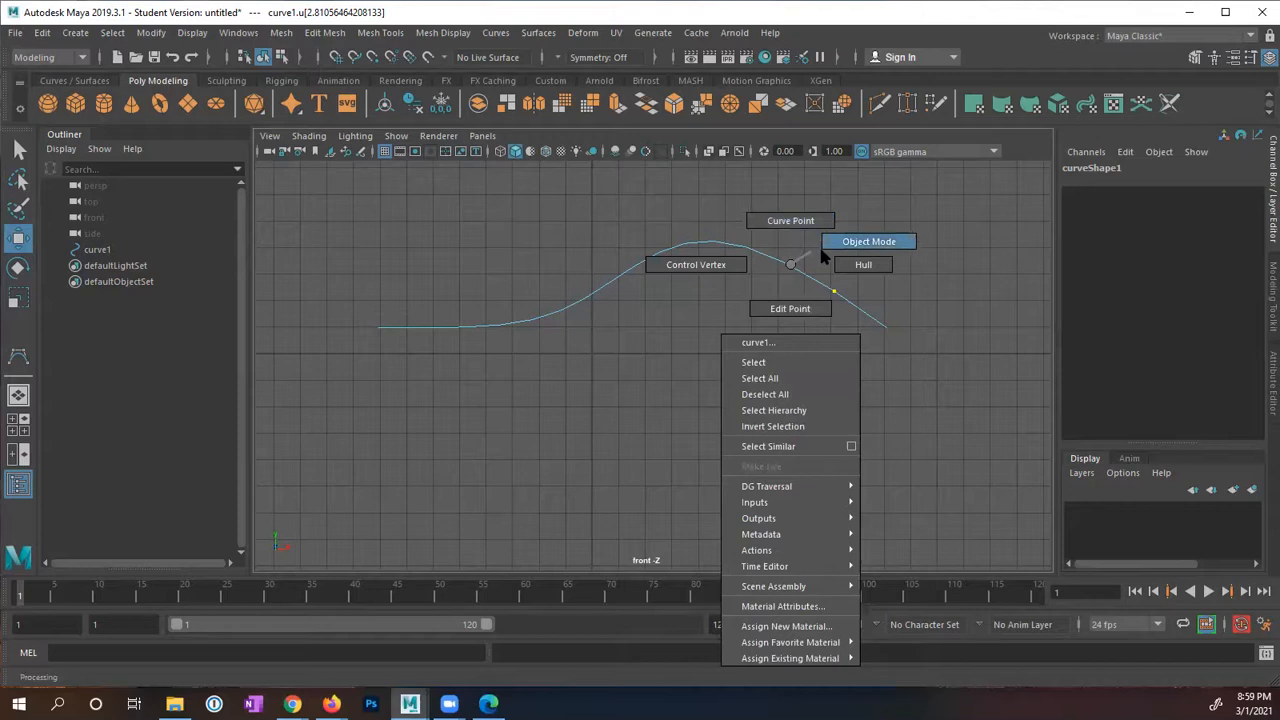
pyautogui.click(868, 241)
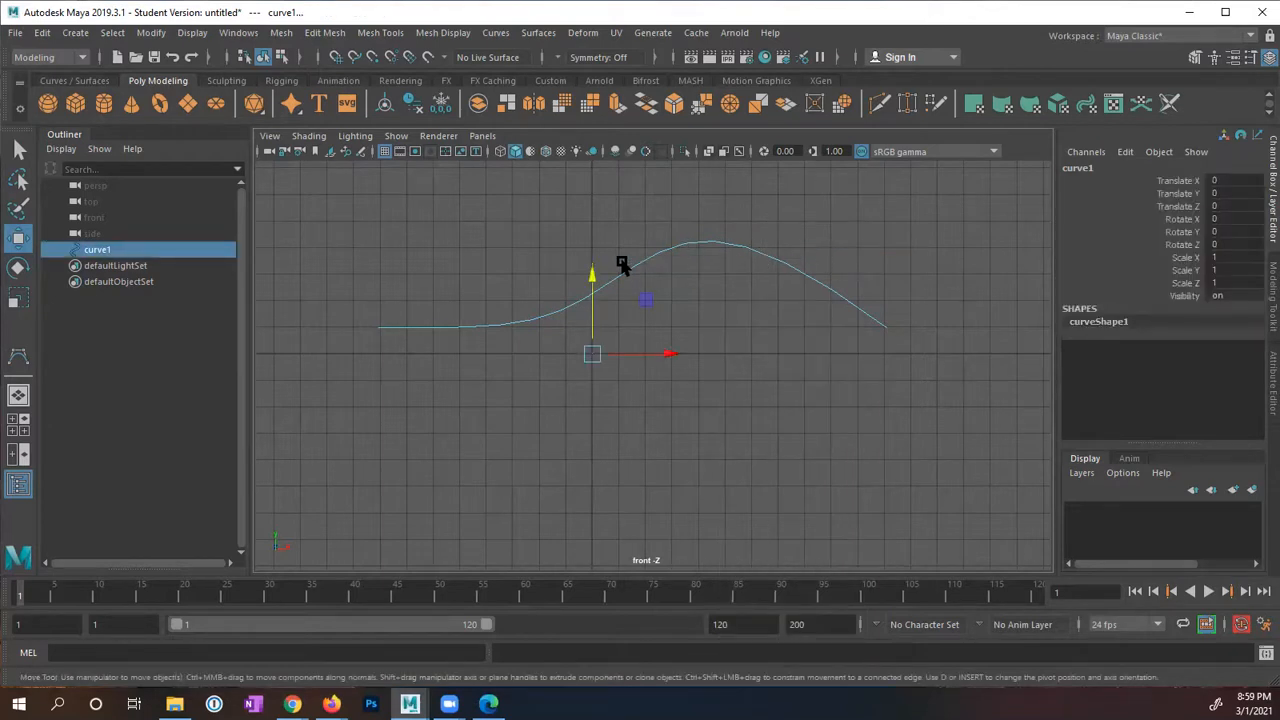
pyautogui.moveTo(543, 222)
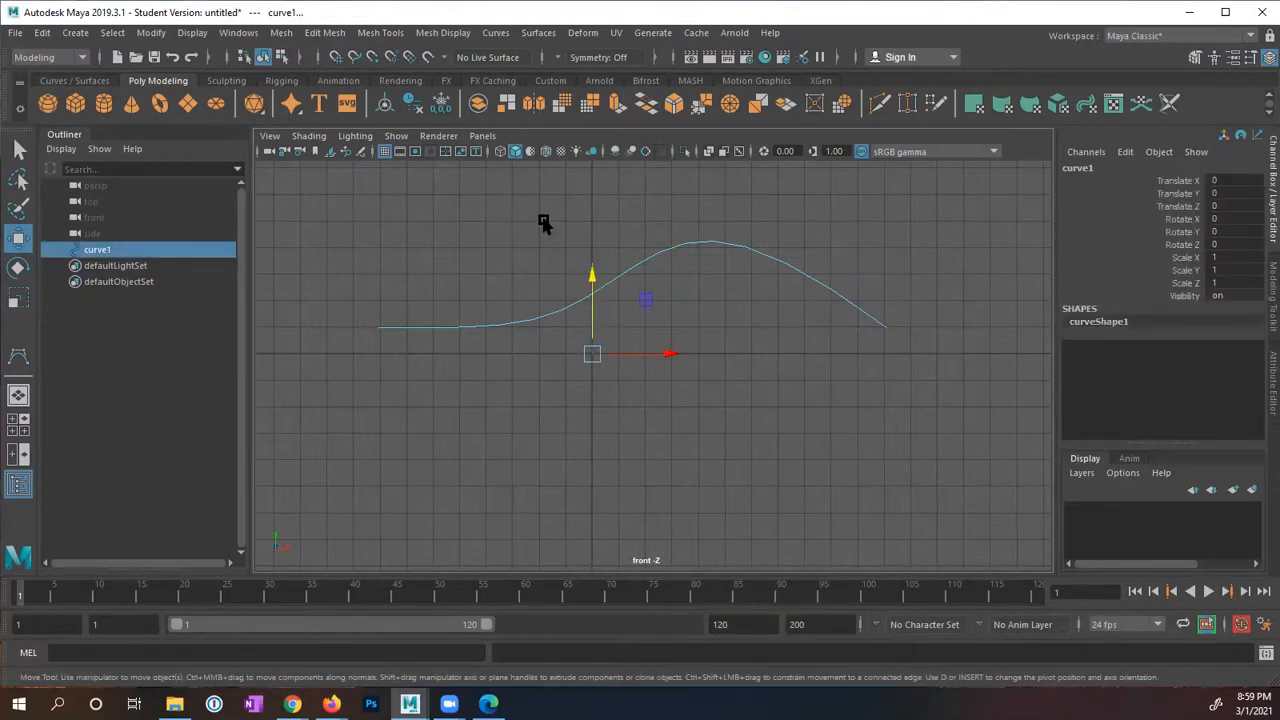
# Step: Draw curve2 with the CV Curve Tool as a wavy blob whose ends nearly meet on the left
pyautogui.click(74, 33)
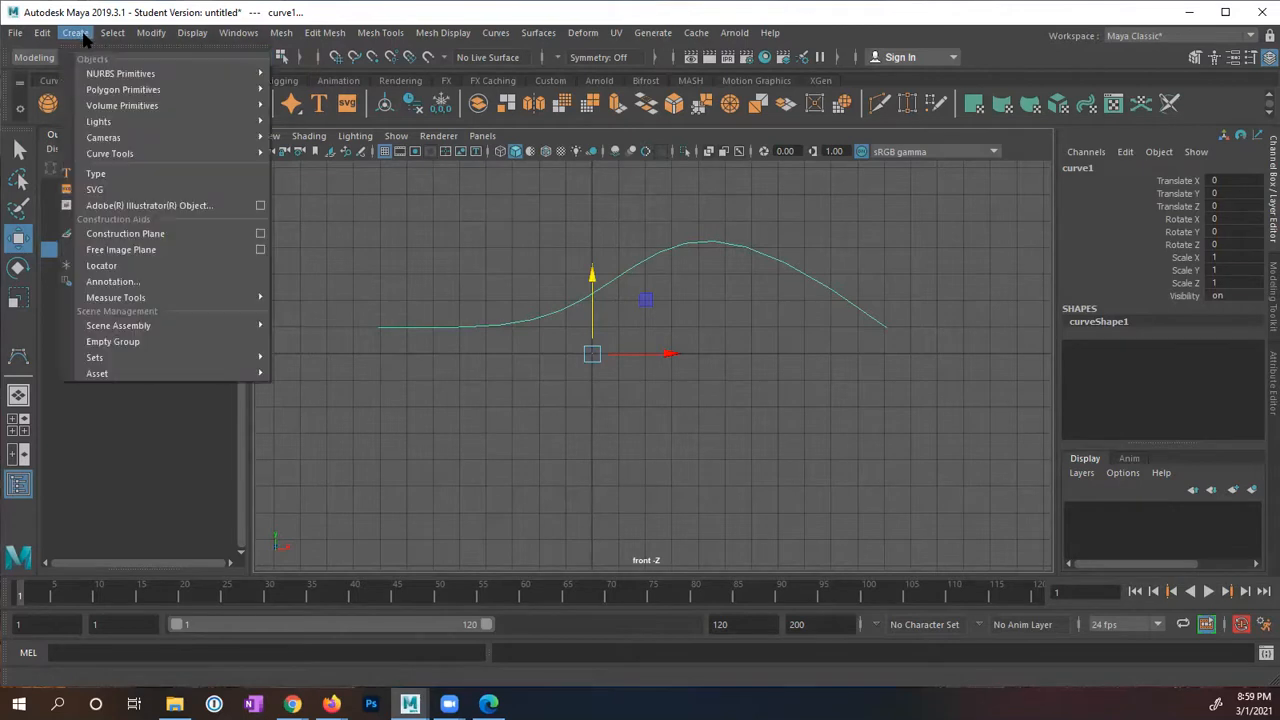
pyautogui.moveTo(110, 153)
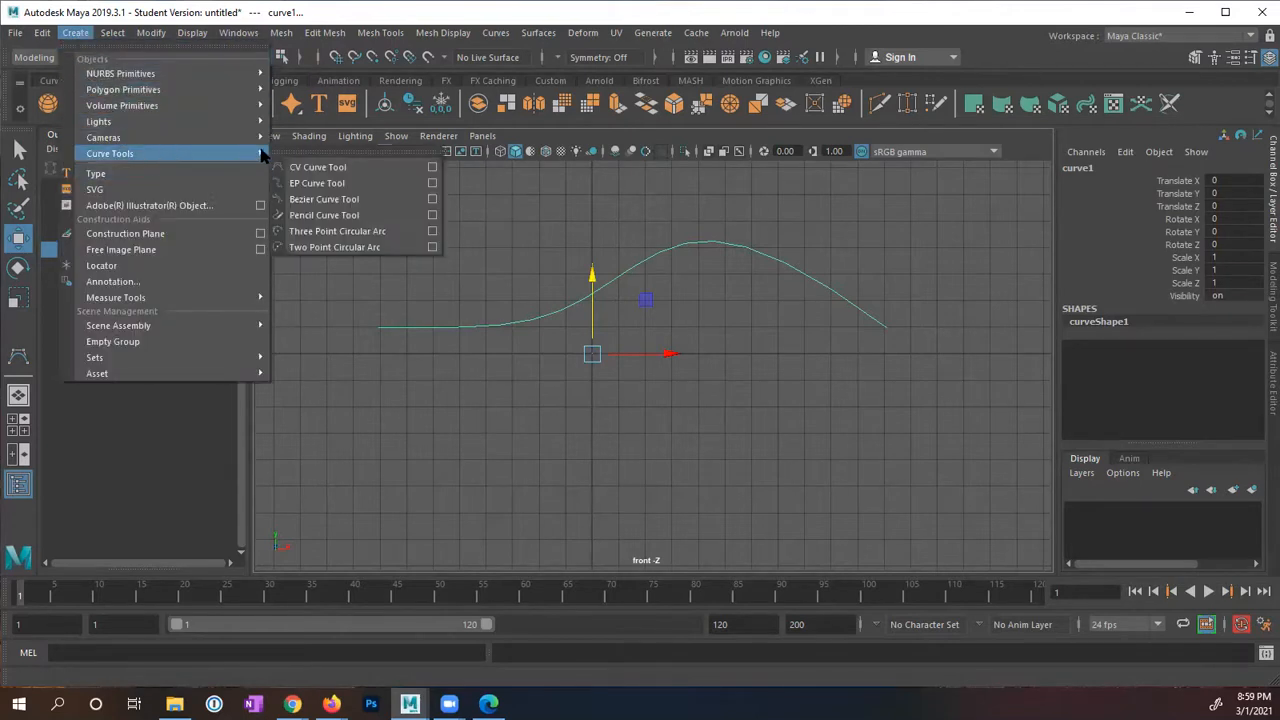
pyautogui.moveTo(318, 167)
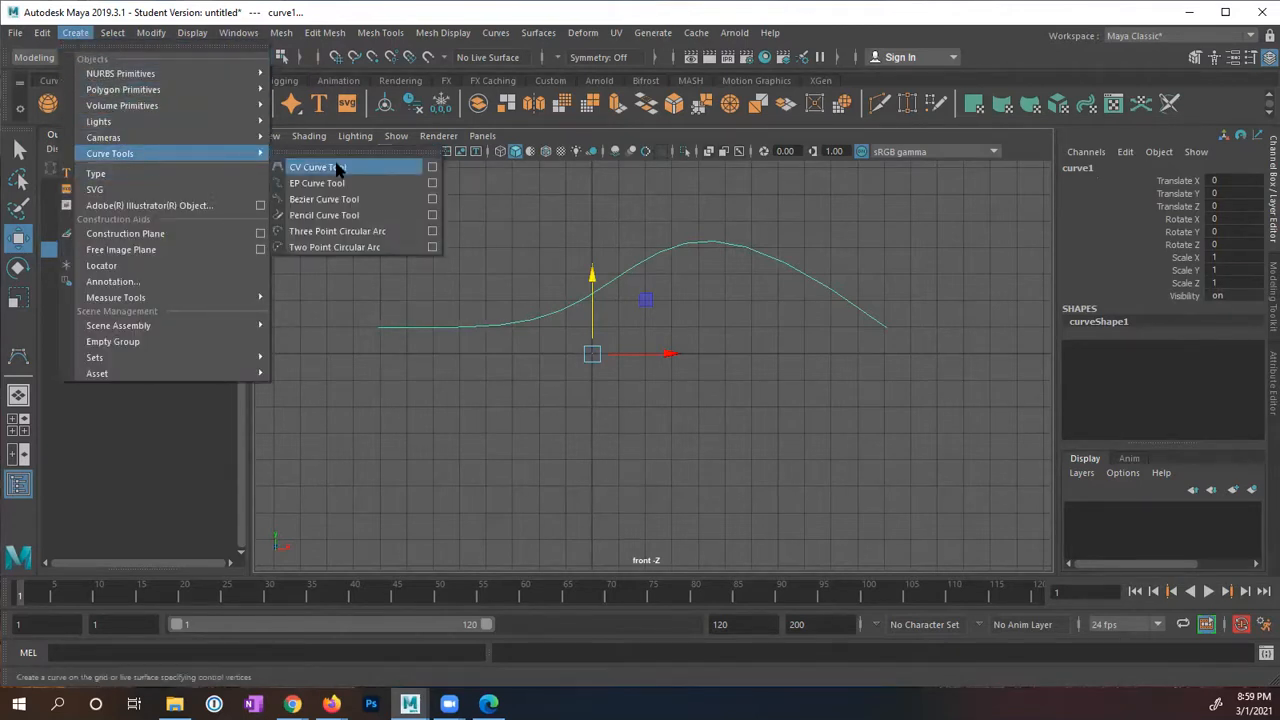
pyautogui.click(316, 167)
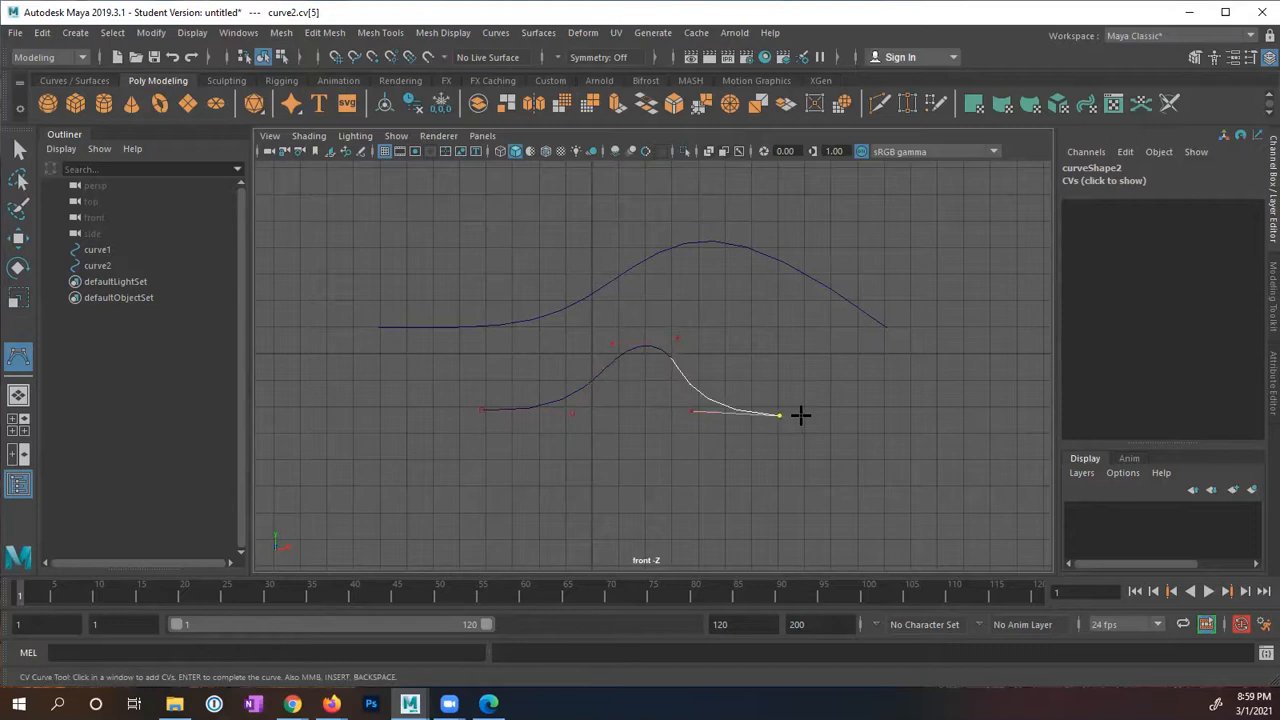
pyautogui.click(678, 510)
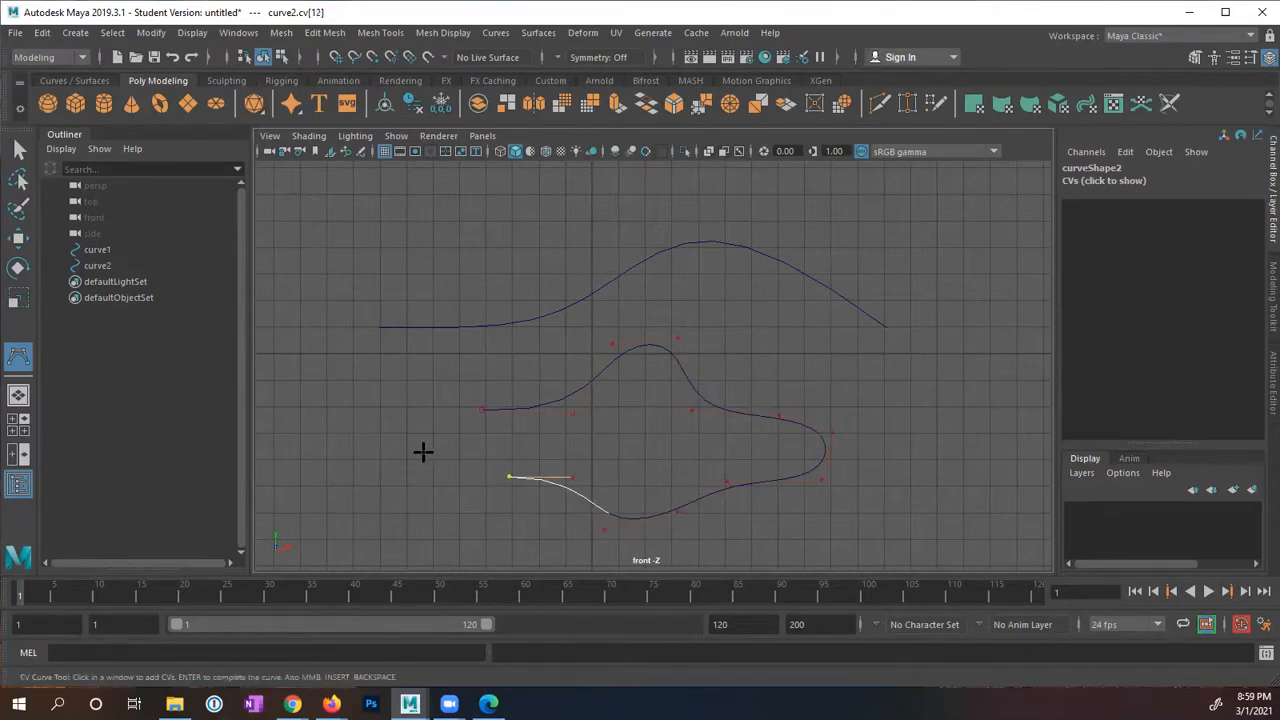
pyautogui.click(467, 410)
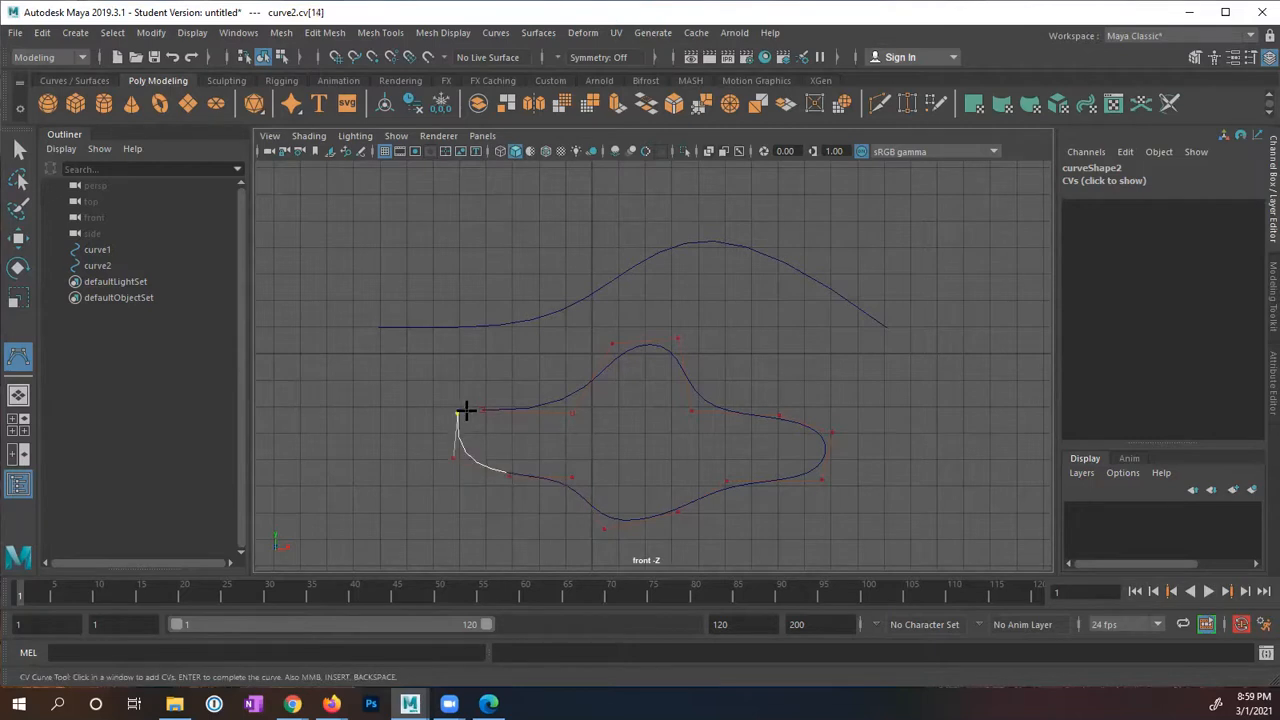
pyautogui.click(512, 430)
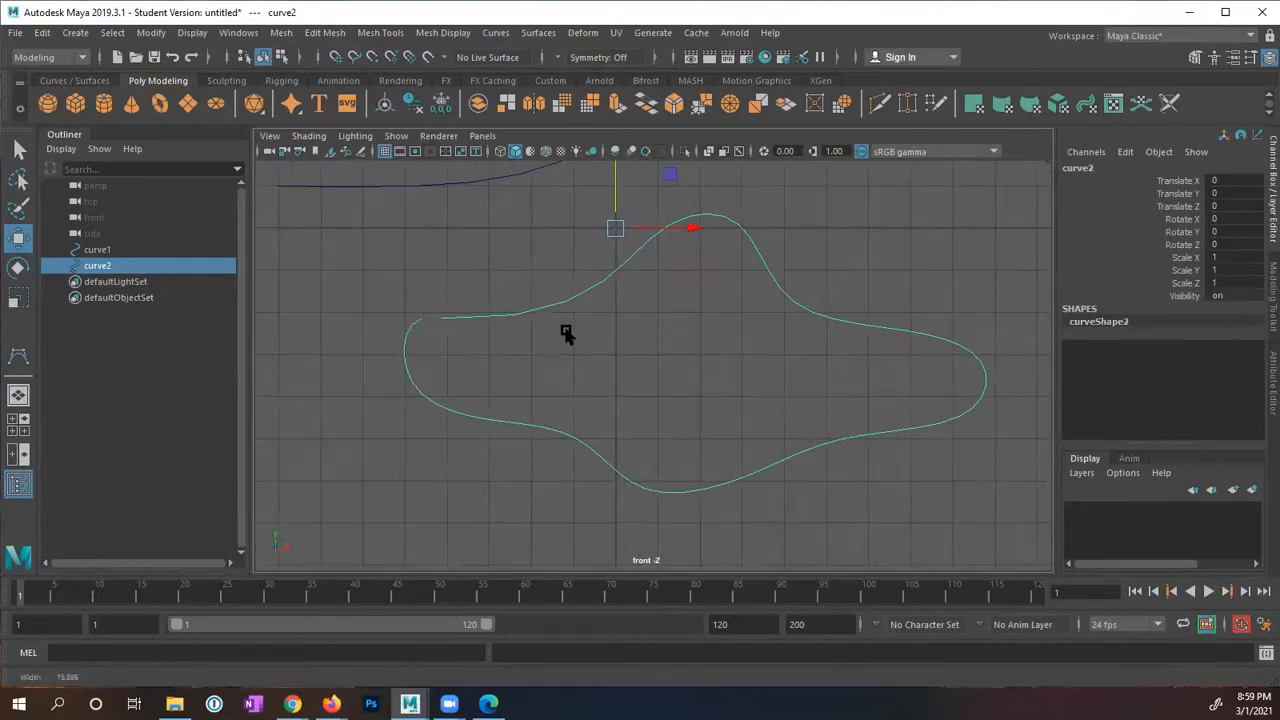
# Step: Snap the curve's last control vertex onto its first vertex using Snap to Points and Move
pyautogui.click(389, 310)
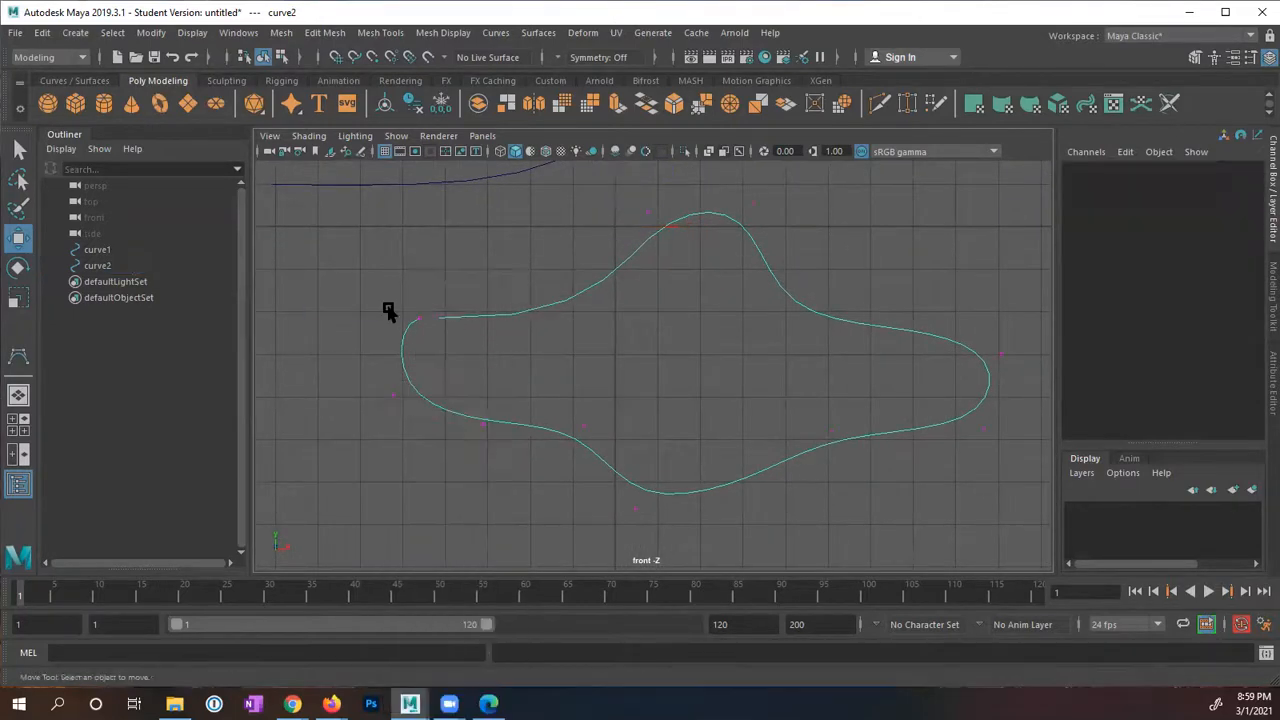
pyautogui.click(420, 318)
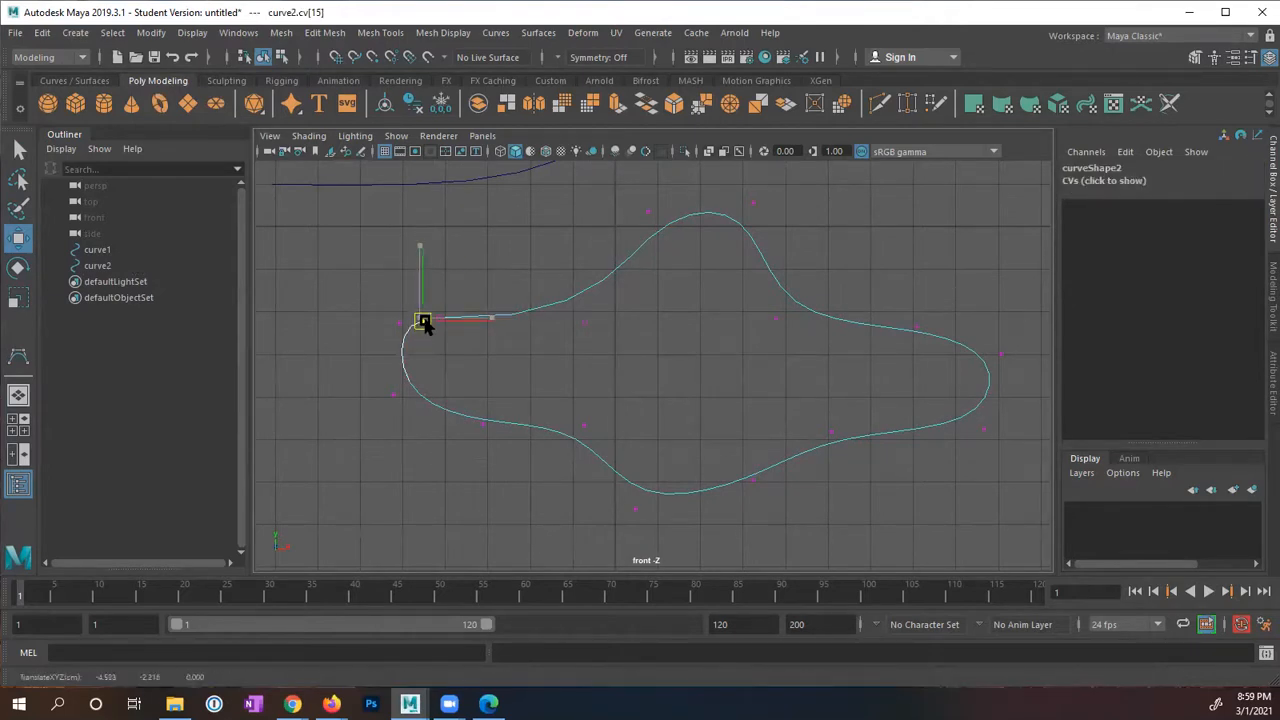
pyautogui.moveTo(423, 319); pyautogui.dragTo(438, 319)
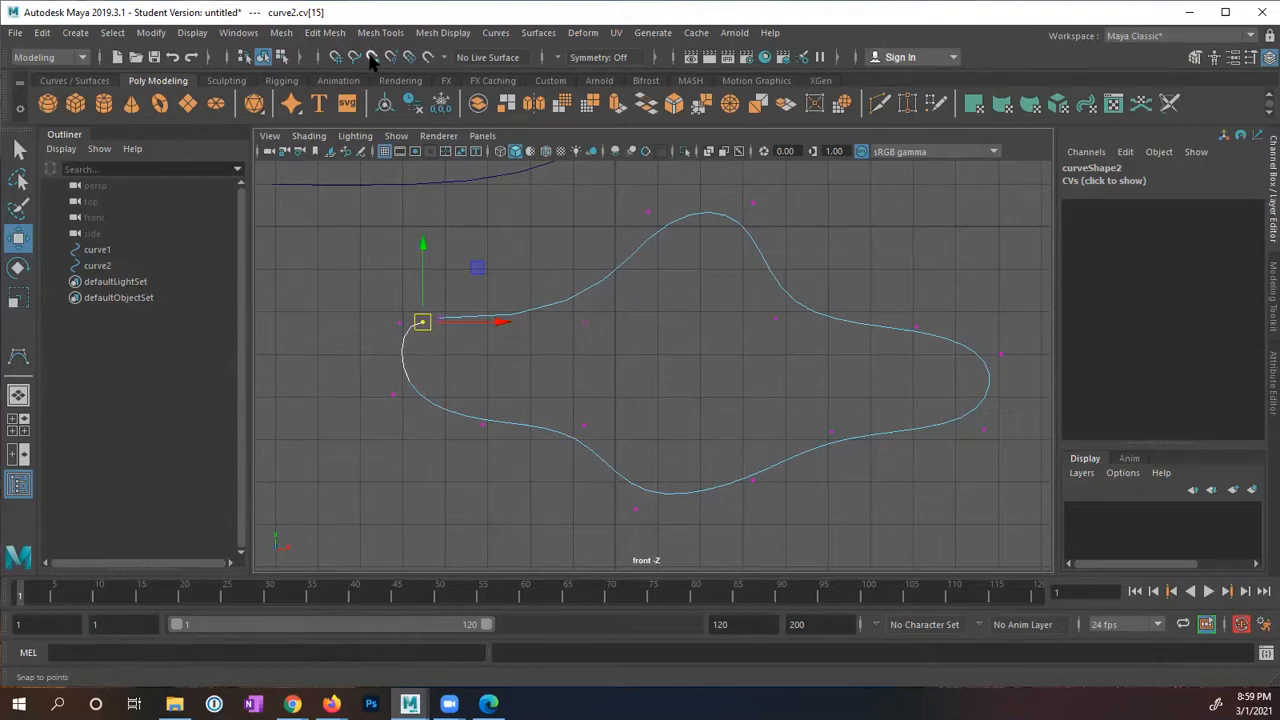
pyautogui.click(422, 321)
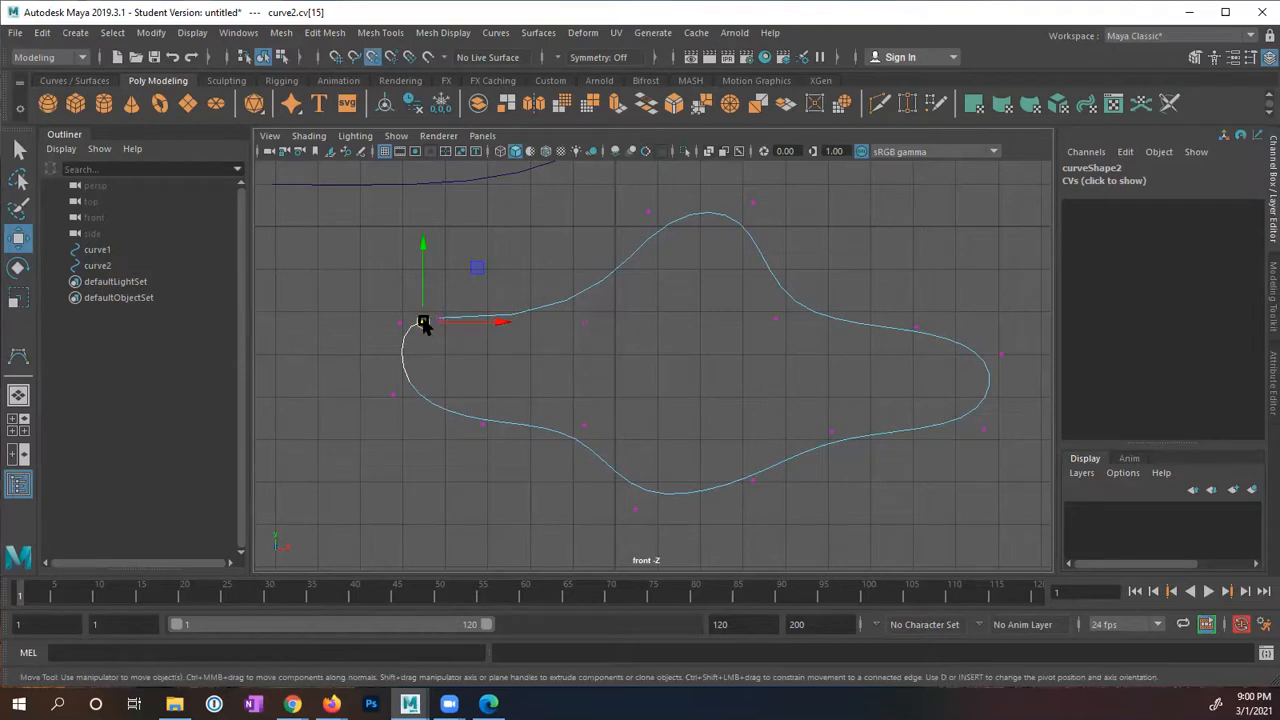
pyautogui.moveTo(423, 322); pyautogui.dragTo(438, 322)
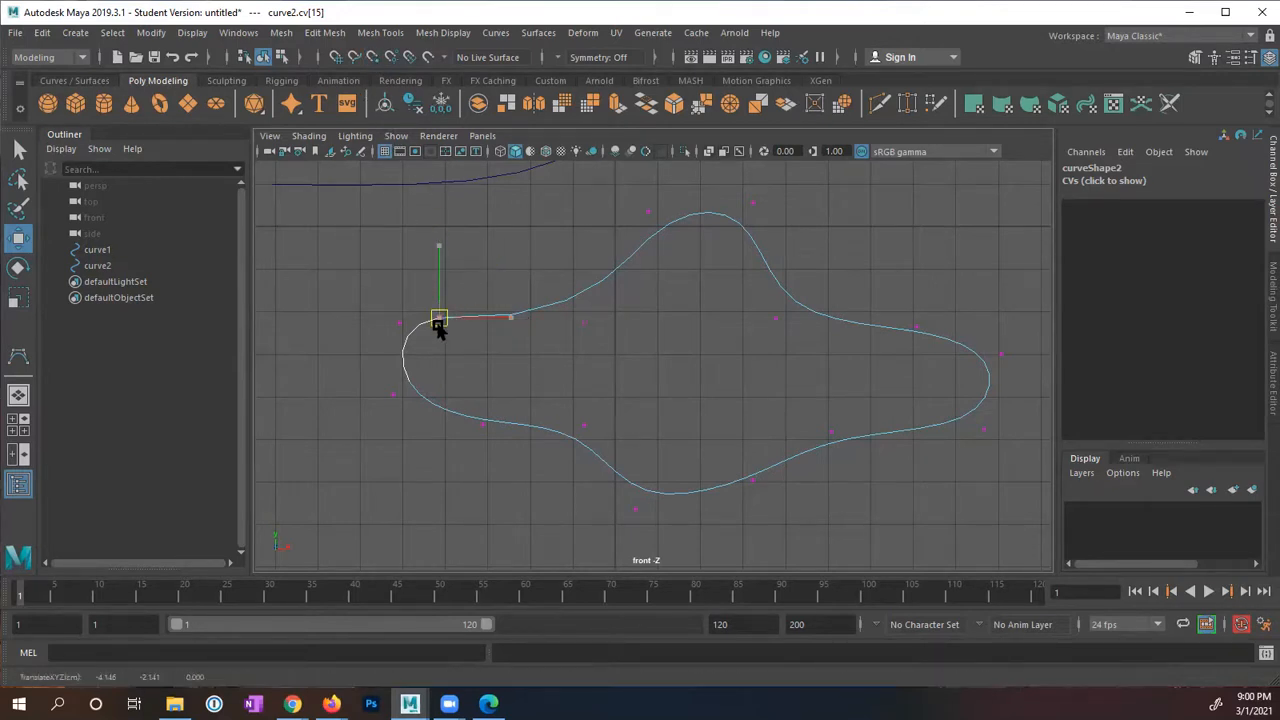
pyautogui.moveTo(440, 320); pyautogui.dragTo(427, 303)
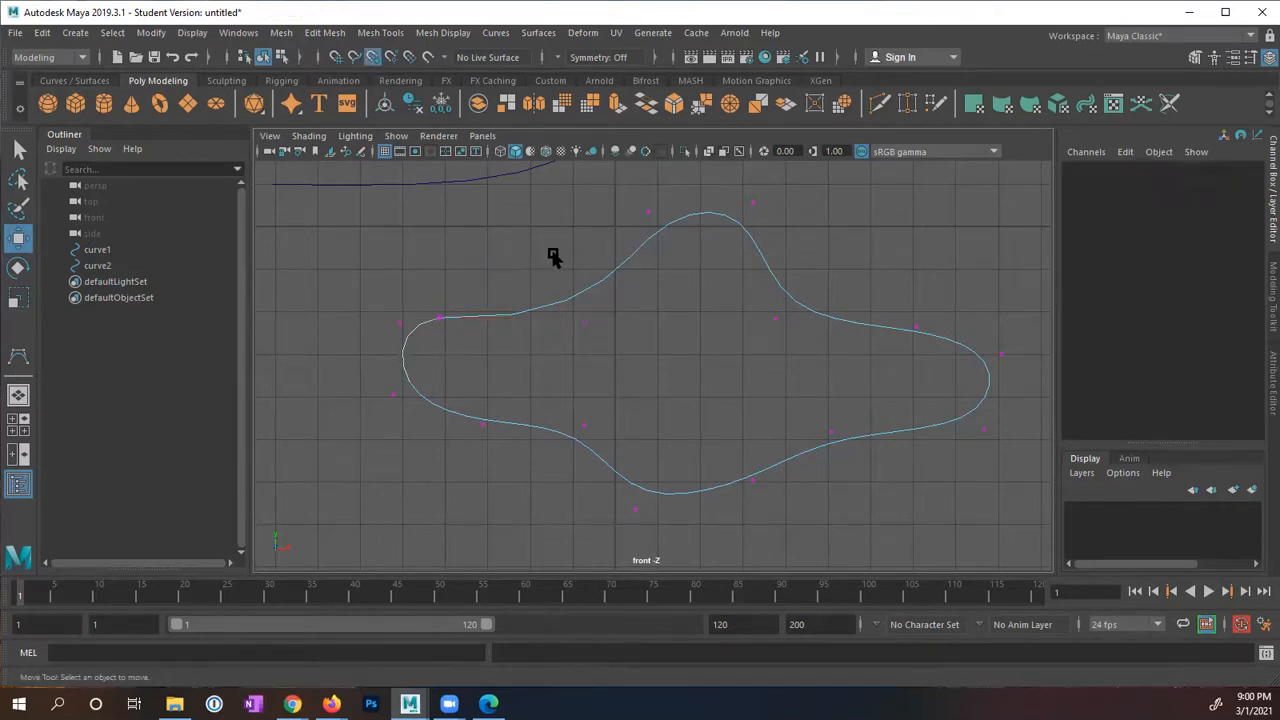
# Step: Return curve2 to Object Mode via the marking menu, selecting it as a whole
pyautogui.rightClick(513, 312)
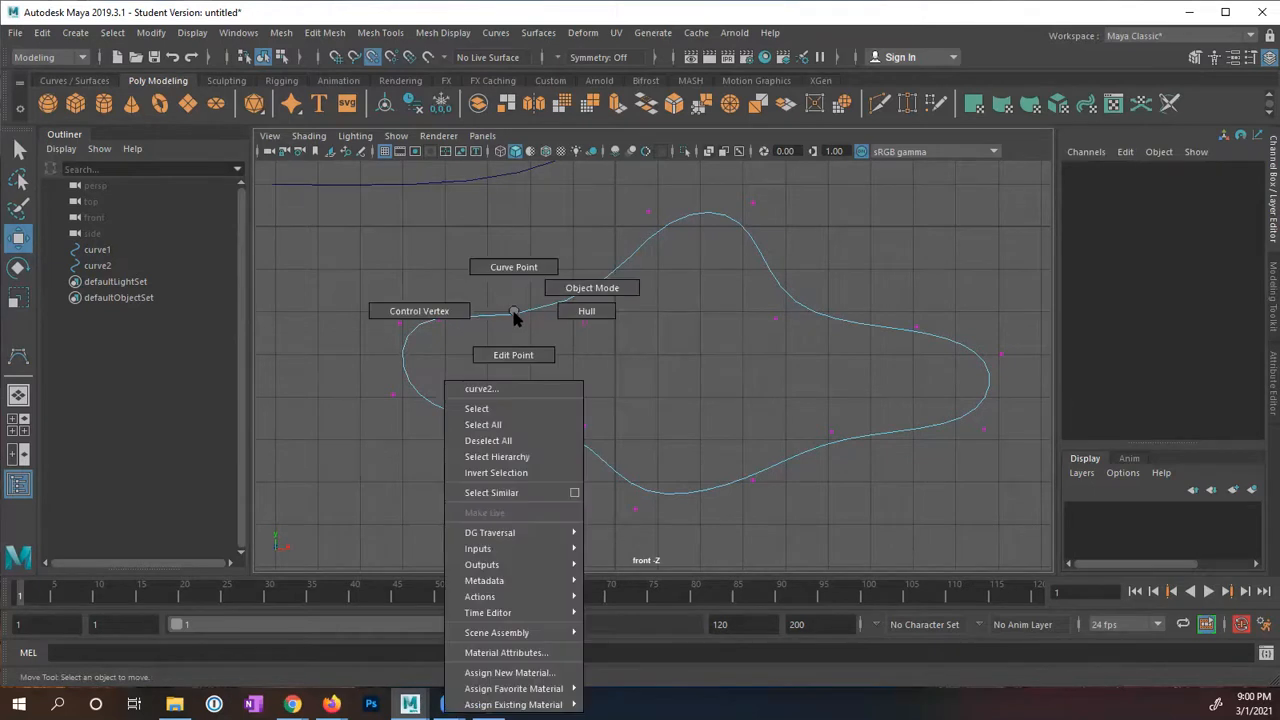
pyautogui.click(476, 408)
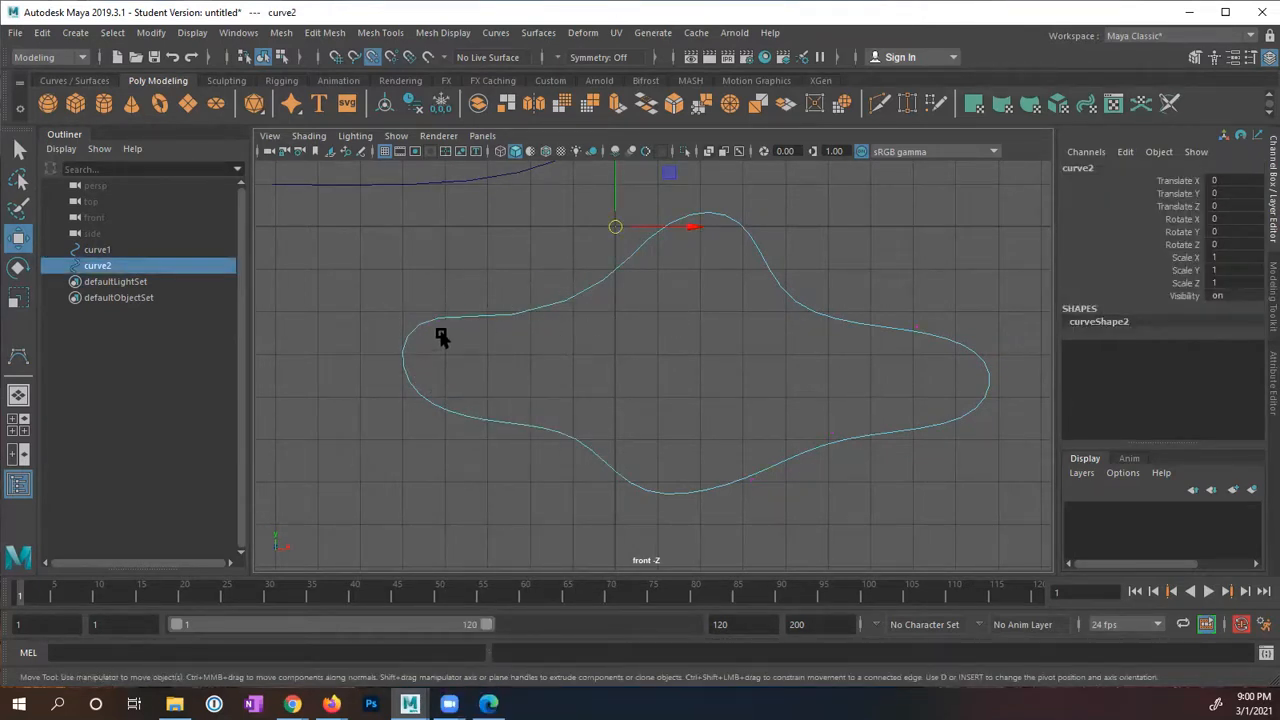
pyautogui.moveTo(617, 283)
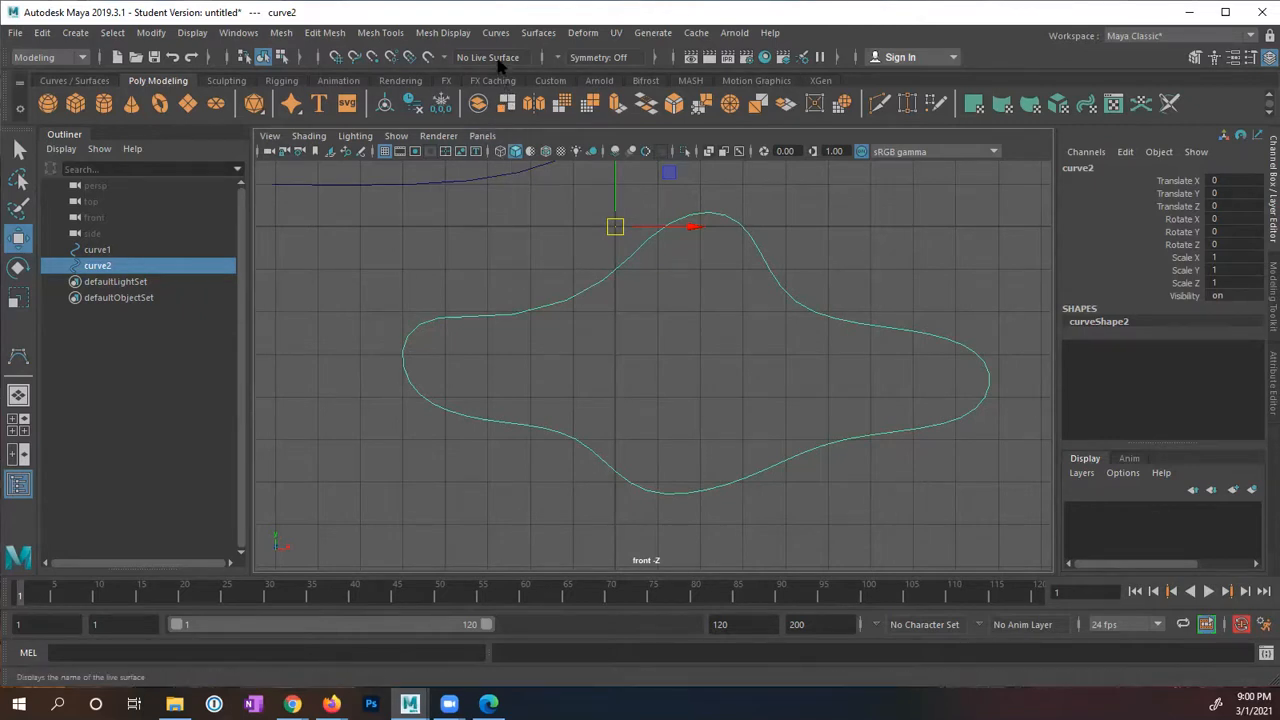
# Step: Bring up the Open/Close Curve options and settle the shape option on Ignore after trying Preserve
pyautogui.click(495, 33)
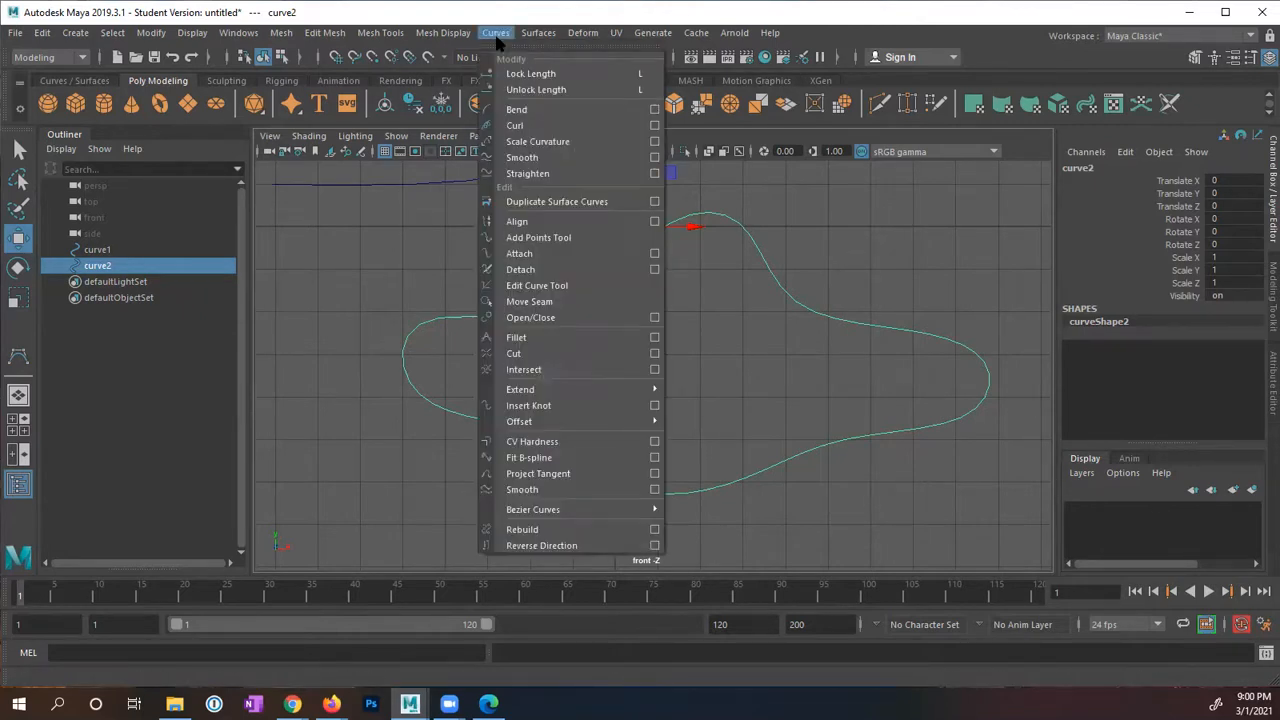
pyautogui.moveTo(520, 269)
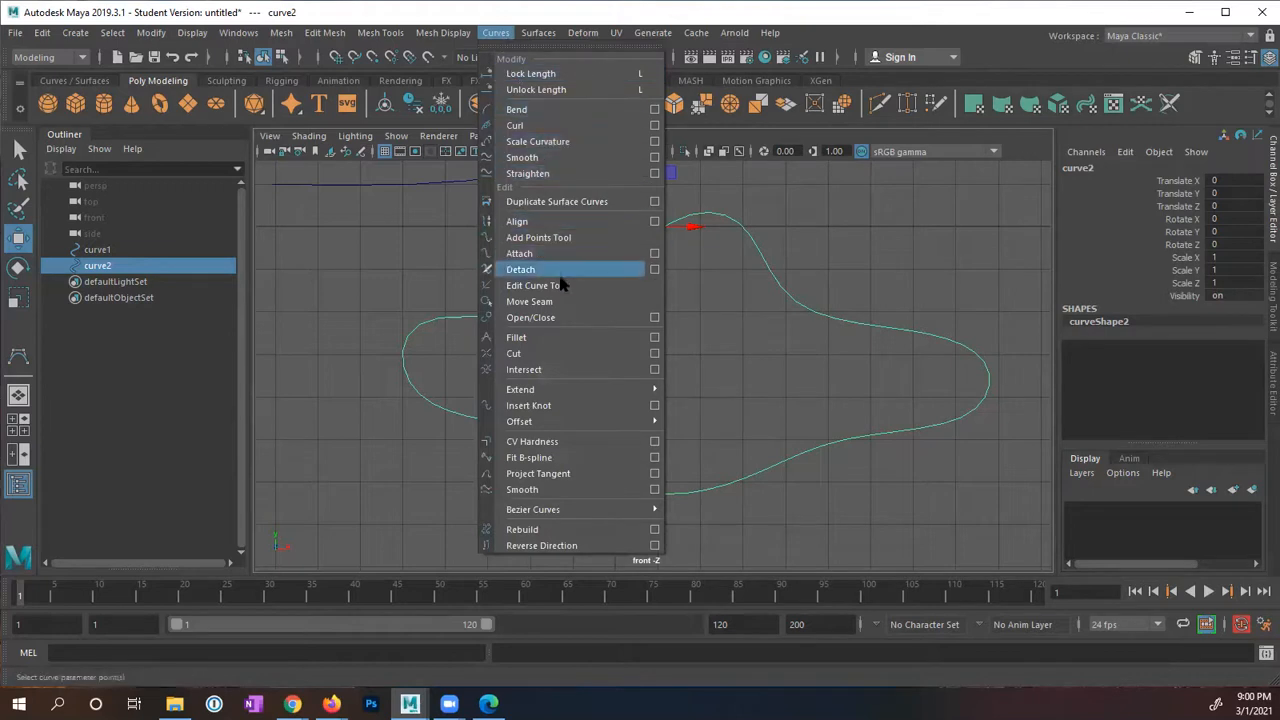
pyautogui.moveTo(530, 317)
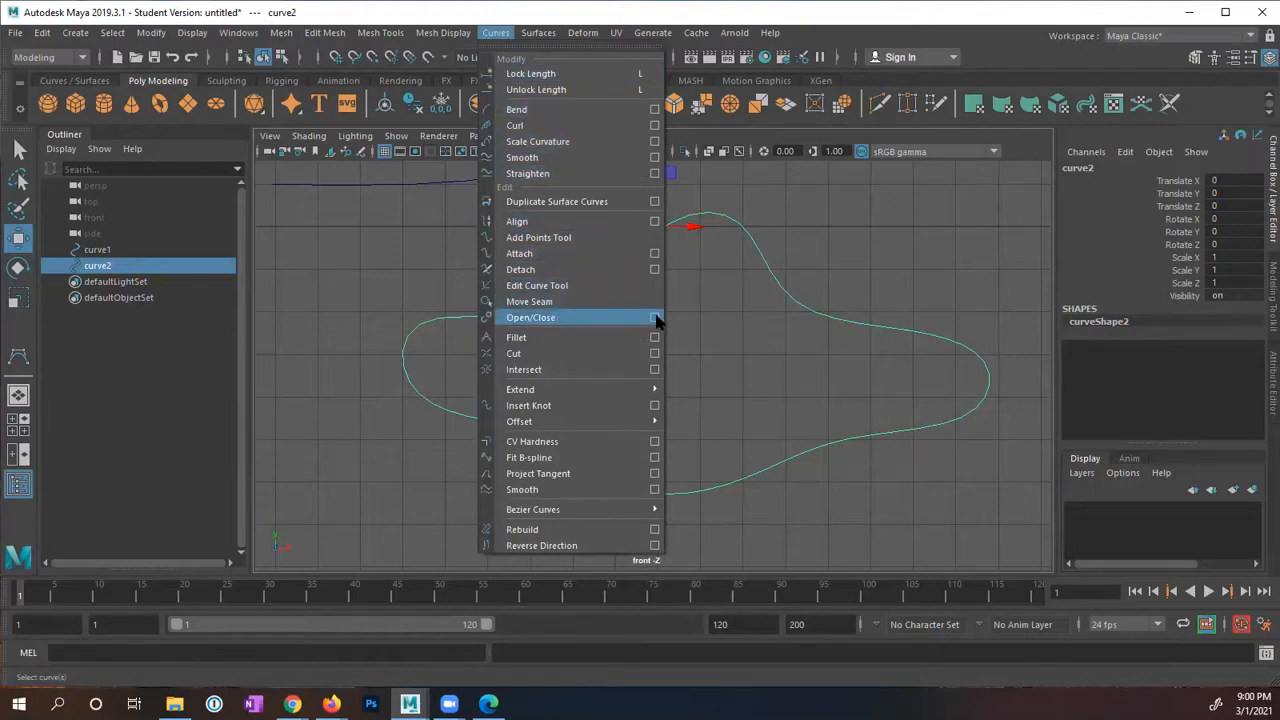
pyautogui.click(655, 317)
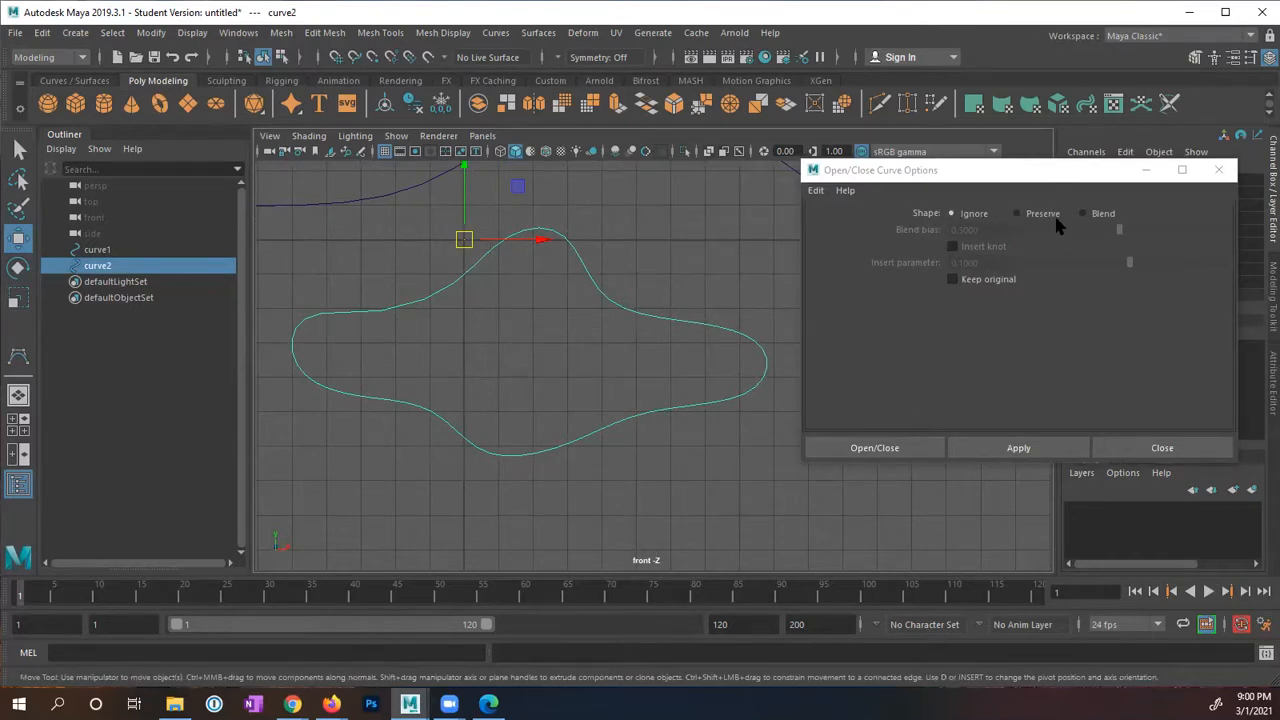
pyautogui.moveTo(966, 220)
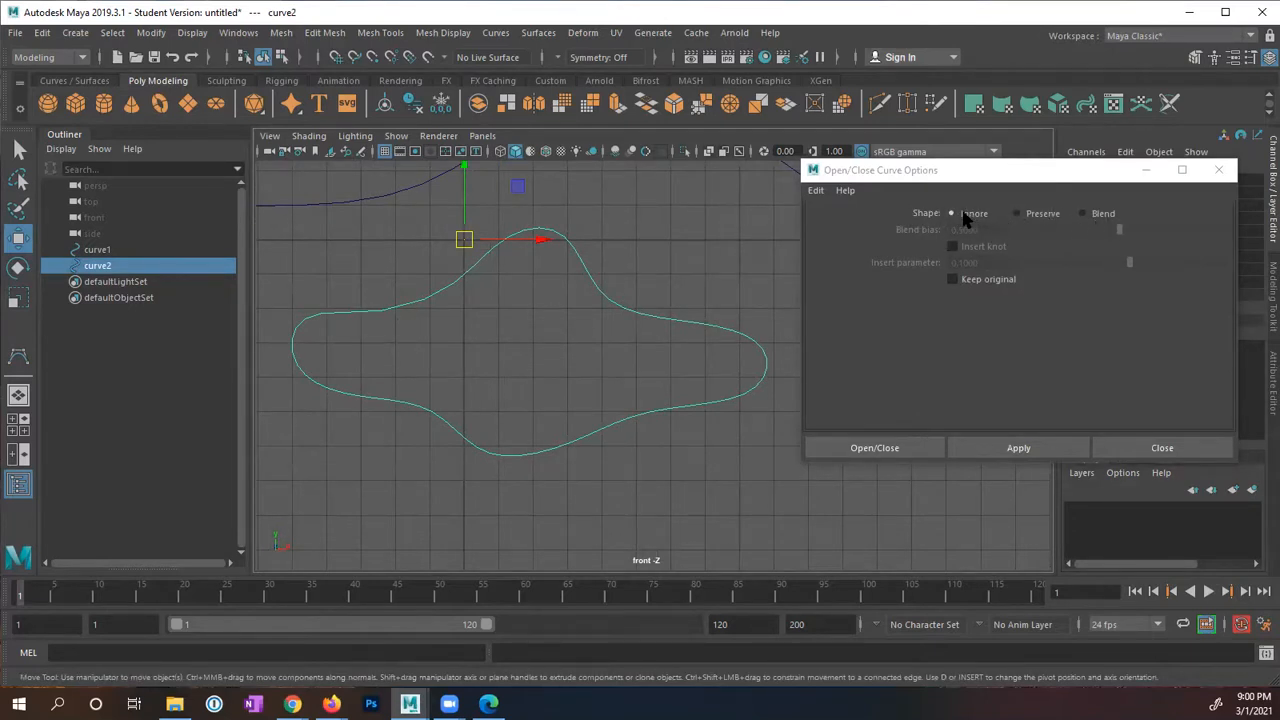
pyautogui.click(1018, 447)
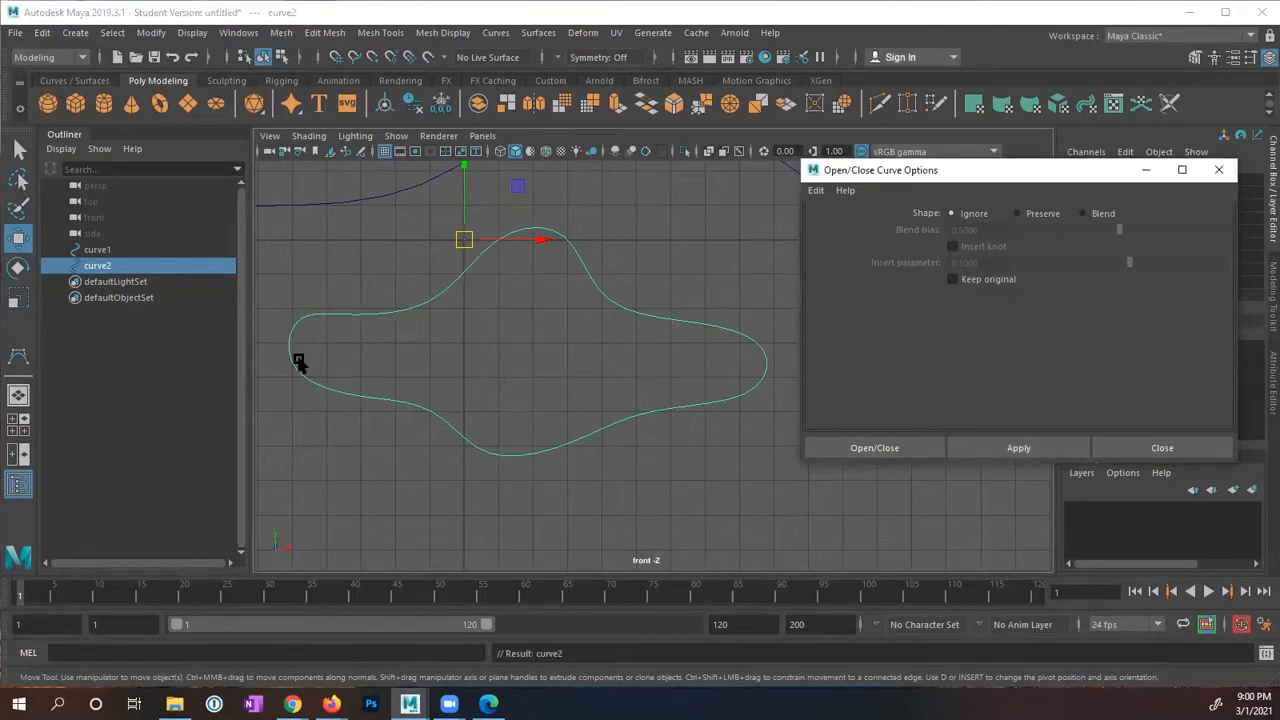
pyautogui.moveTo(477, 265)
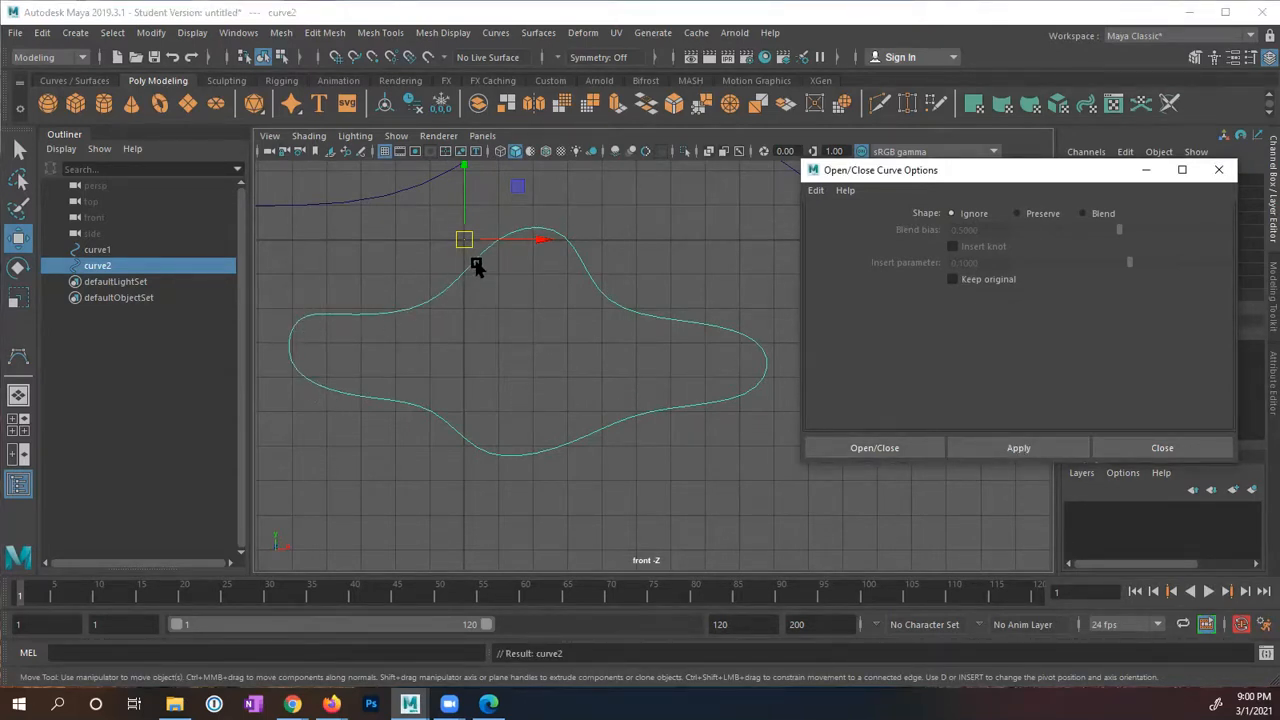
pyautogui.click(874, 447)
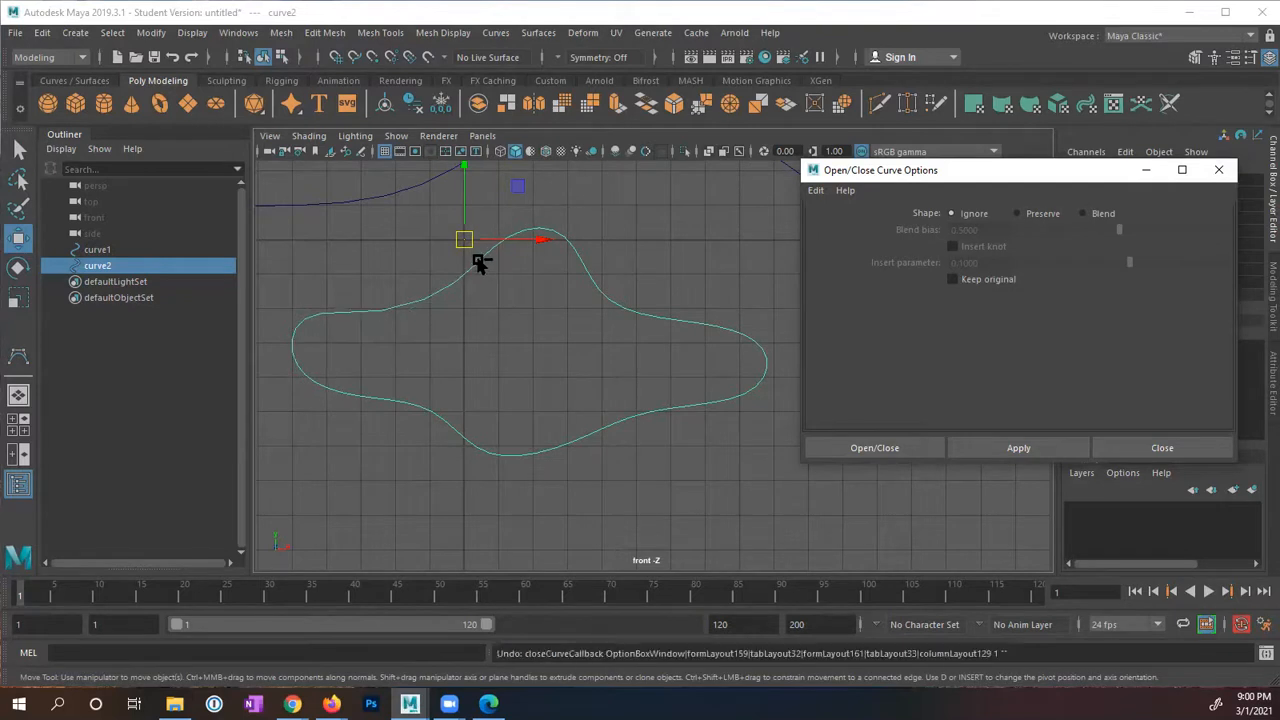
pyautogui.click(1017, 213)
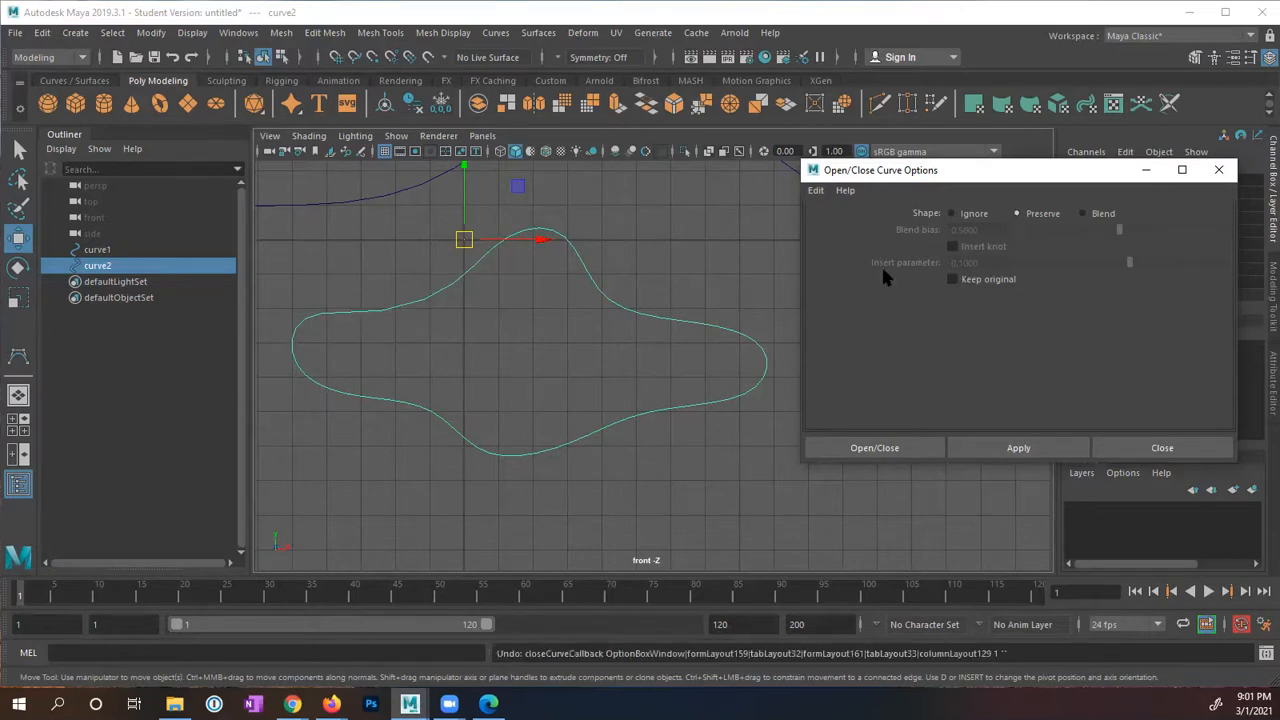
pyautogui.click(1082, 213)
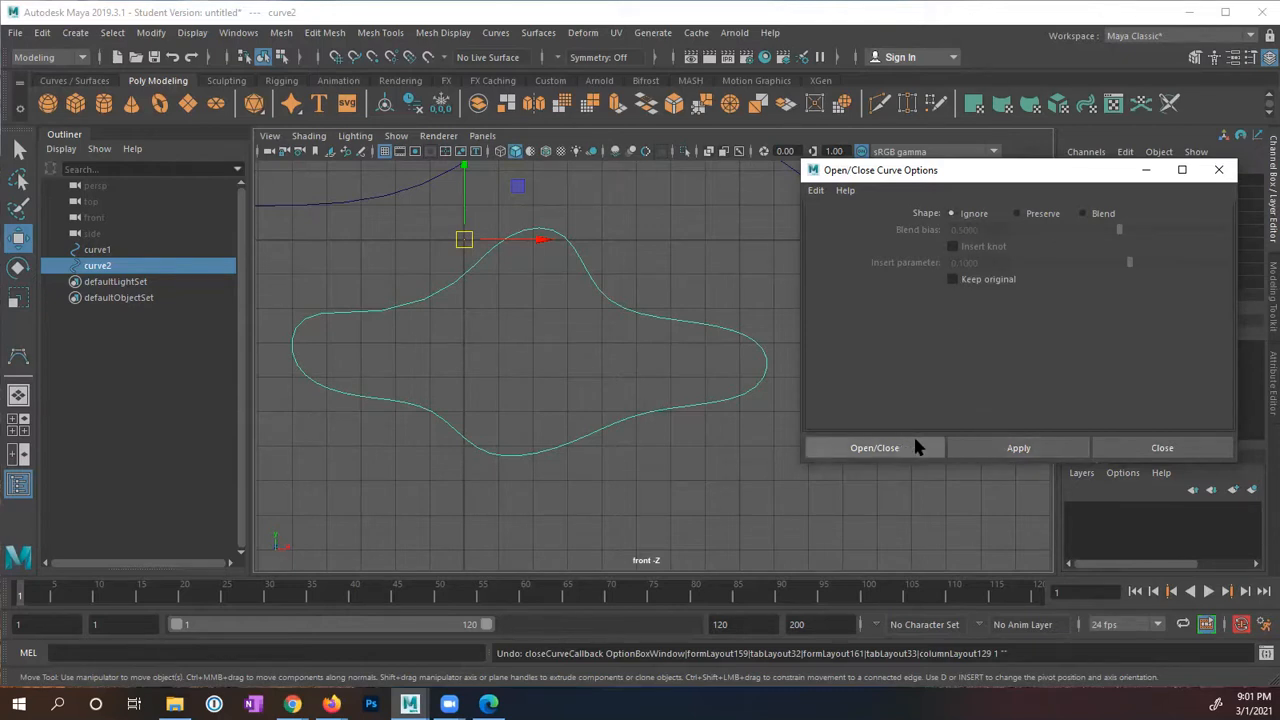
pyautogui.moveTo(1013, 414)
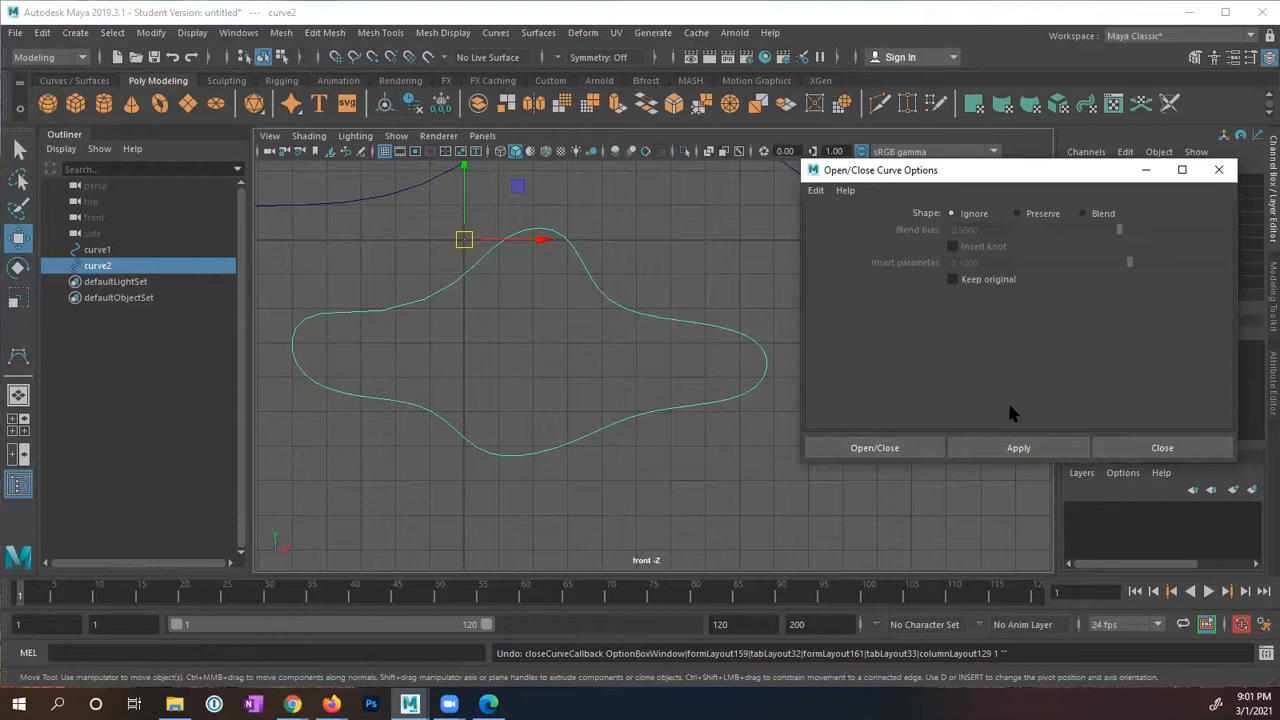
pyautogui.moveTo(925, 402)
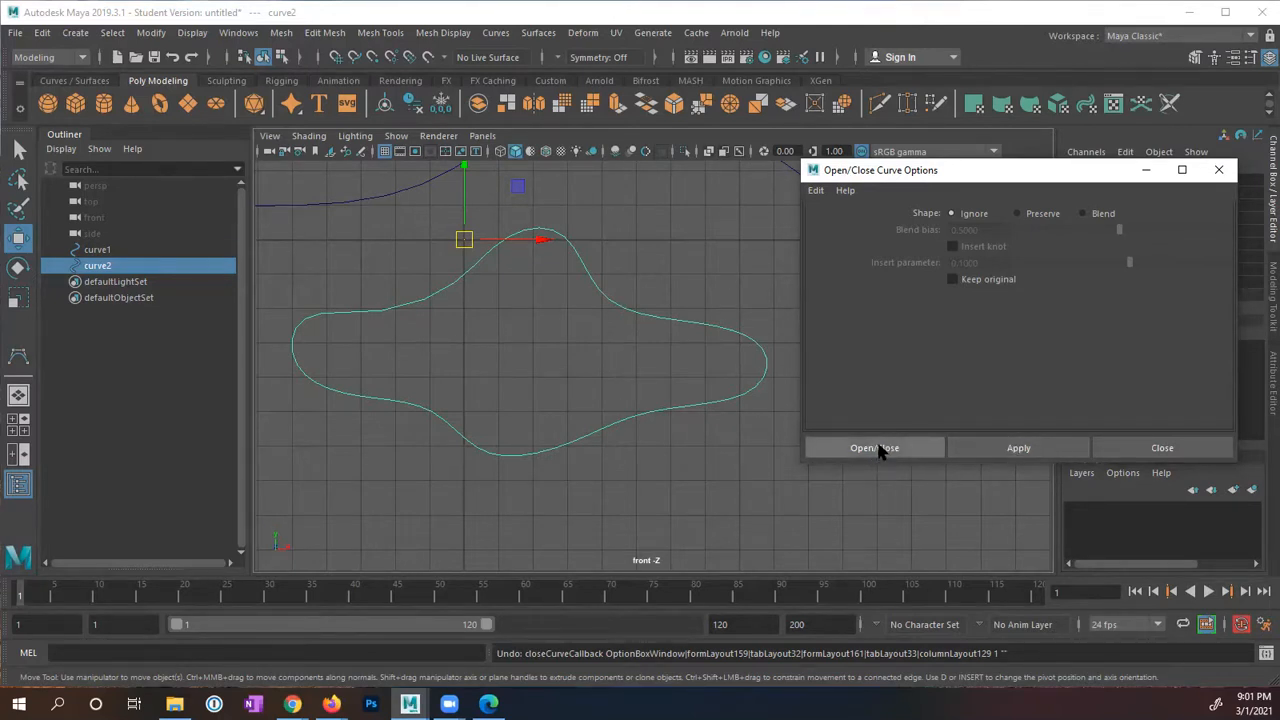
# Step: Close curve2 into a loop with Open/Close and dismiss the options window
pyautogui.click(874, 447)
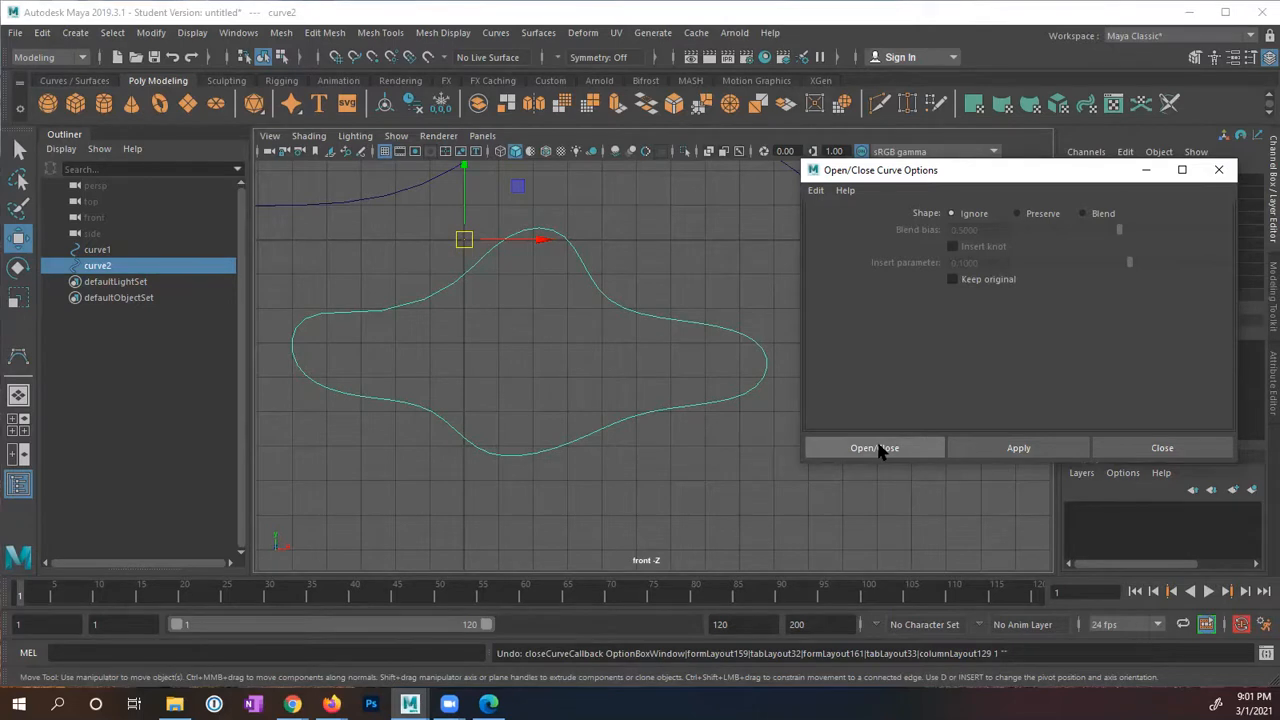
pyautogui.moveTo(938, 387)
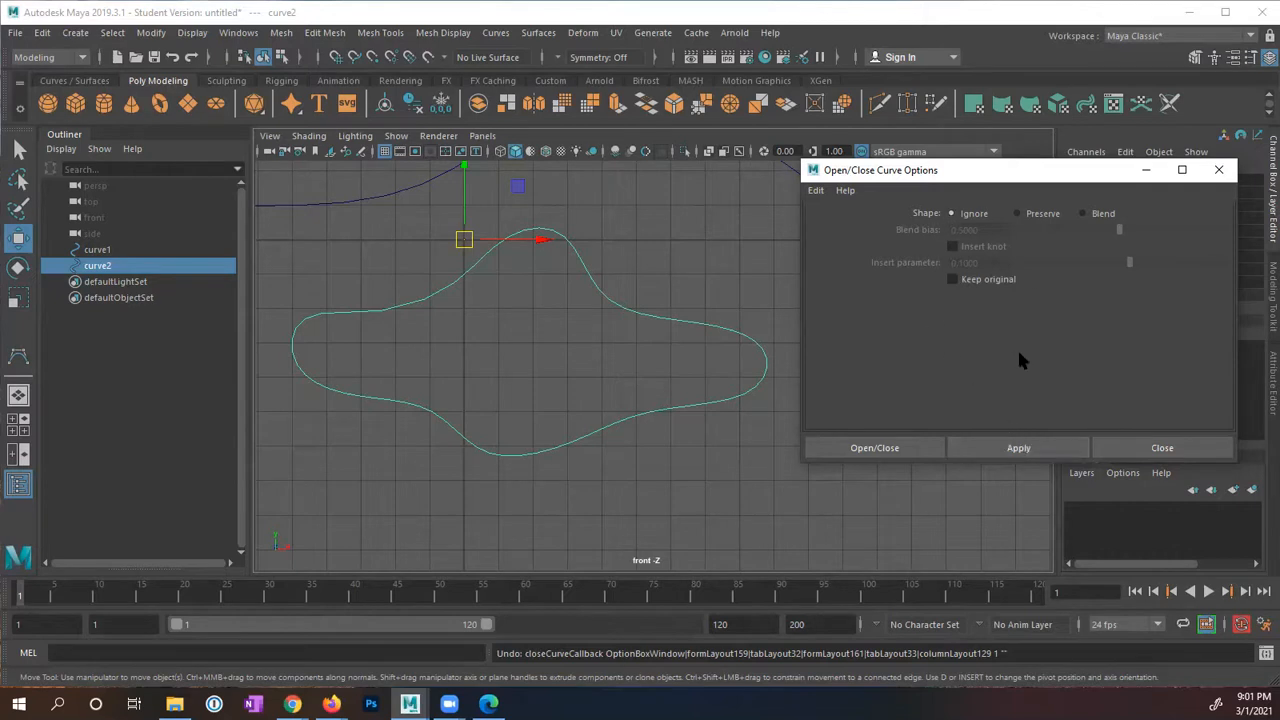
pyautogui.moveTo(938, 356)
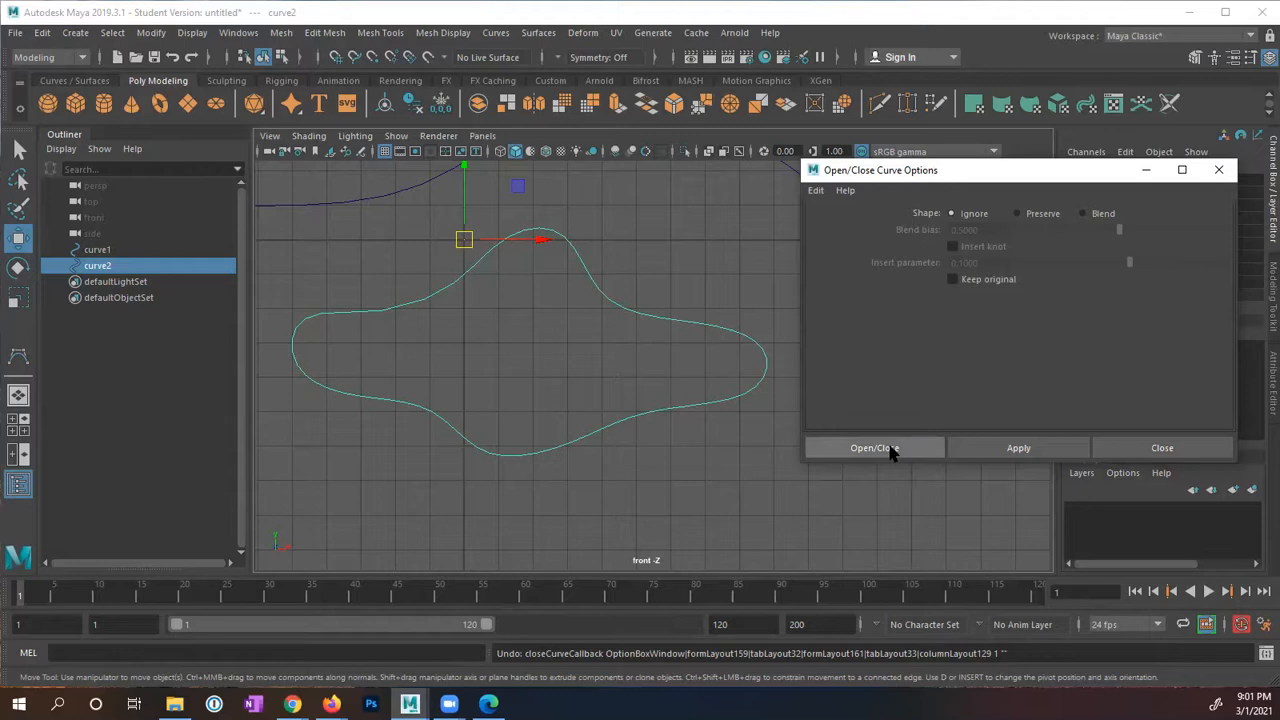
pyautogui.click(874, 447)
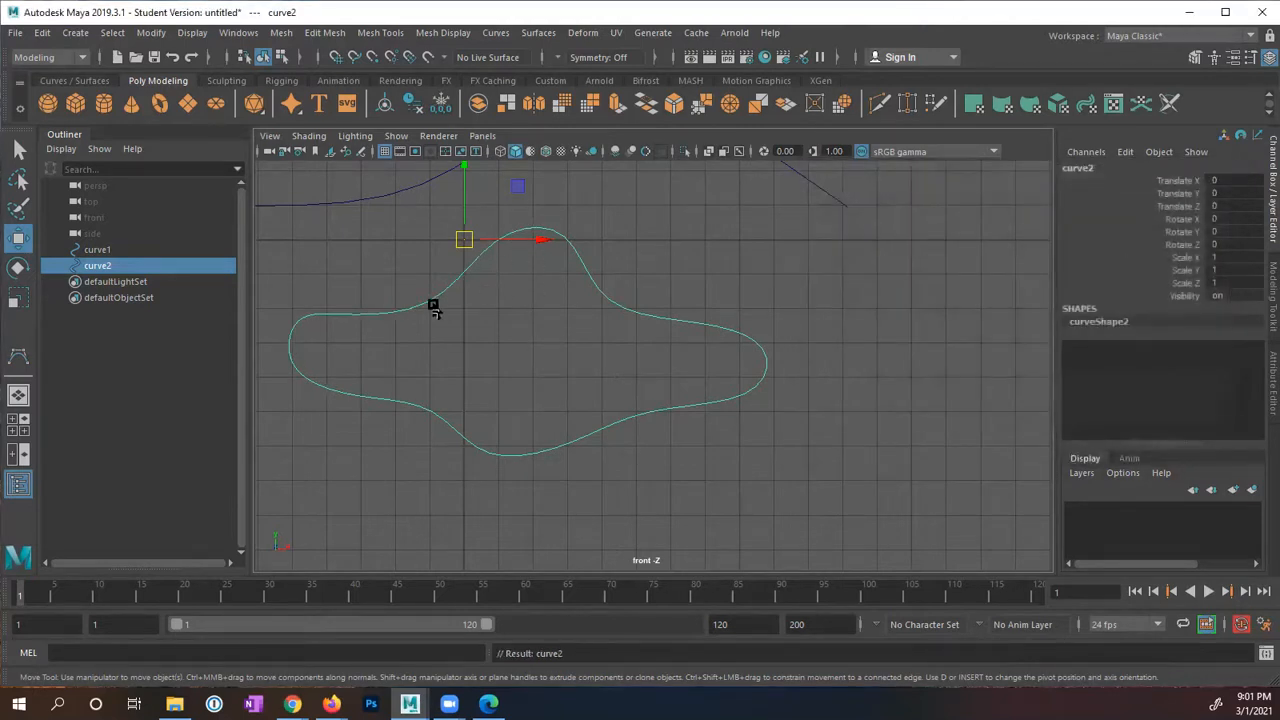
pyautogui.moveTo(620, 313)
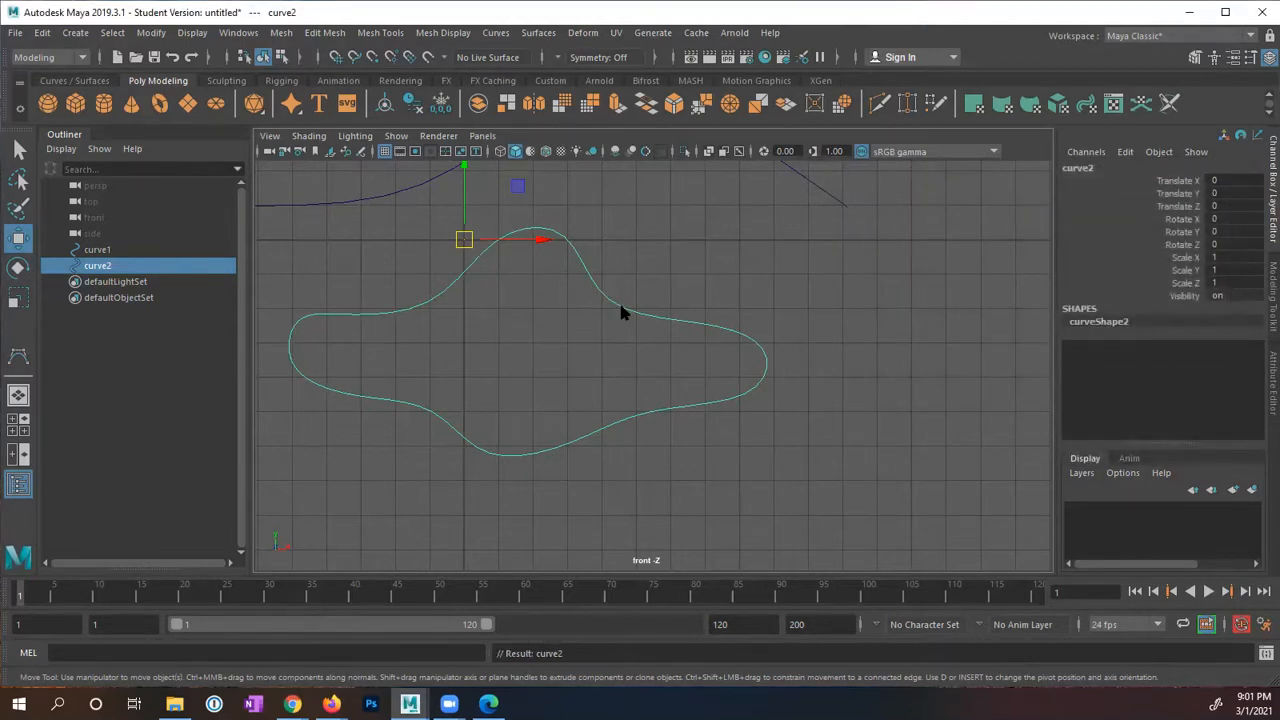
# Step: In Control Vertex mode locate and select the closed curve's first CV
pyautogui.rightClick(620, 310)
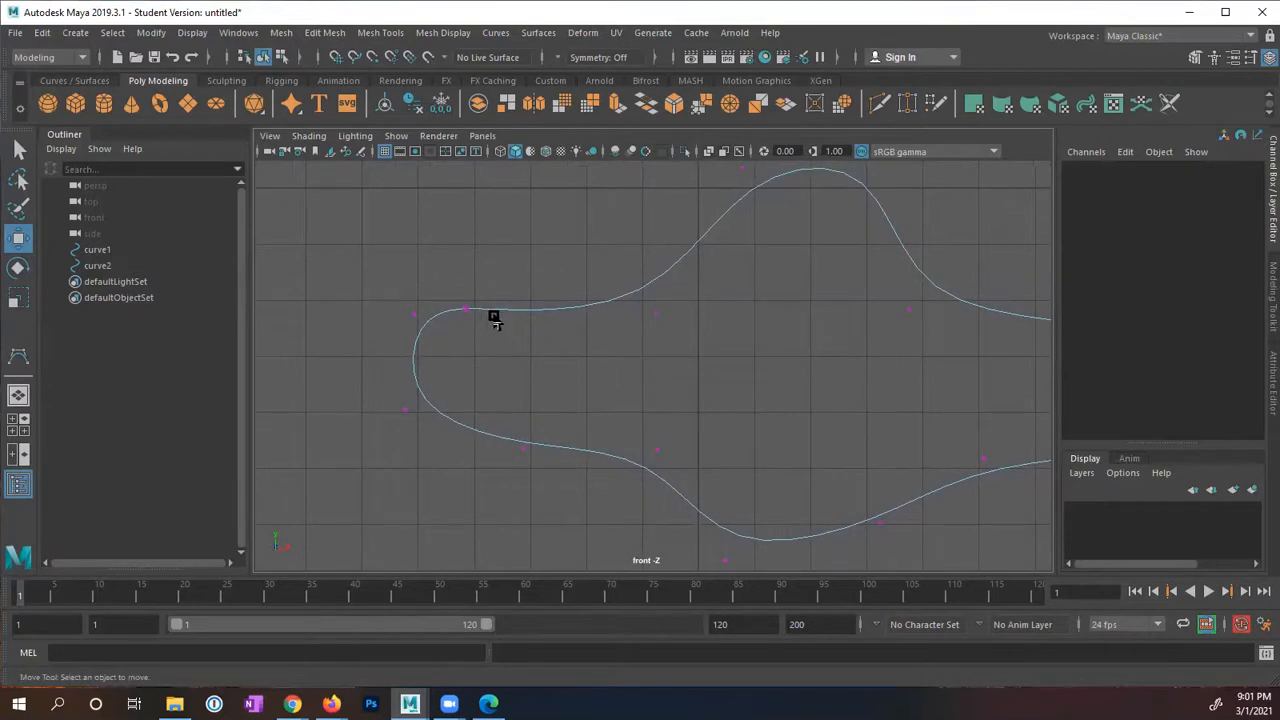
pyautogui.click(465, 310)
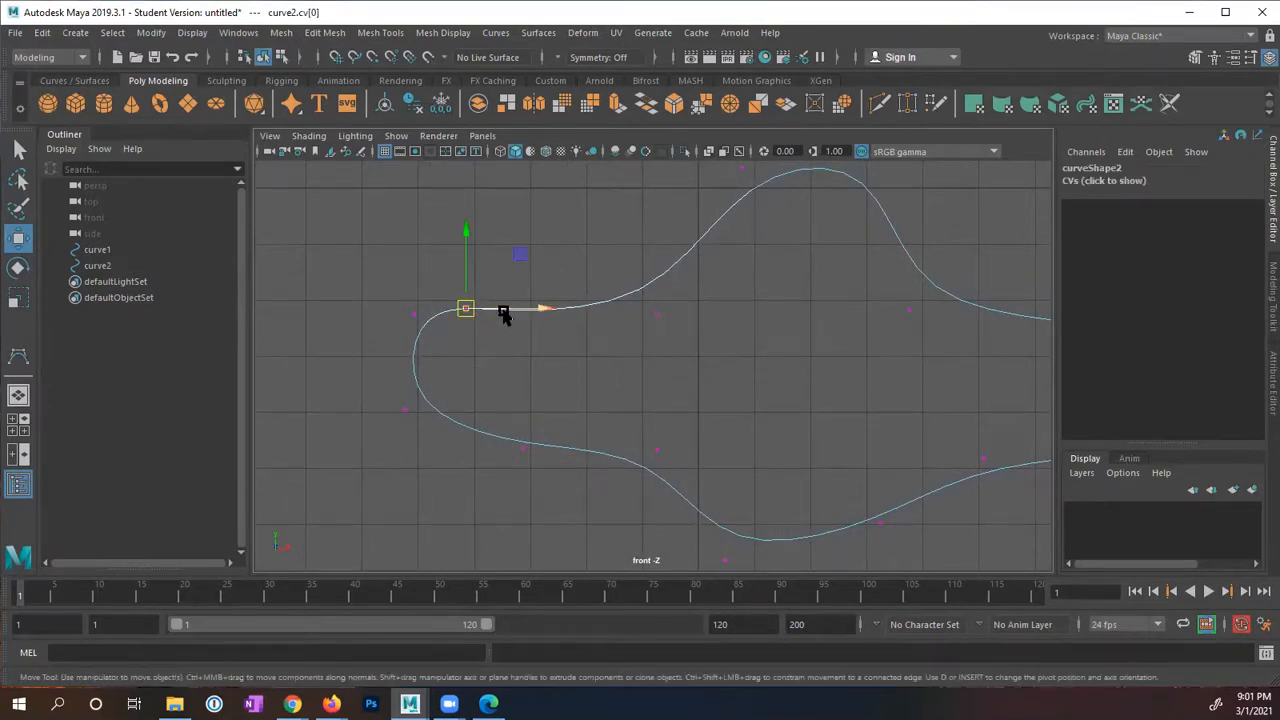
pyautogui.moveTo(503, 310); pyautogui.dragTo(497, 308)
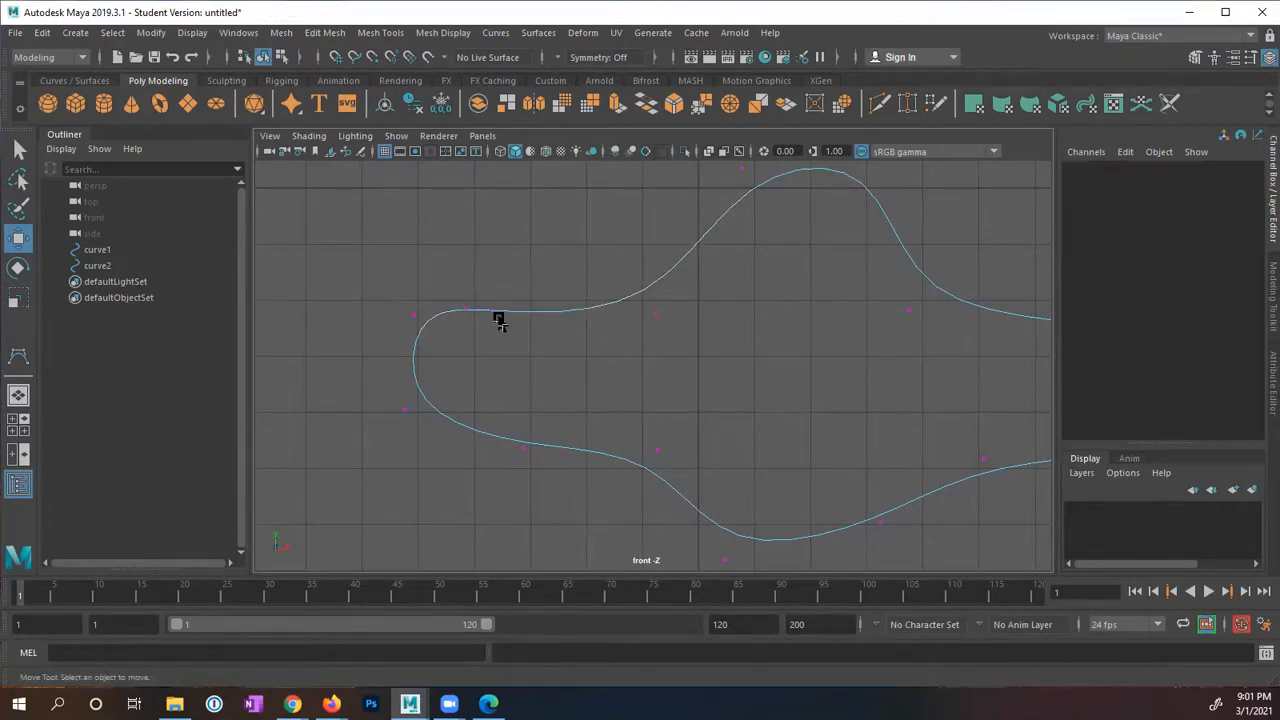
pyautogui.moveTo(463, 308)
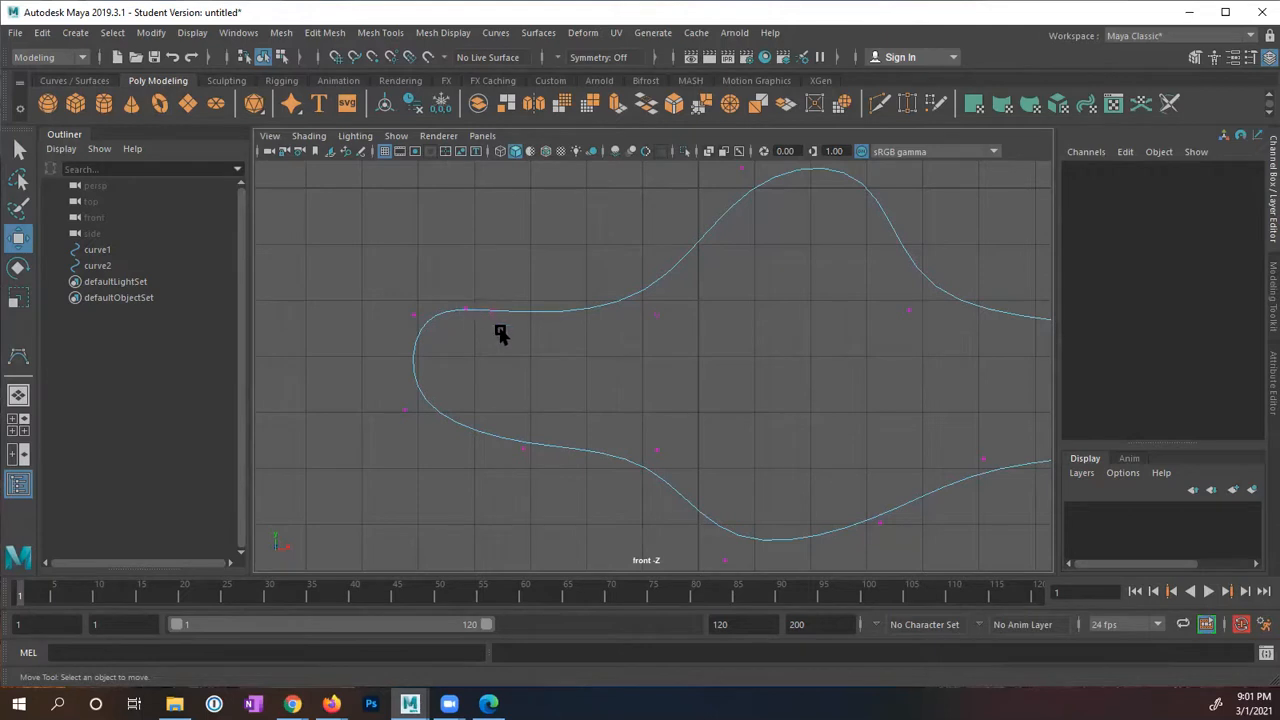
pyautogui.click(491, 311)
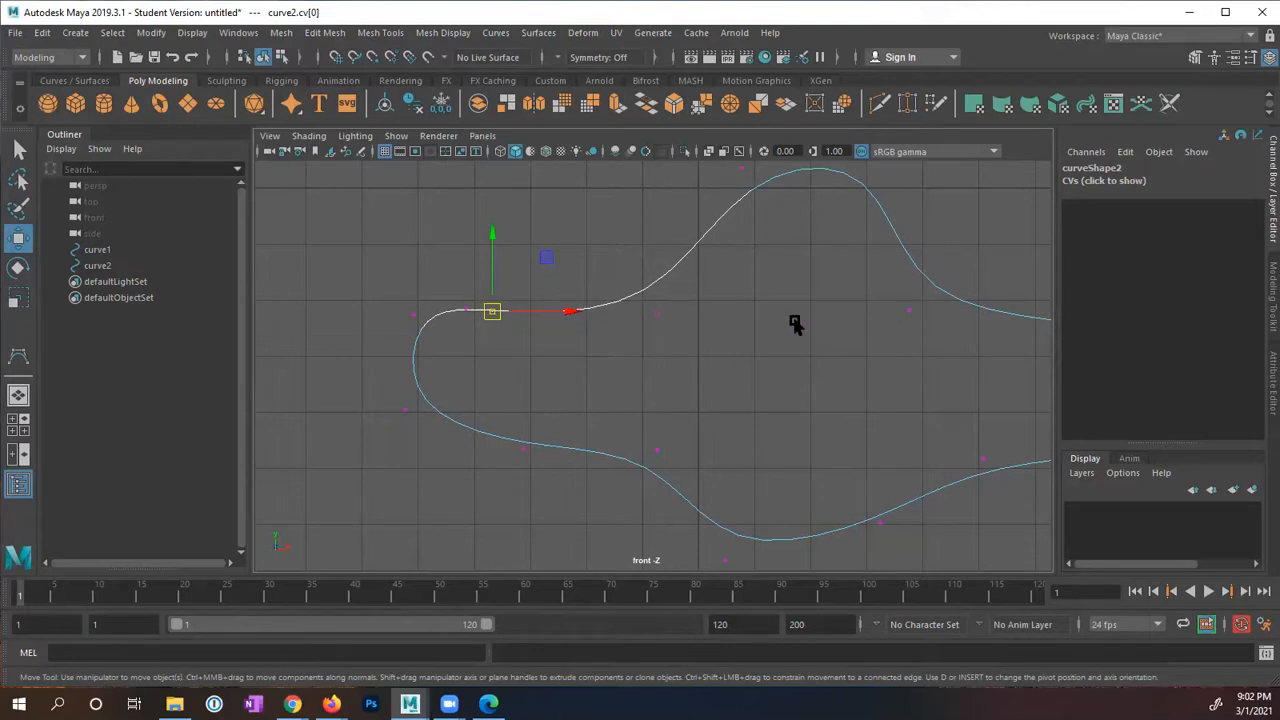
pyautogui.moveTo(530, 320)
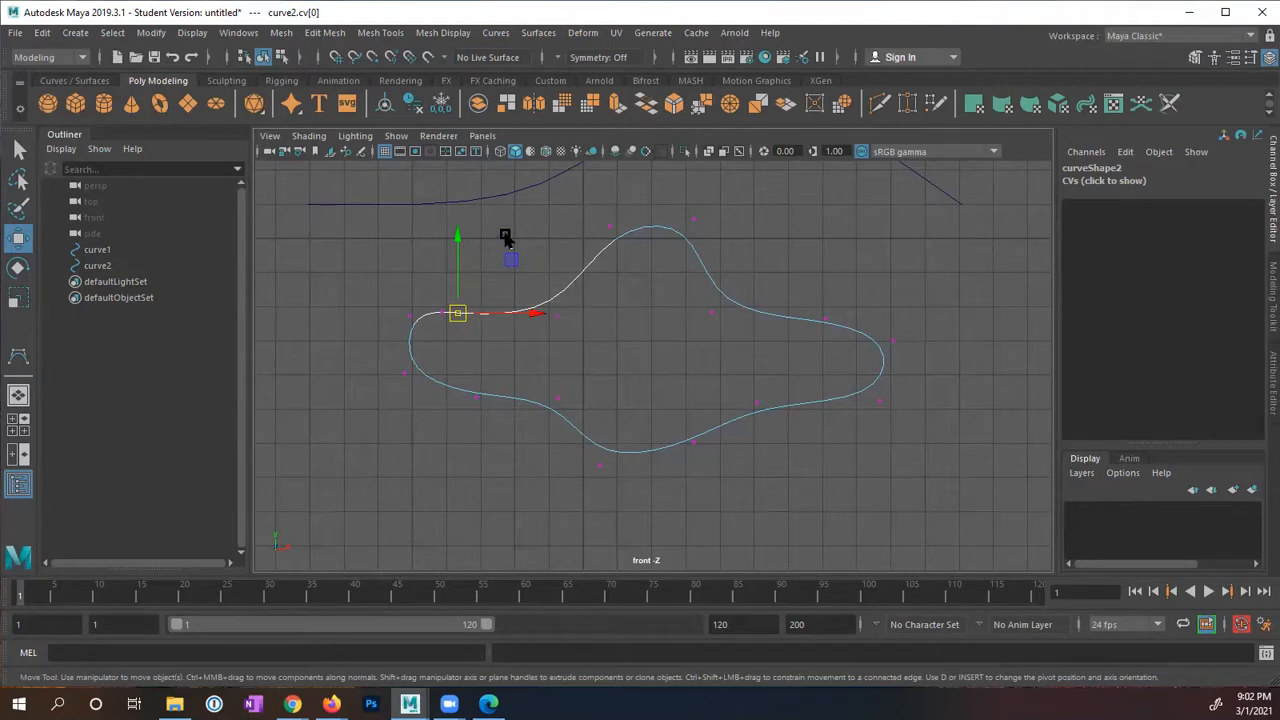
# Step: Return curve2 to Object Mode and bring up the Curves menu
pyautogui.rightClick(575, 290)
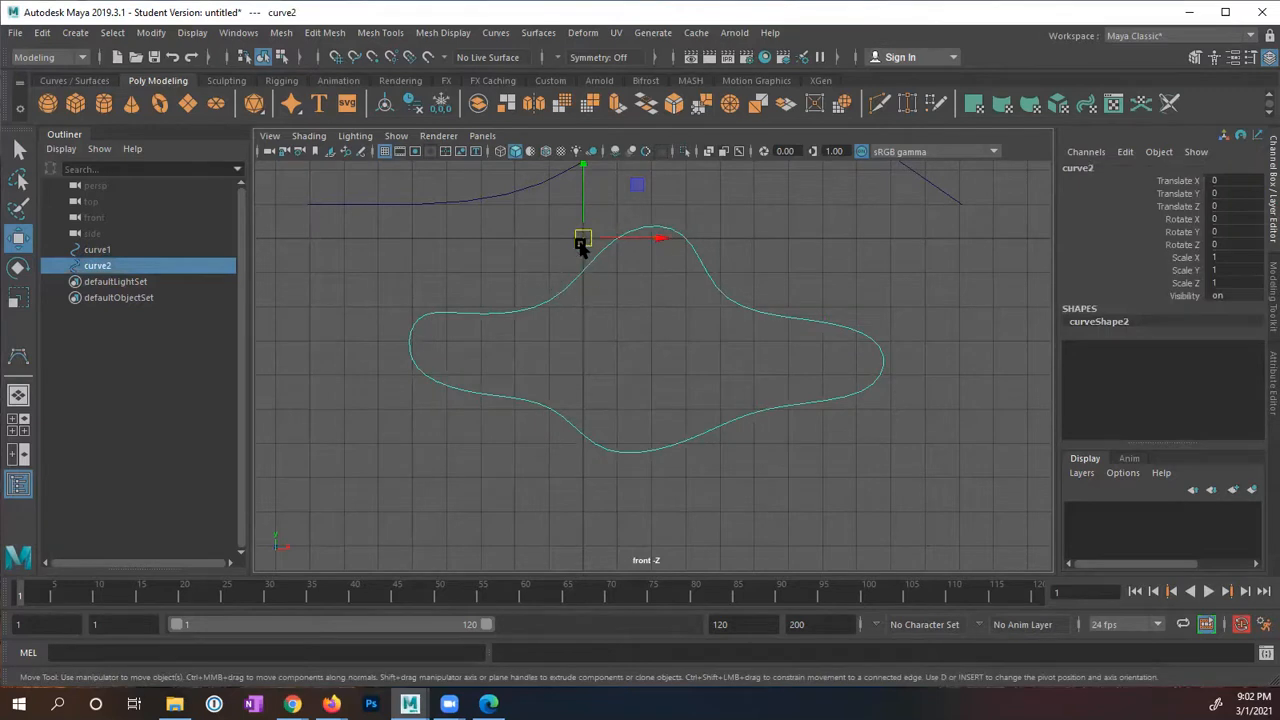
pyautogui.click(496, 33)
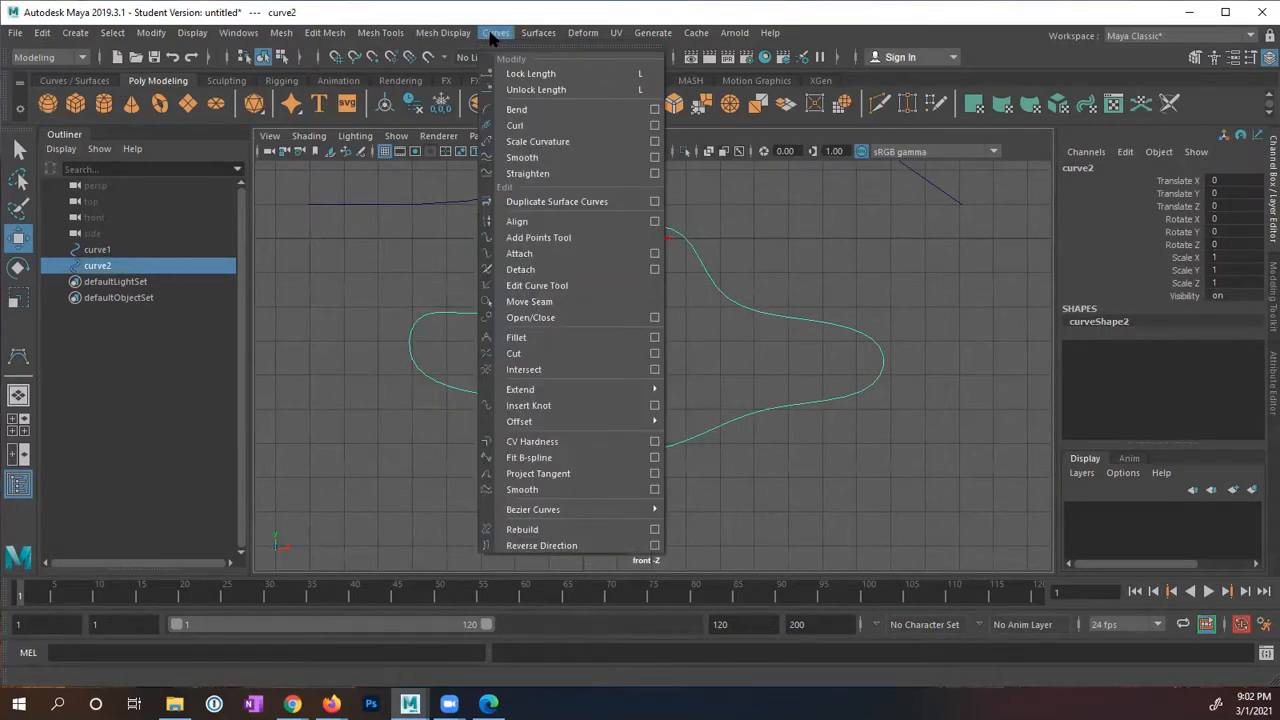
pyautogui.moveTo(522, 529)
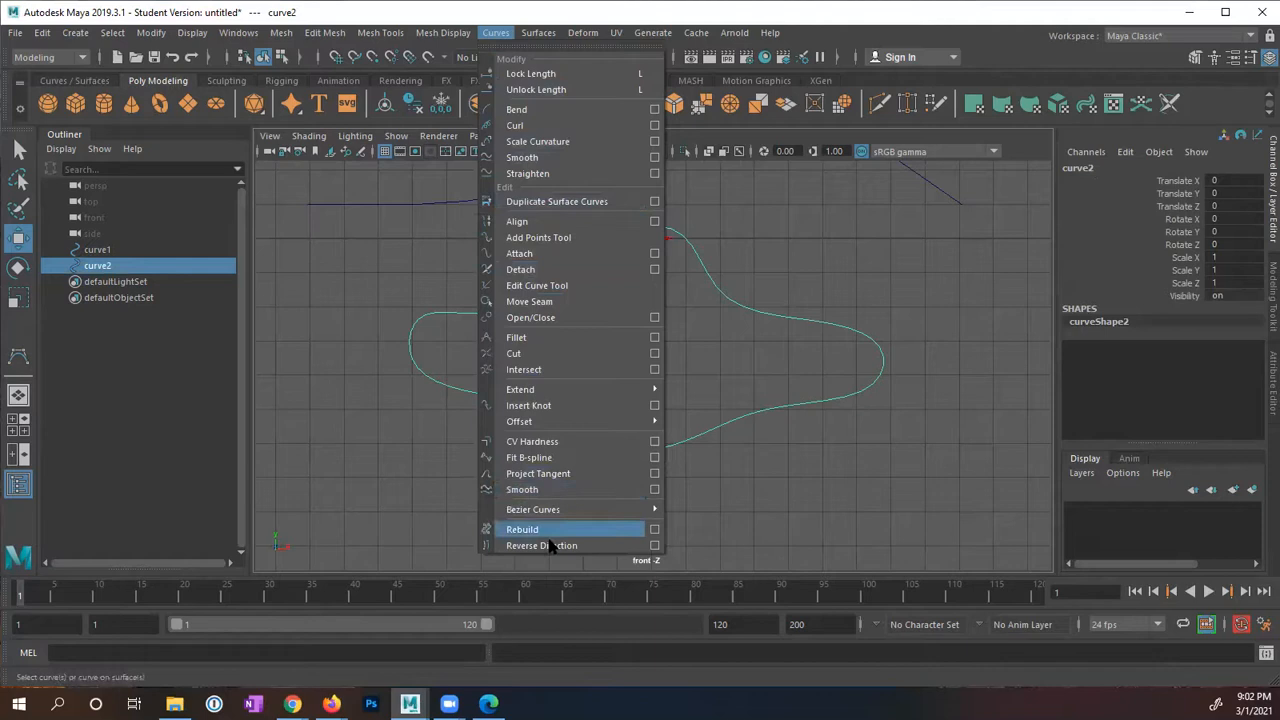
pyautogui.moveTo(541, 545)
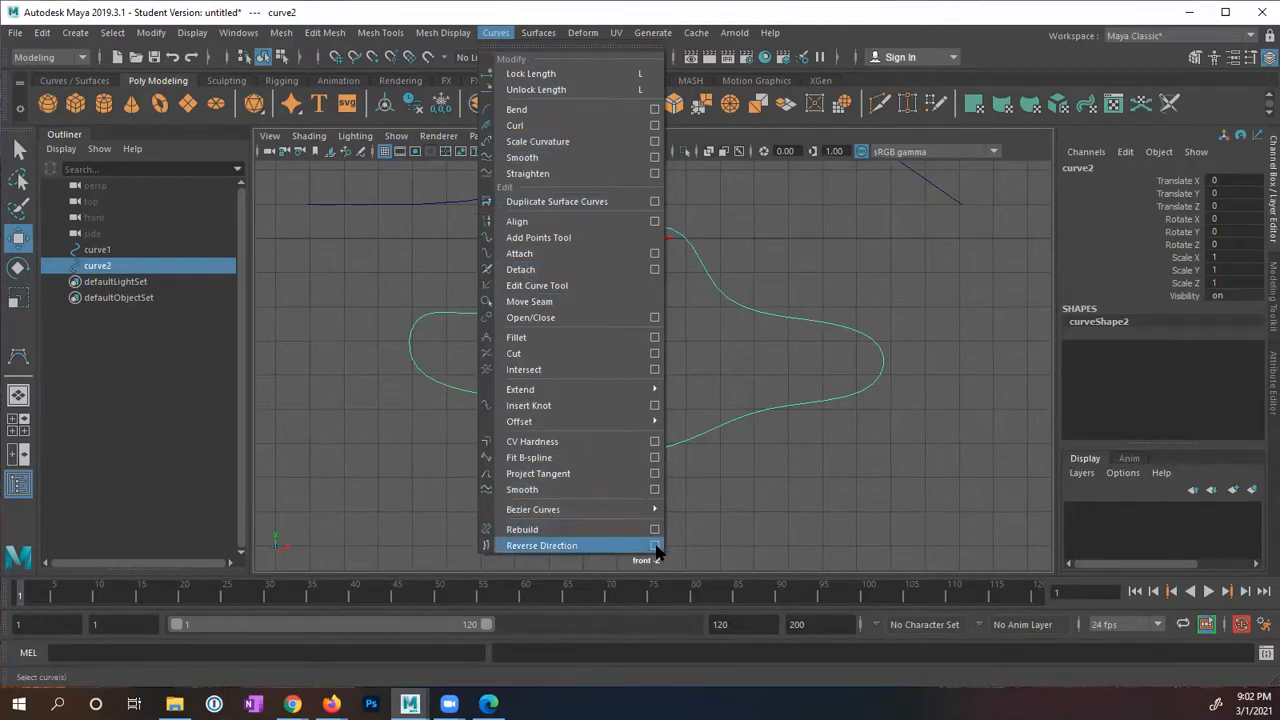
# Step: Reverse curve2's direction through the Reverse Direction options, not keeping the original
pyautogui.click(654, 545)
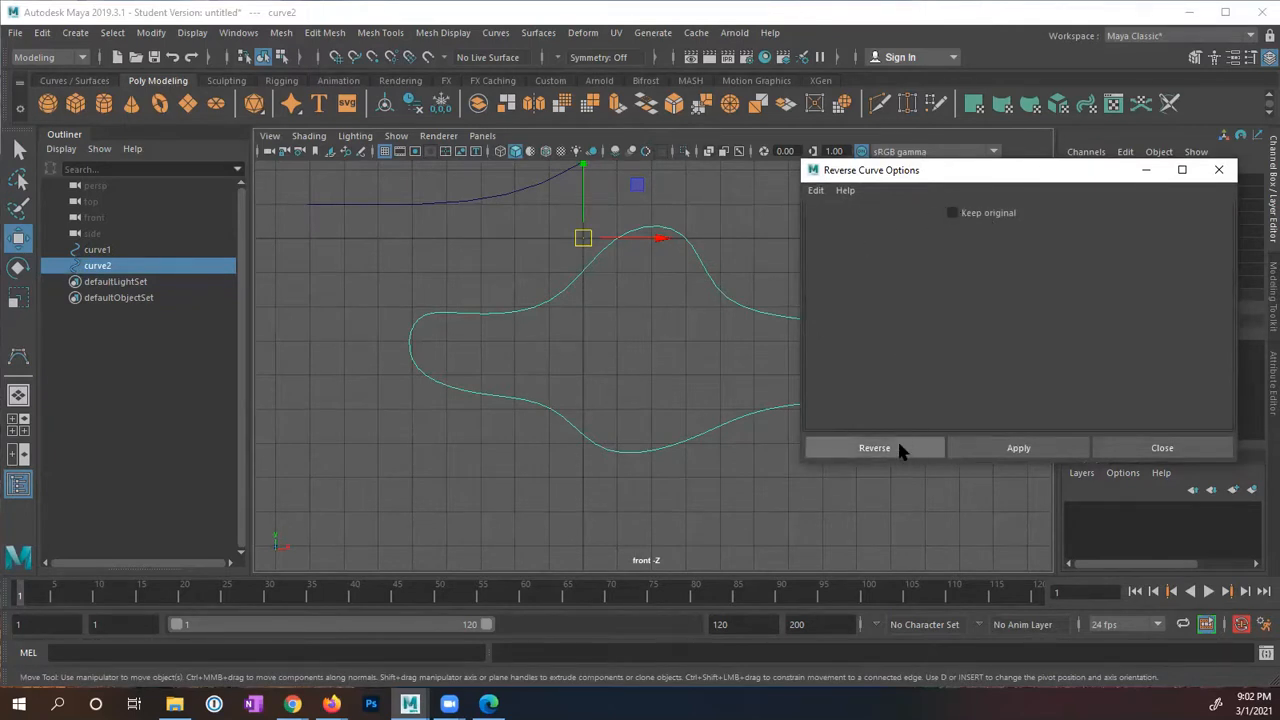
pyautogui.click(874, 447)
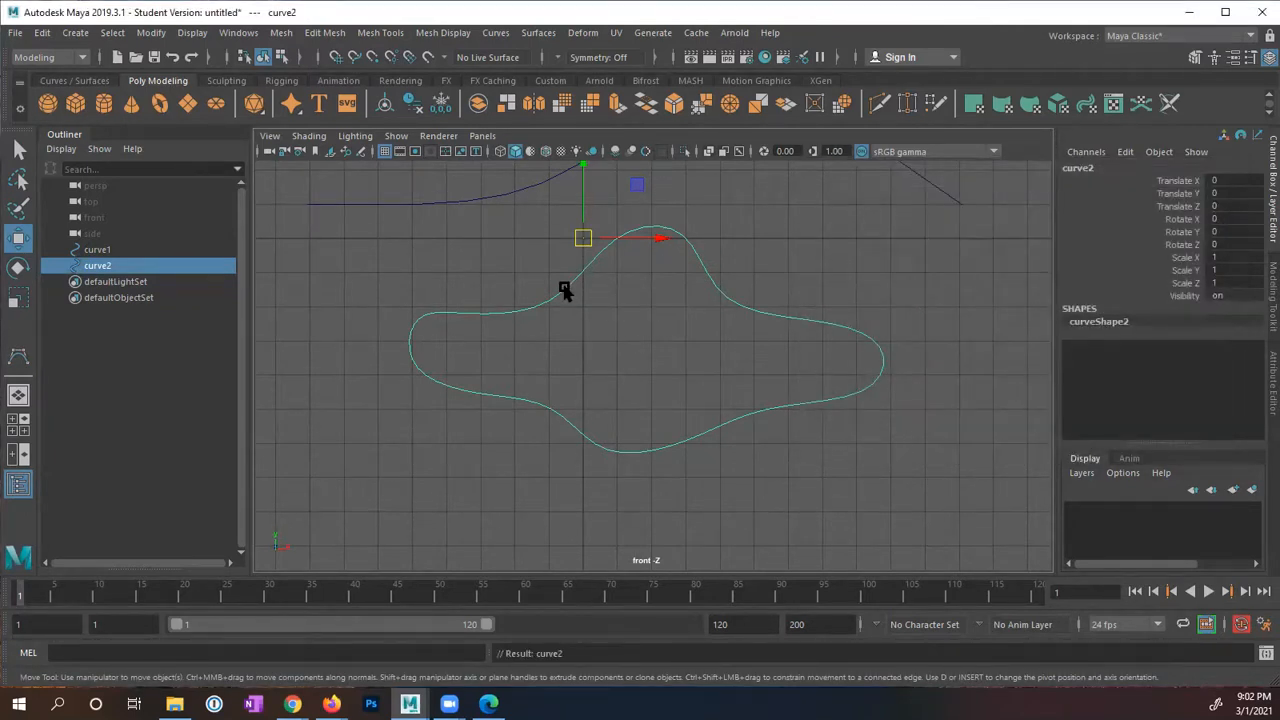
pyautogui.rightClick(565, 290)
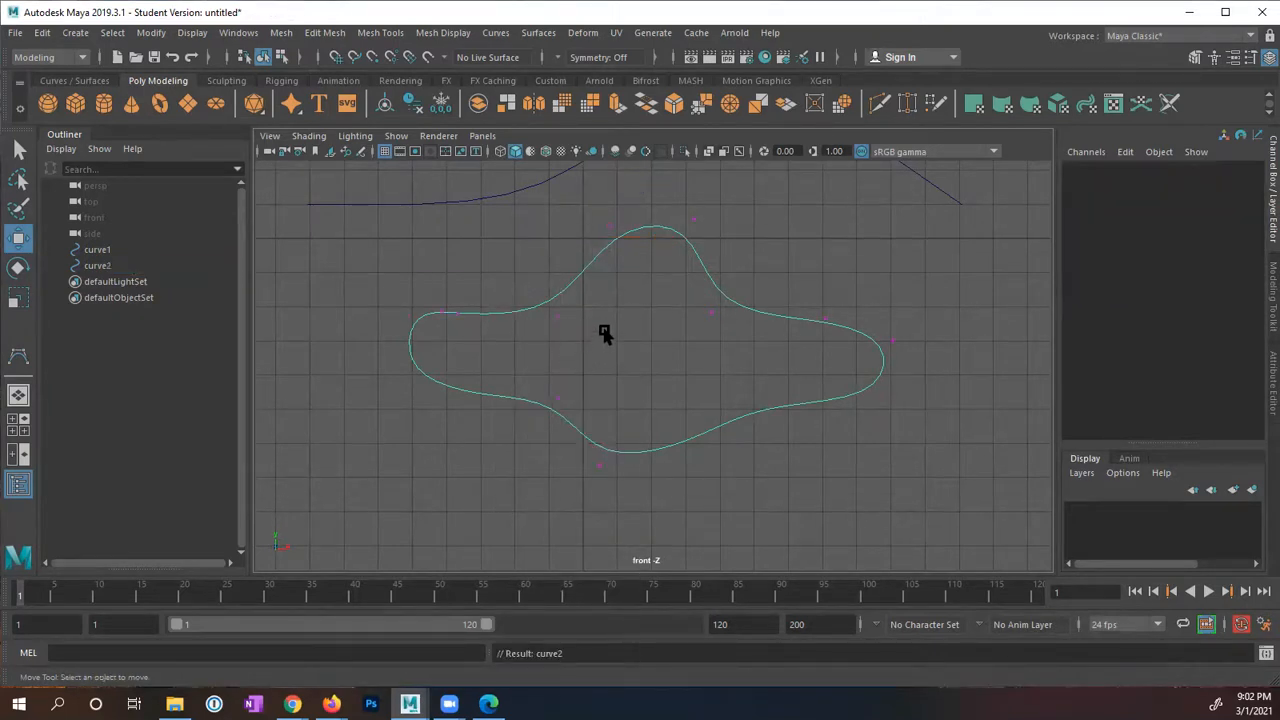
pyautogui.click(614, 228)
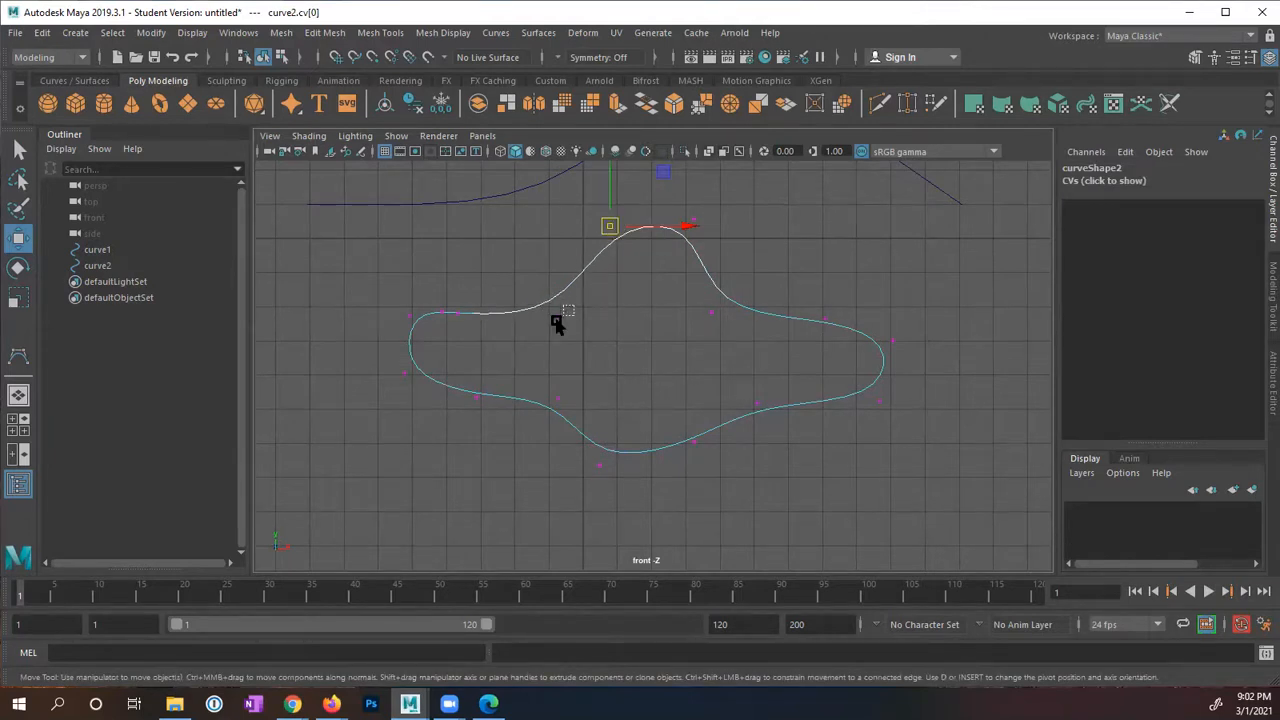
pyautogui.click(557, 315)
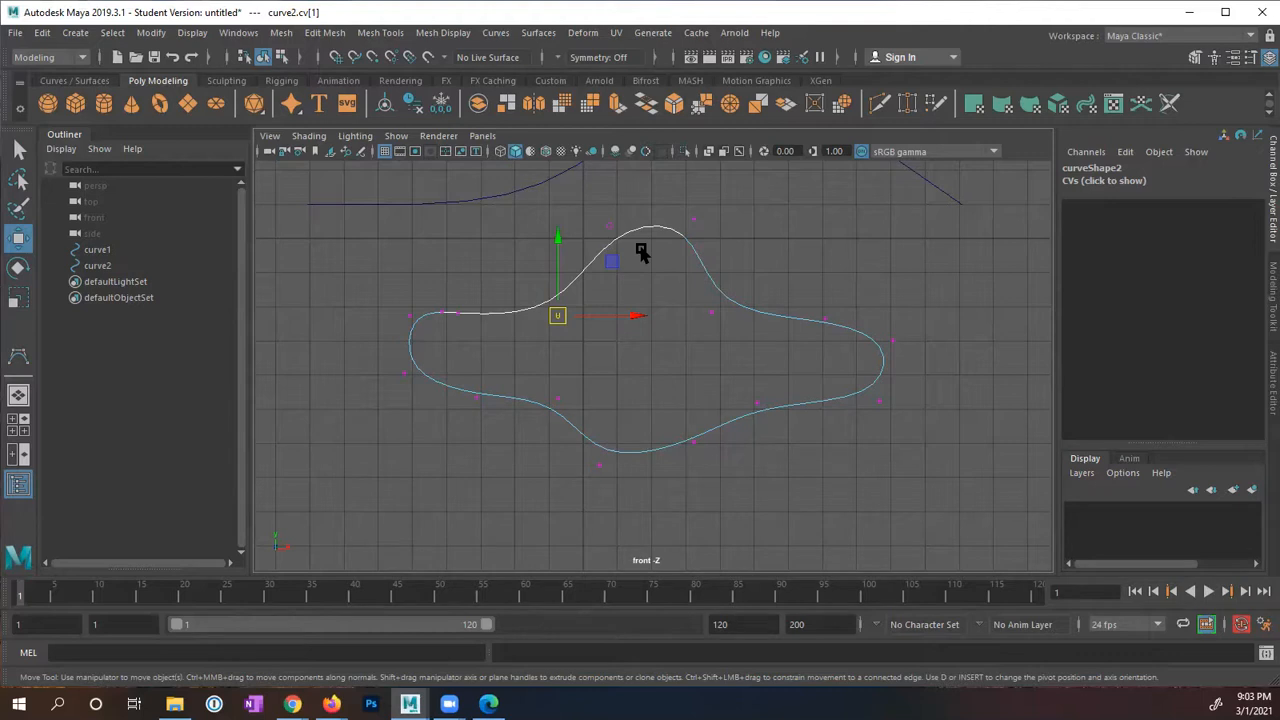
pyautogui.moveTo(693, 248)
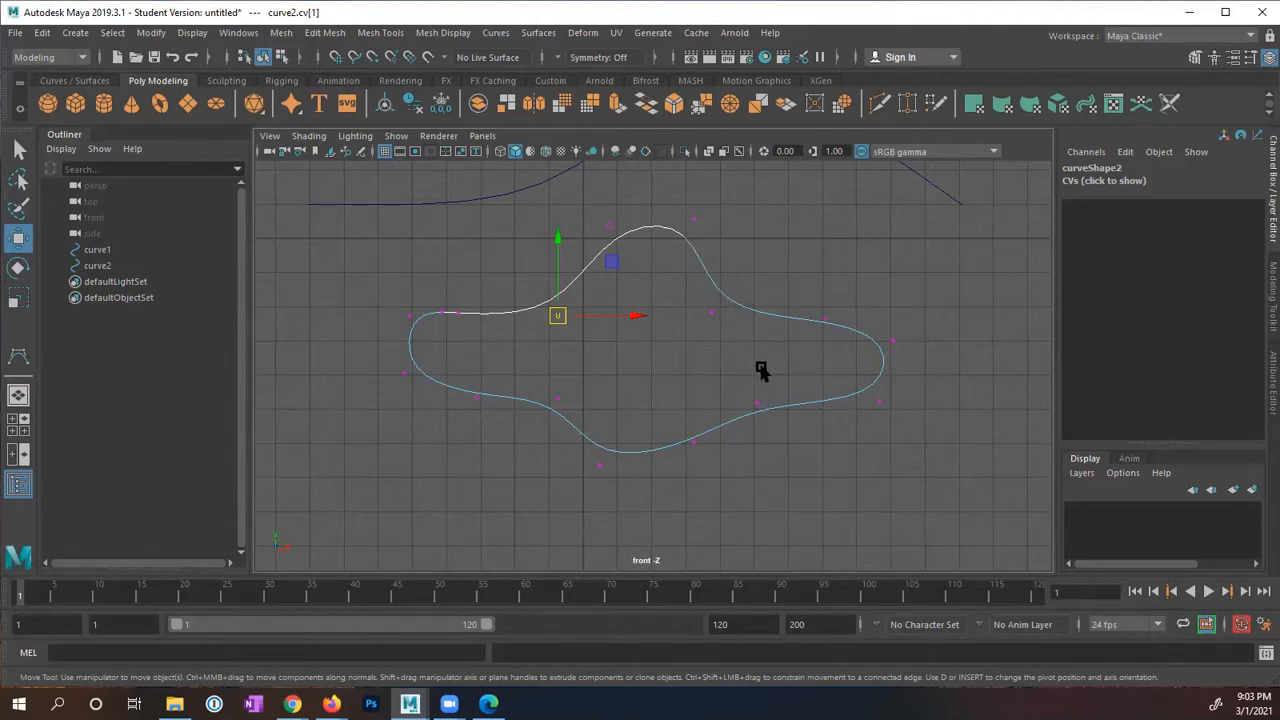
pyautogui.rightClick(760, 370)
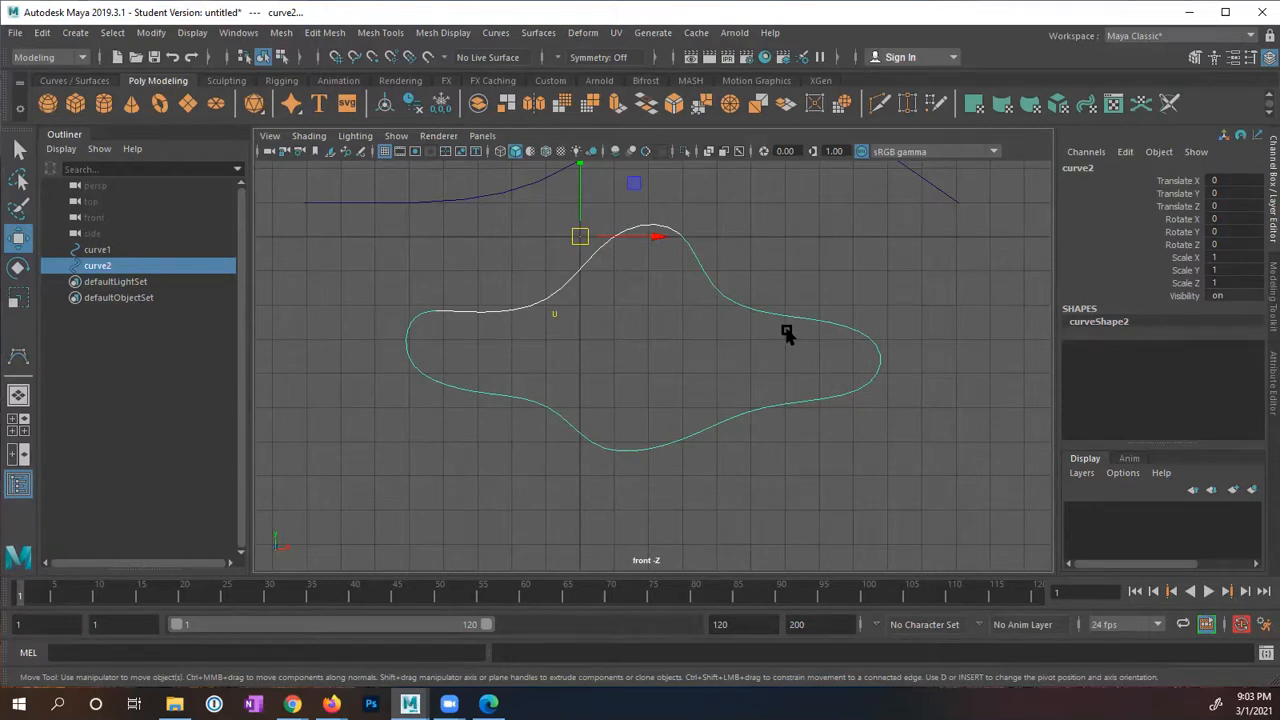
pyautogui.moveTo(740, 300)
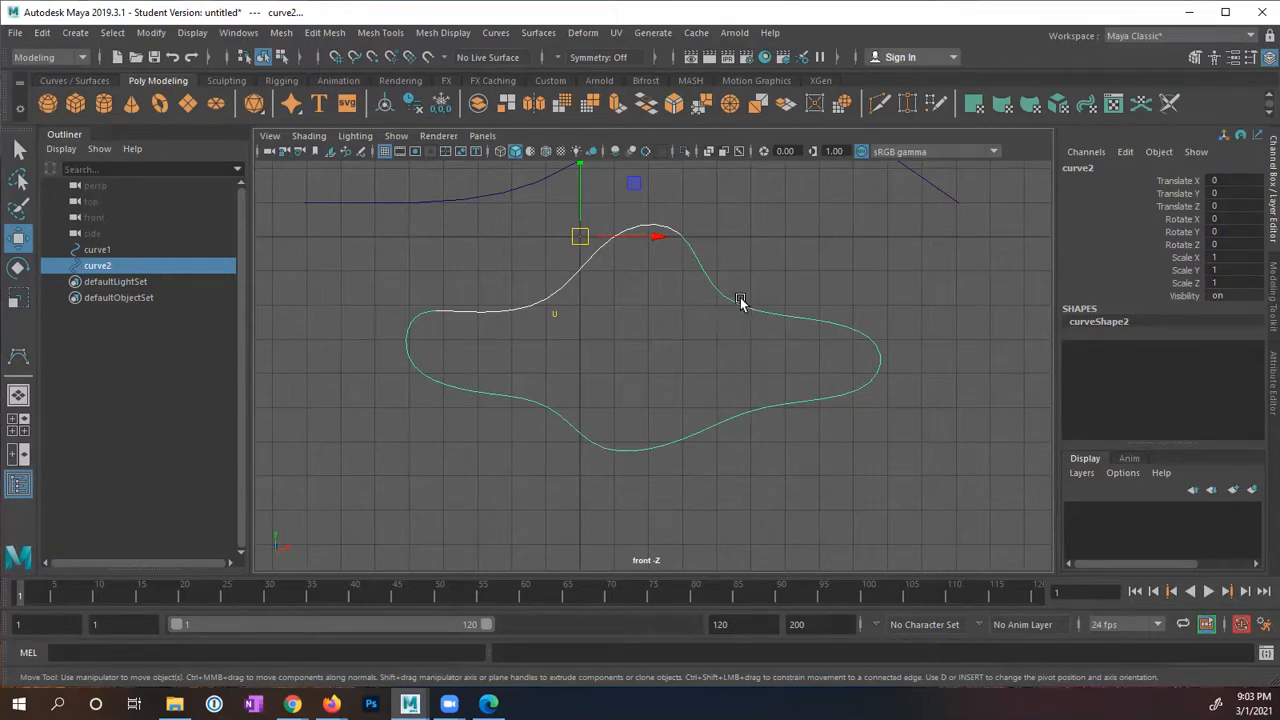